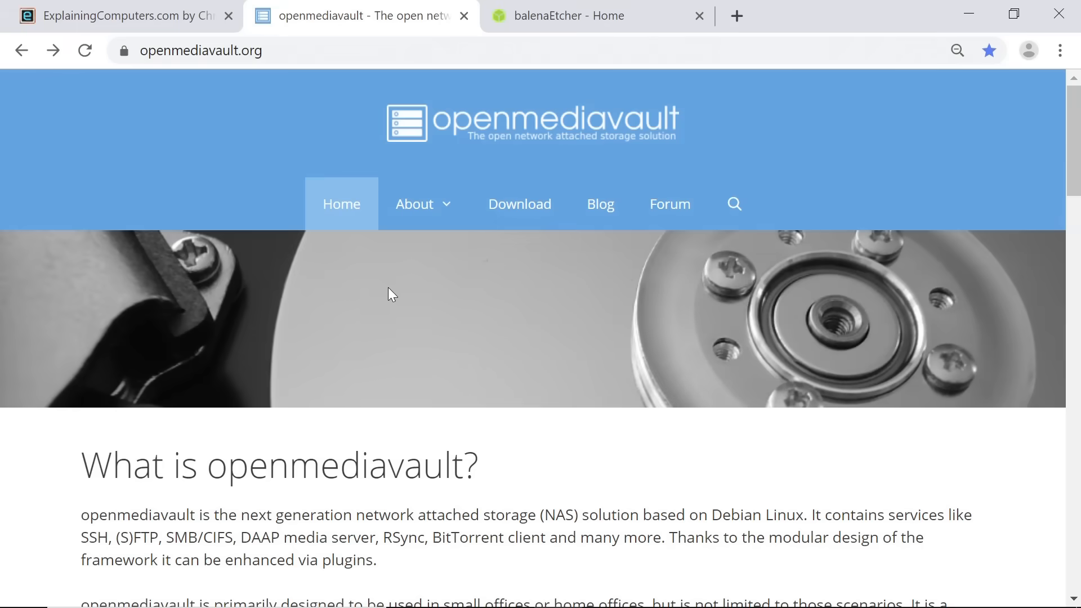
mouse_move(308, 212)
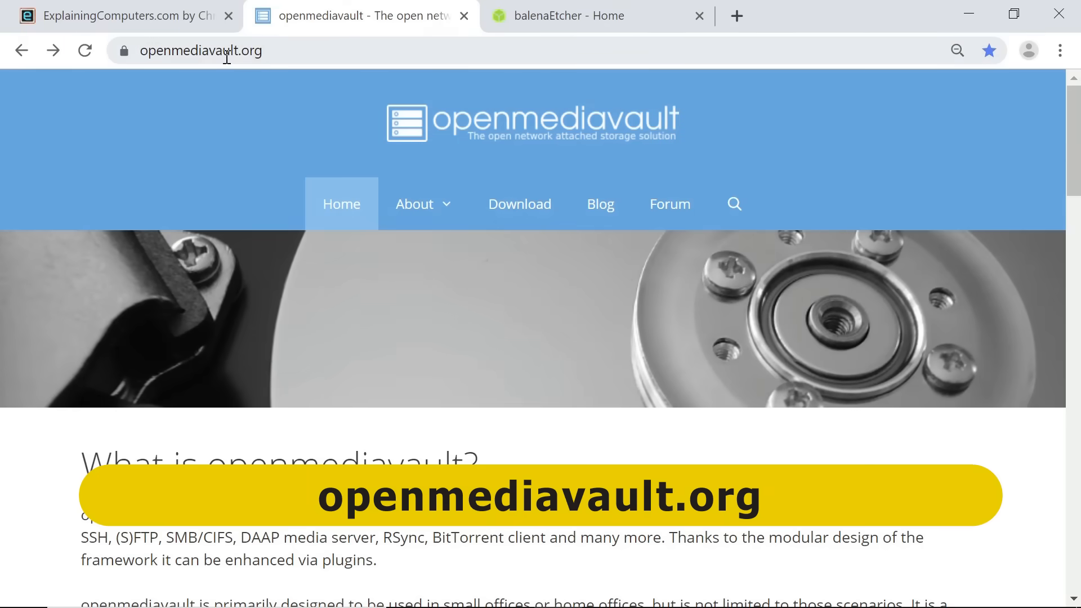
mouse_move(497, 215)
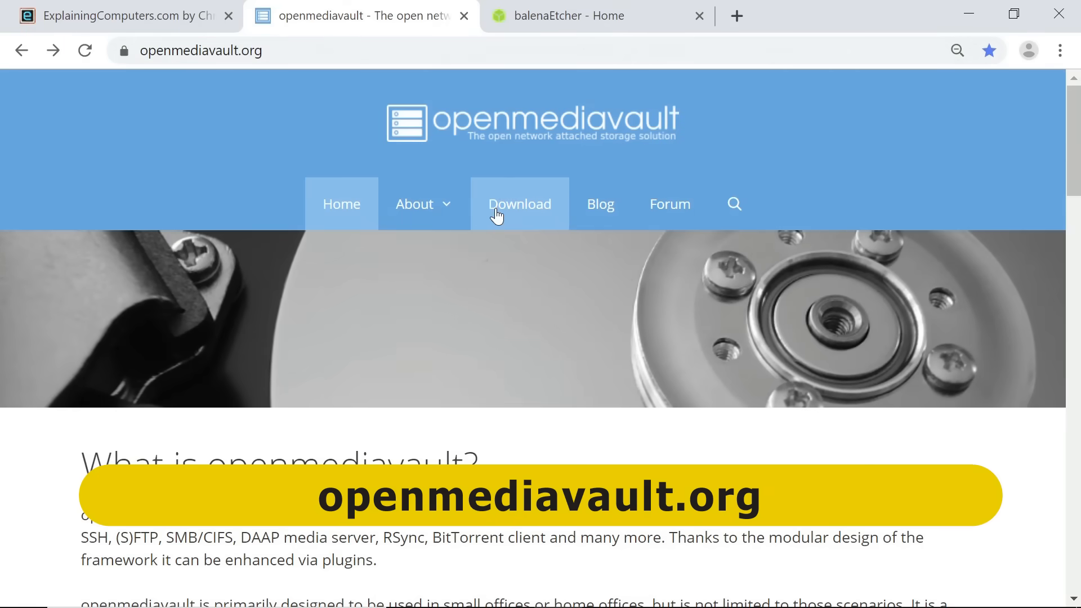
Go from the openmediavault download page to the SourceForge installation images page.
left_click(519, 204)
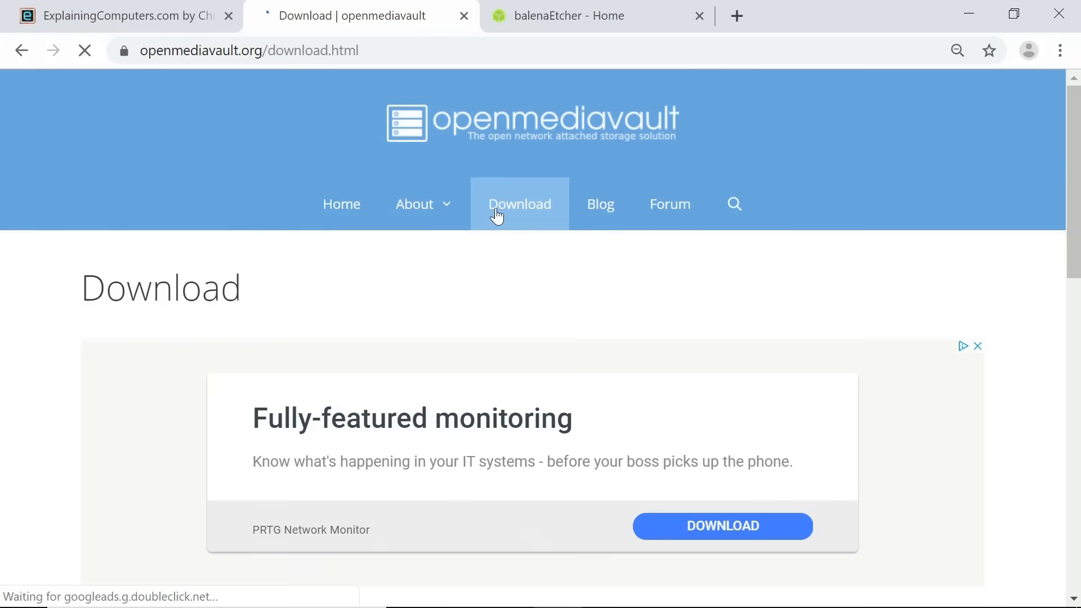
scroll("down", 3)
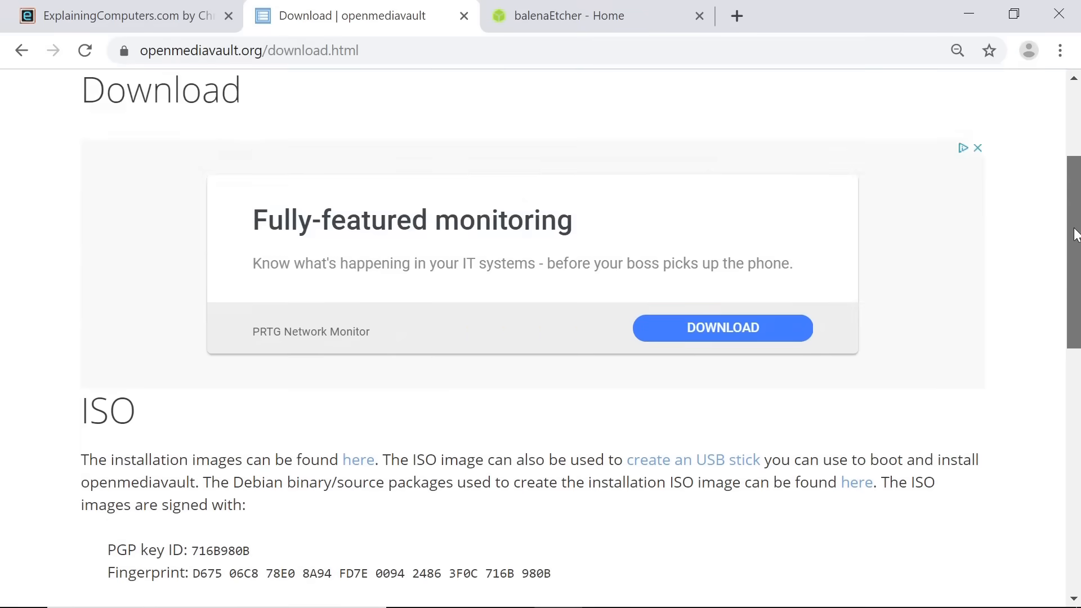
scroll("down", 3)
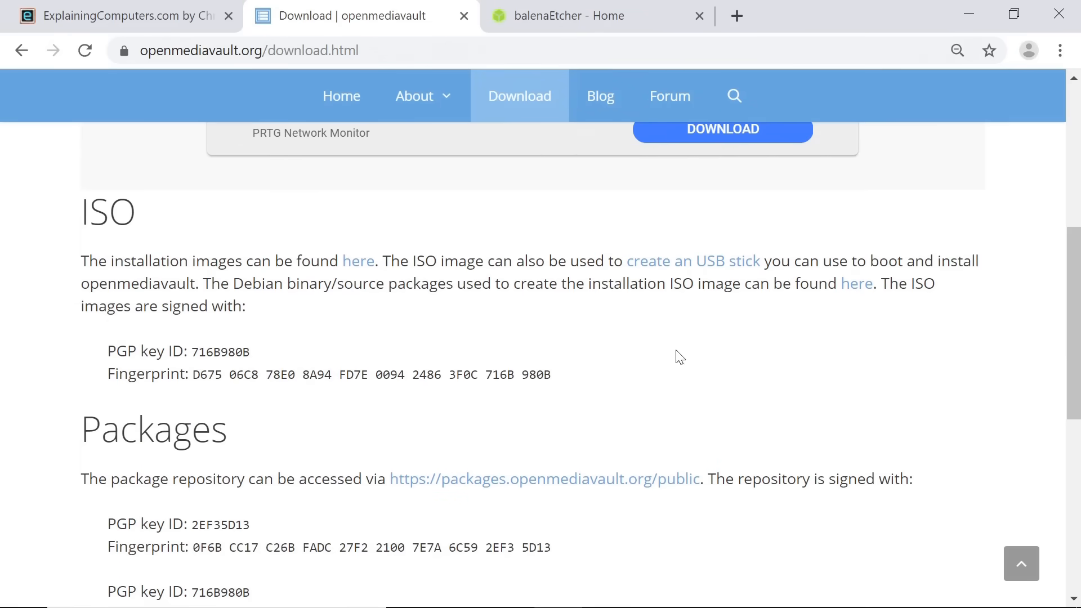
mouse_move(358, 277)
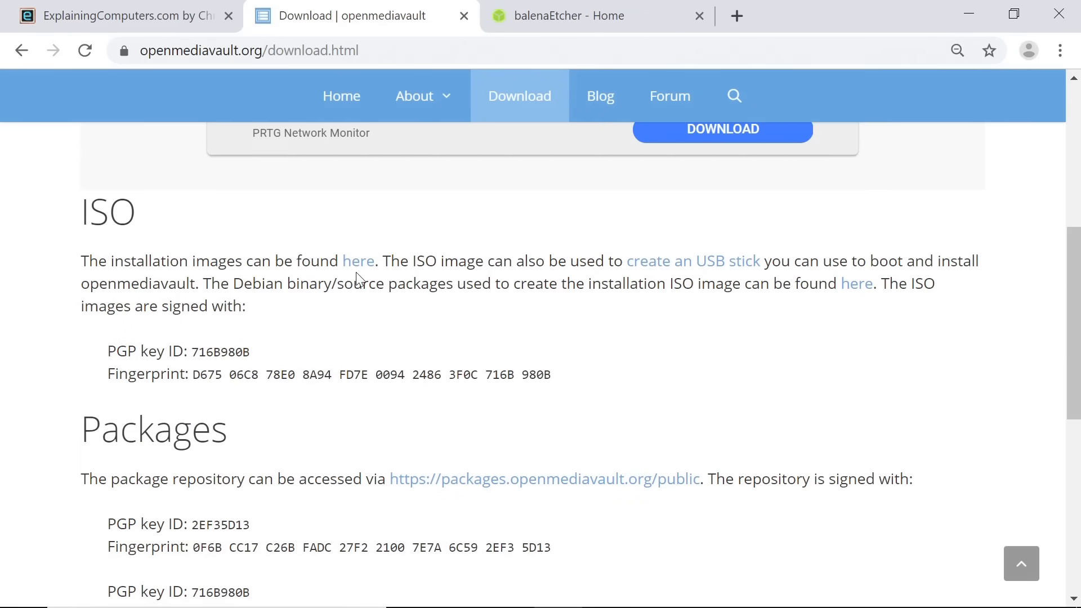
left_click(358, 261)
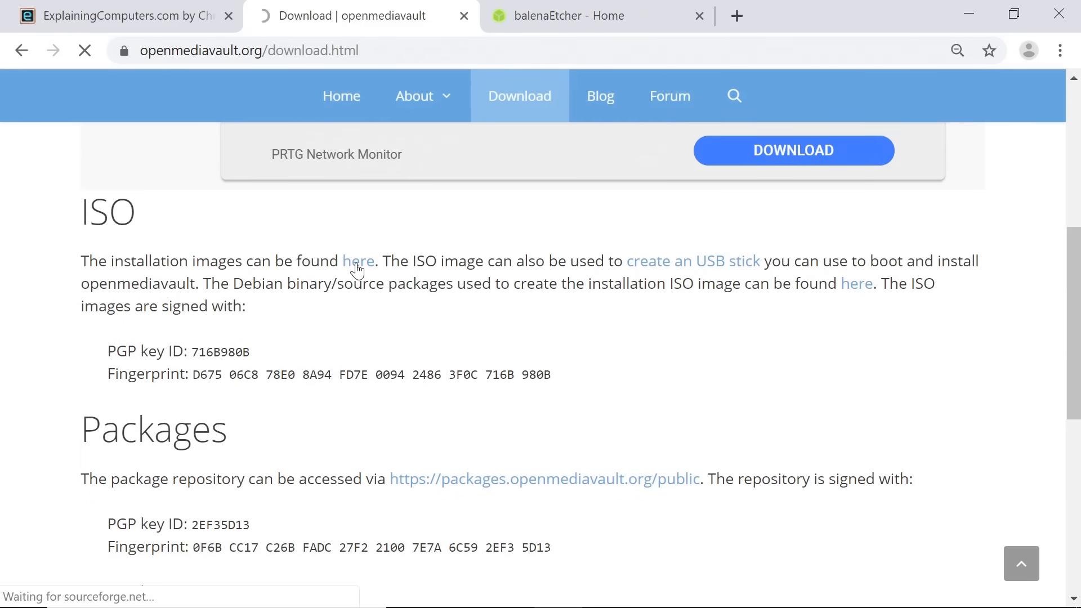
left_click(358, 261)
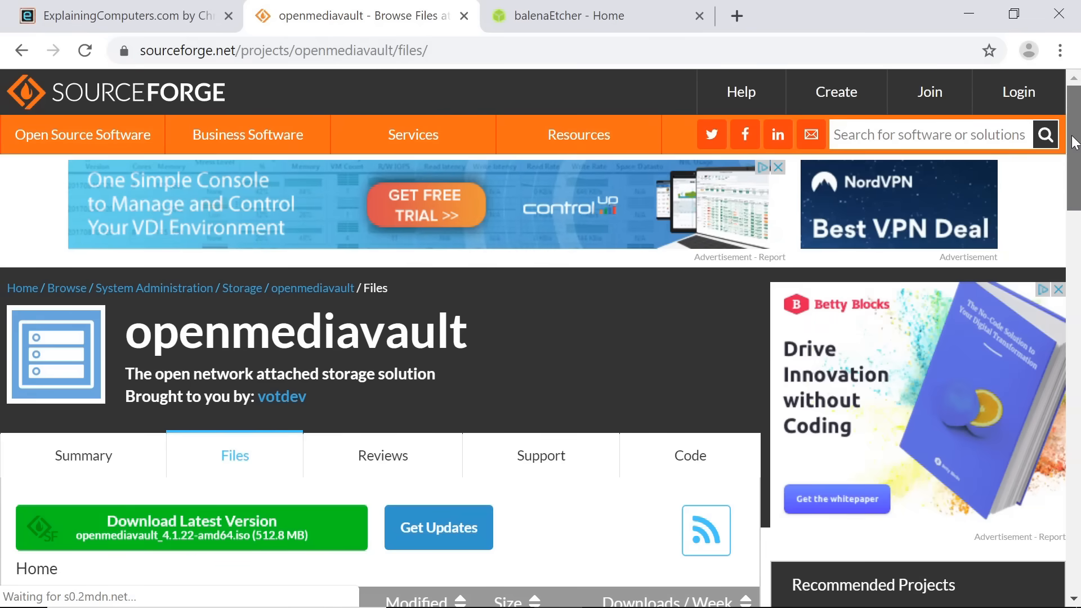
Save OMV_4_Raspberry_Pi_2_3_3Plus_4.img.xz from the Raspberry Pi images folder to disk.
scroll("down", 3)
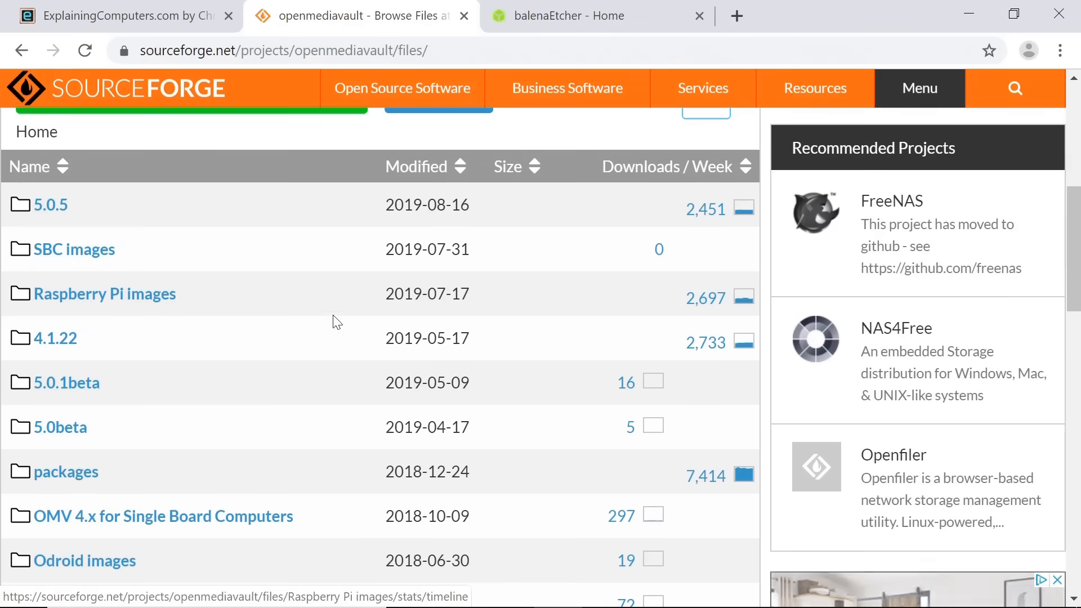
left_click(104, 293)
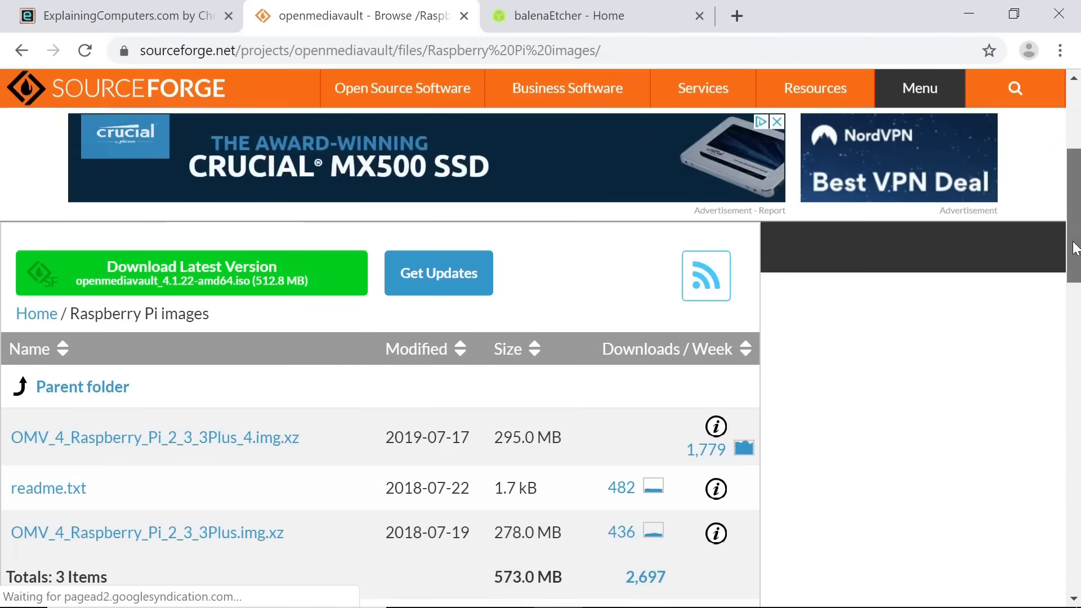
scroll("down", 3)
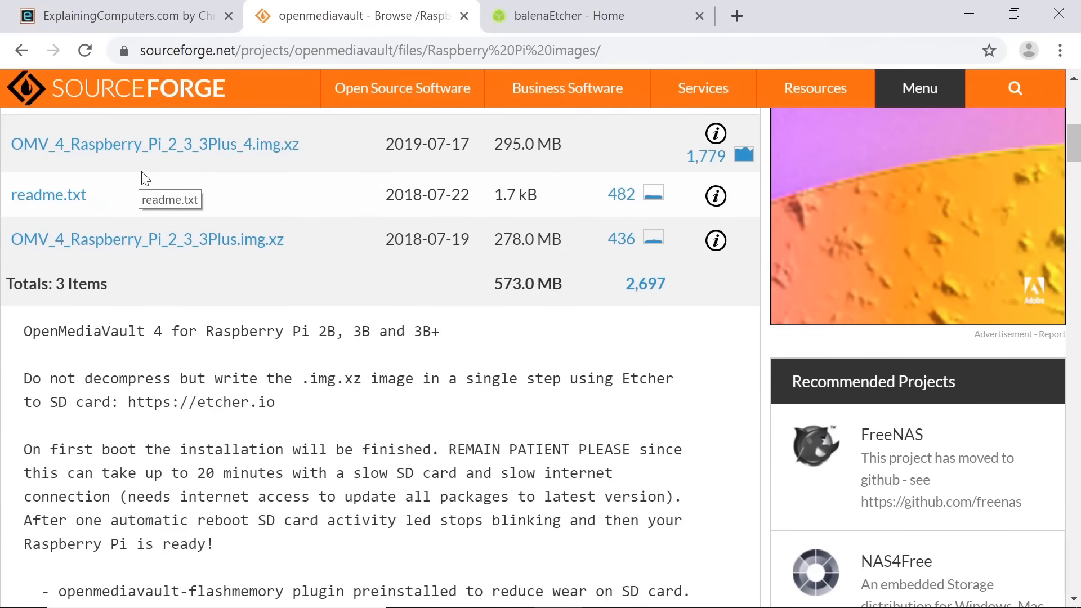
mouse_move(139, 147)
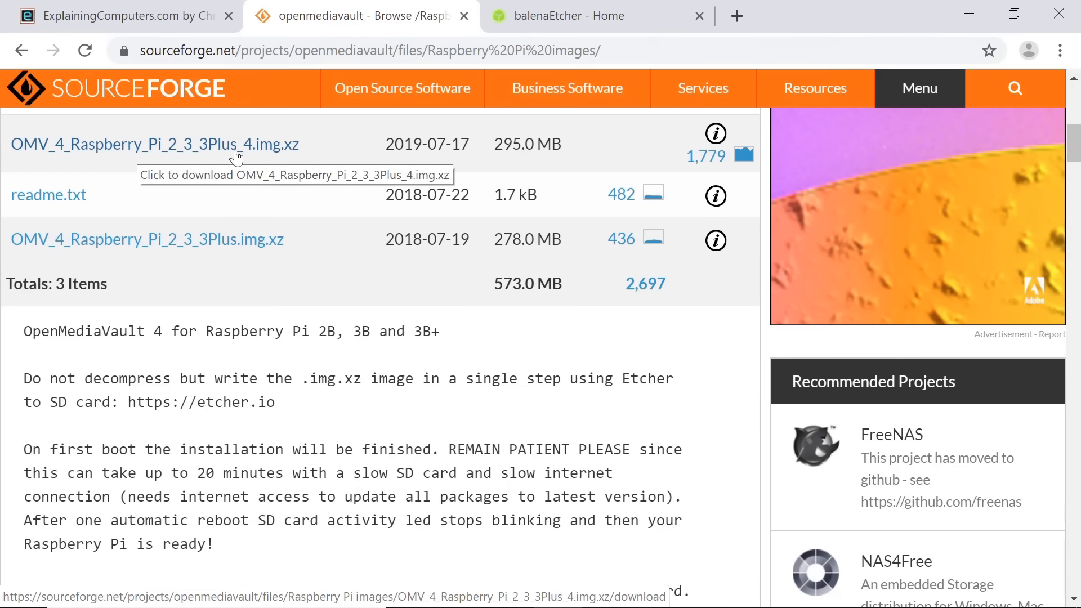
mouse_move(210, 147)
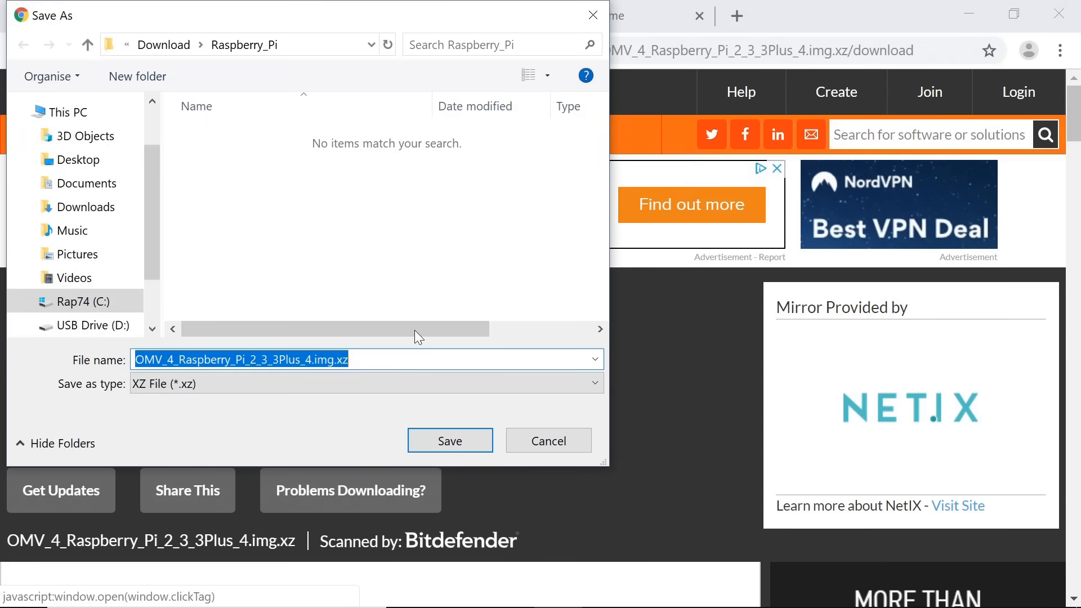
left_click(449, 441)
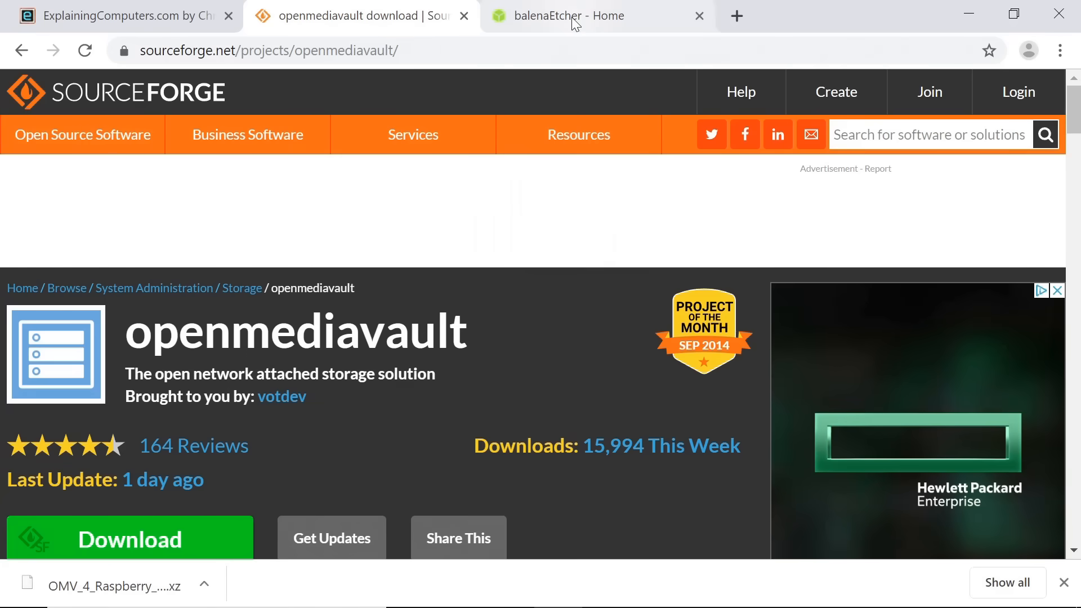
Launch balenaEtcher, load the OMV Raspberry Pi image, and select the Lexar microSD target.
left_click(576, 16)
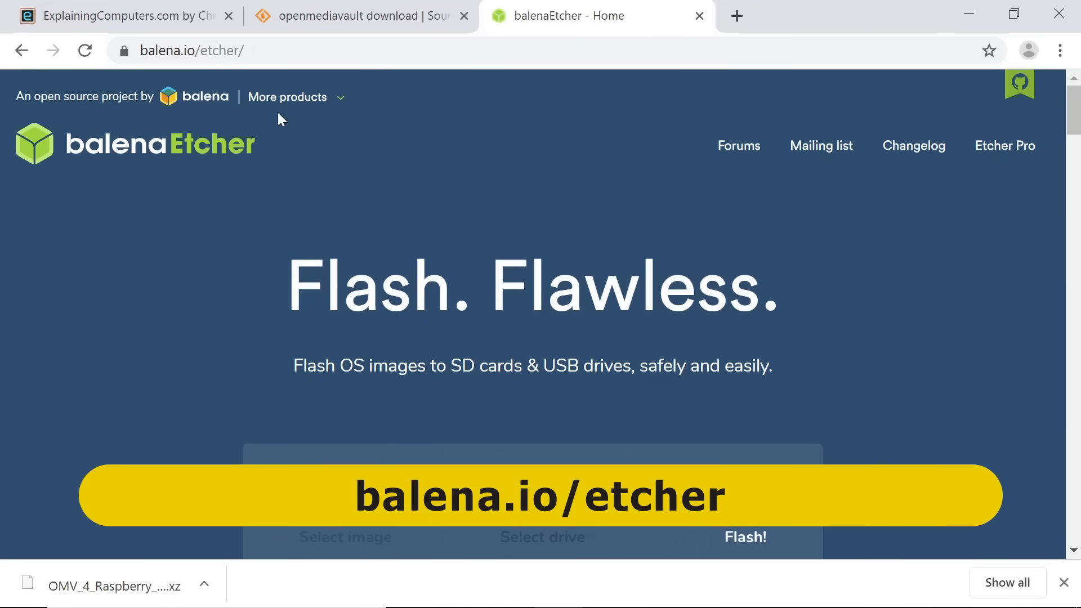
left_click(287, 97)
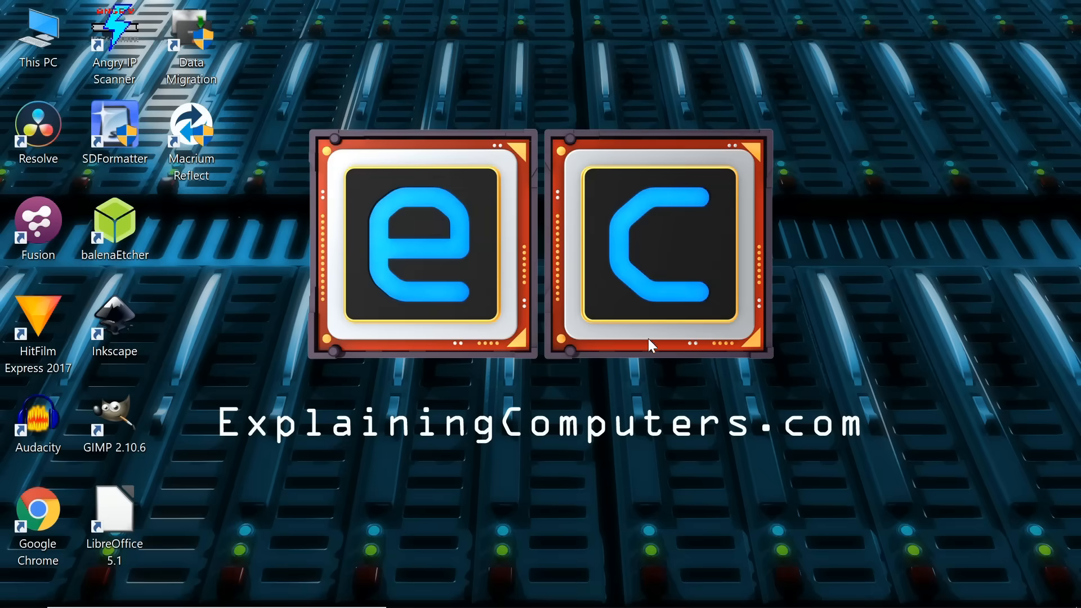
mouse_move(104, 230)
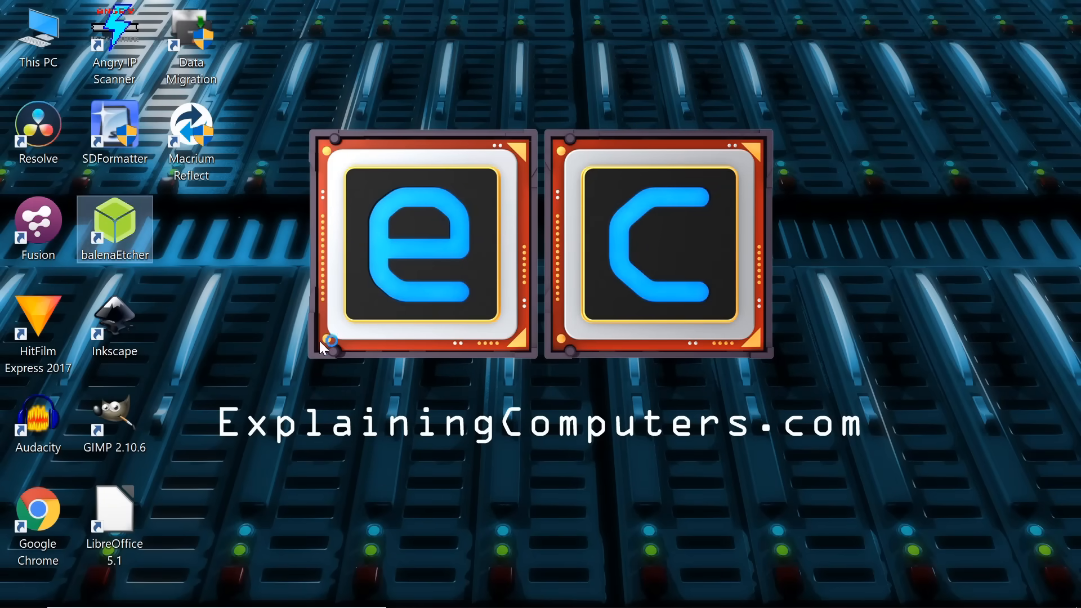
double_click(114, 221)
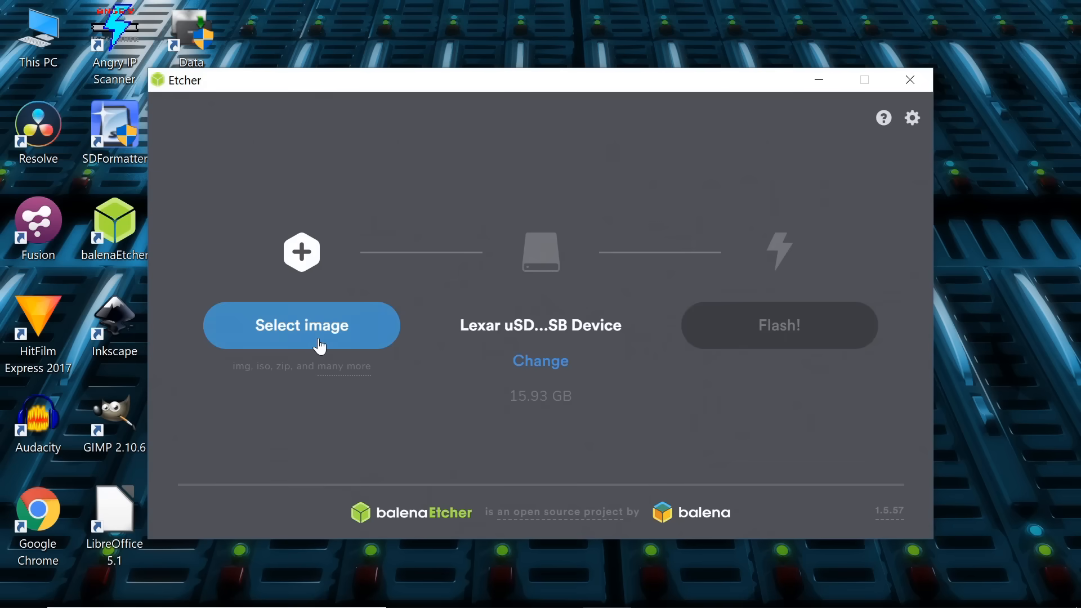
left_click(301, 326)
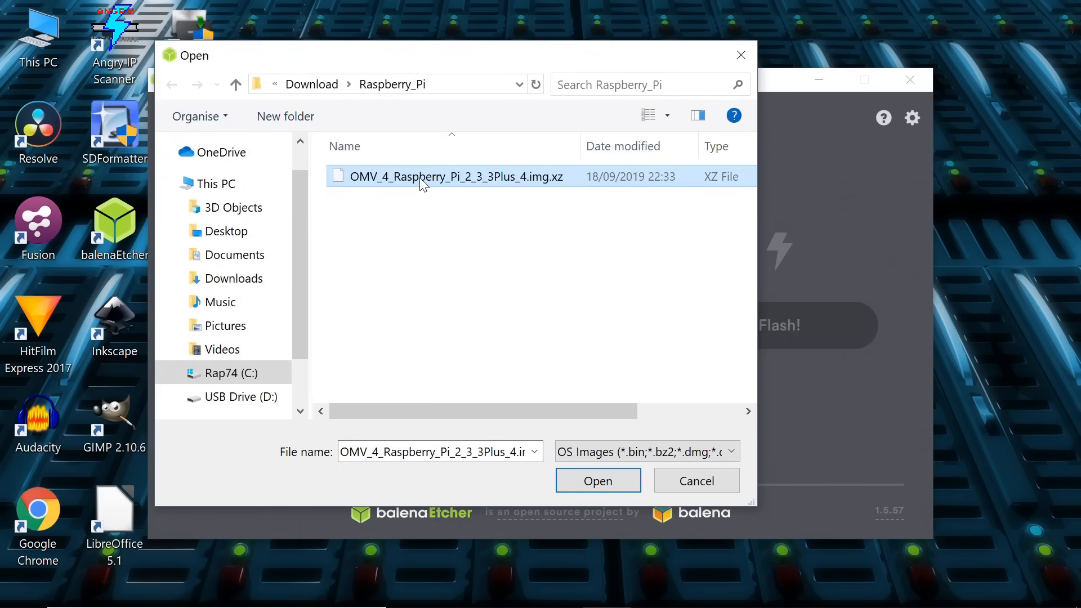
left_click(598, 480)
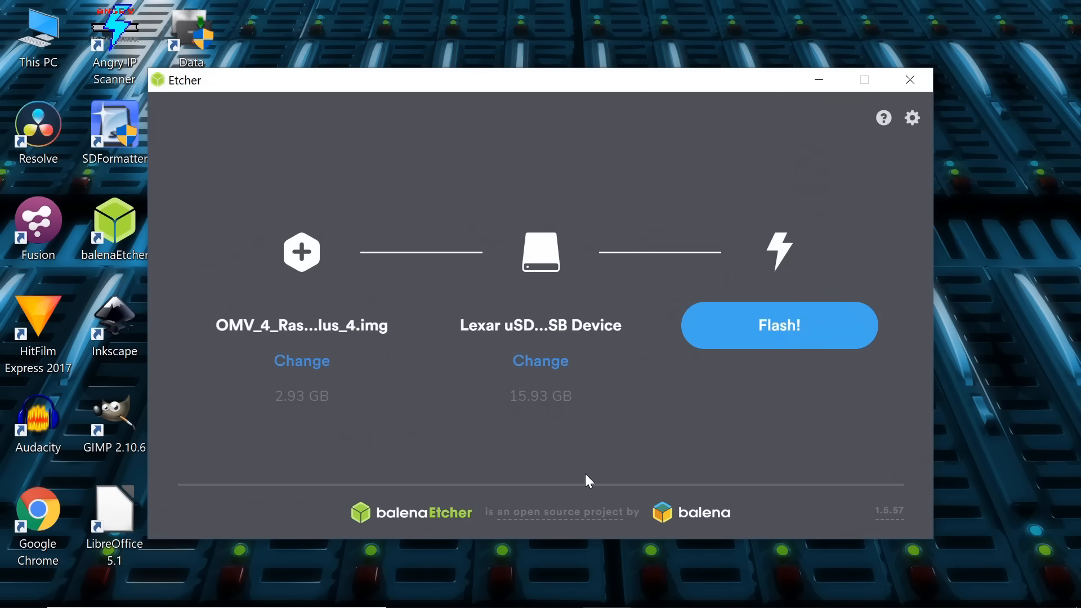
mouse_move(538, 412)
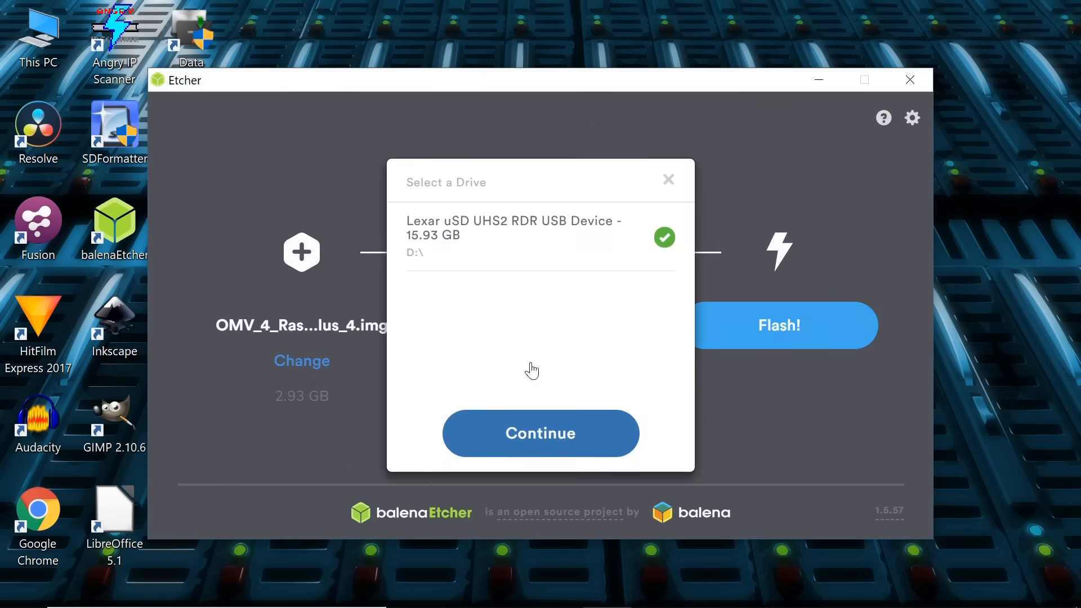
left_click(541, 433)
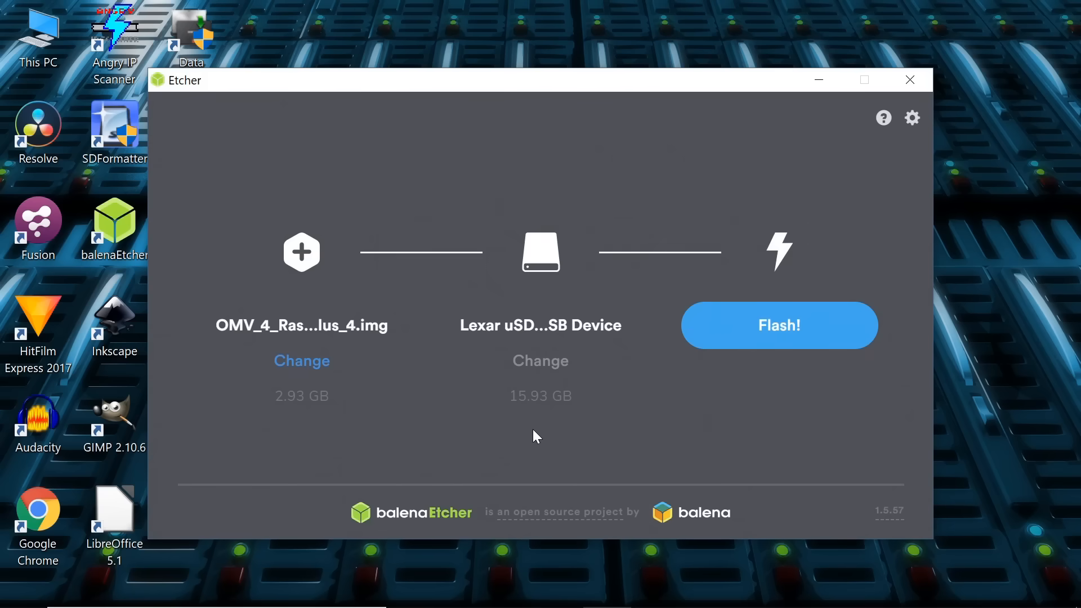
mouse_move(487, 343)
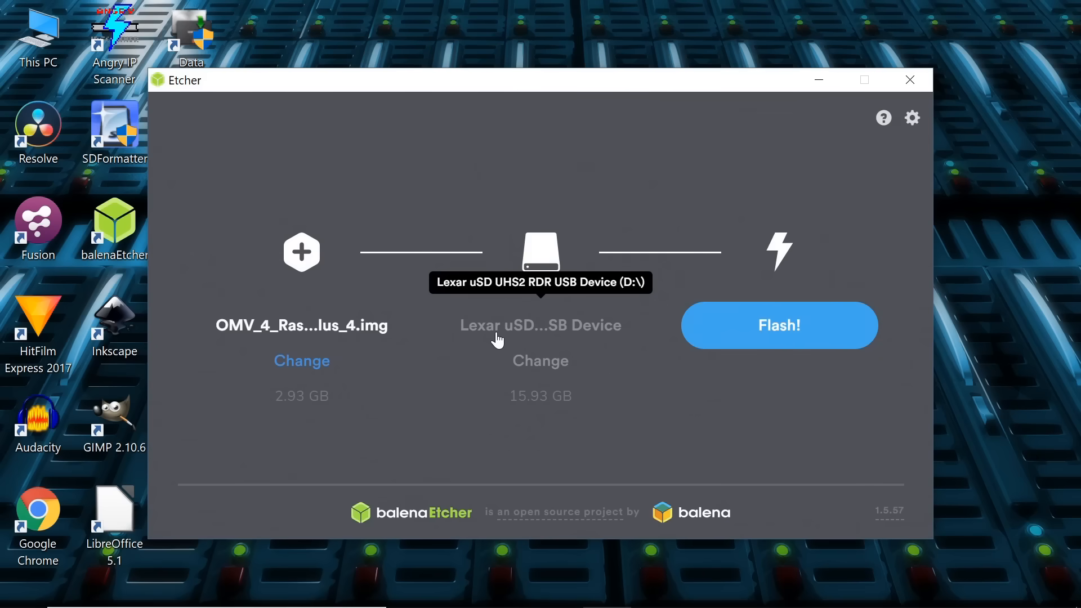
mouse_move(481, 413)
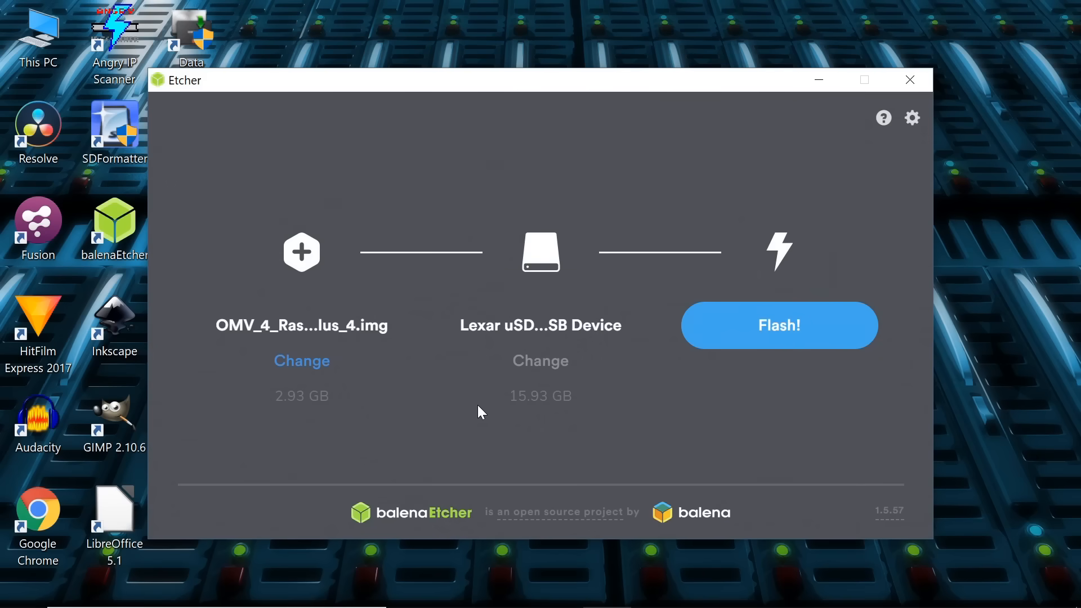
mouse_move(765, 340)
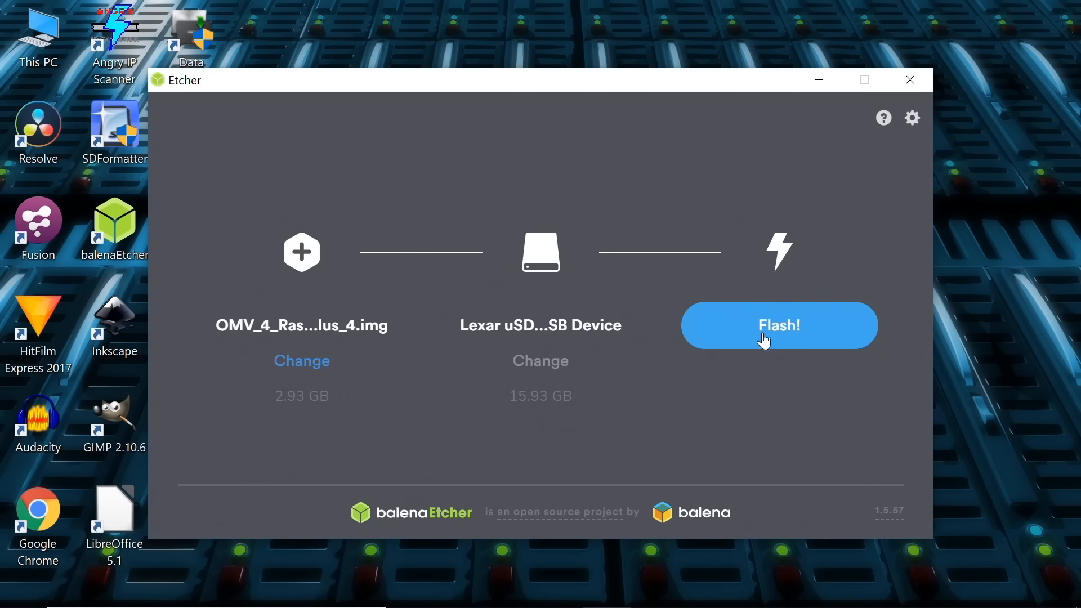
Start flashing the OMV image to the Lexar card, granting Windows permission.
left_click(779, 325)
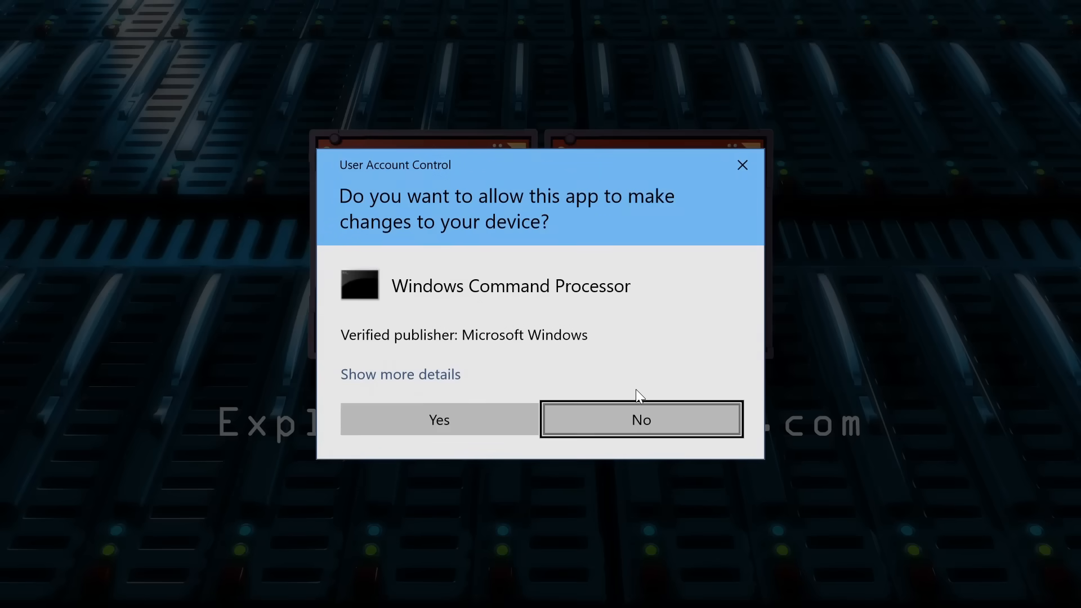
left_click(439, 420)
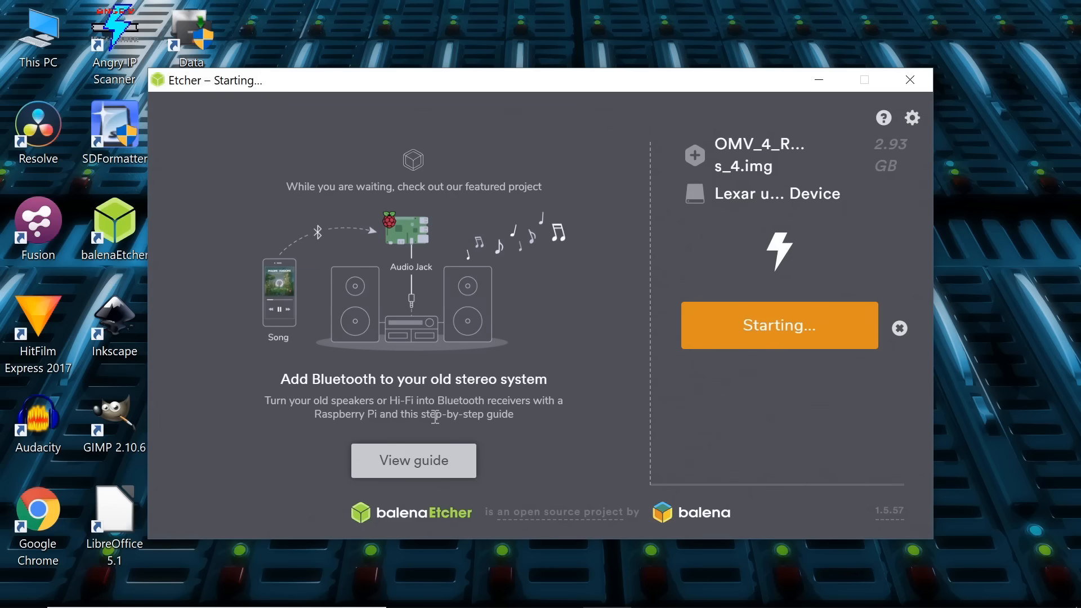
mouse_move(576, 425)
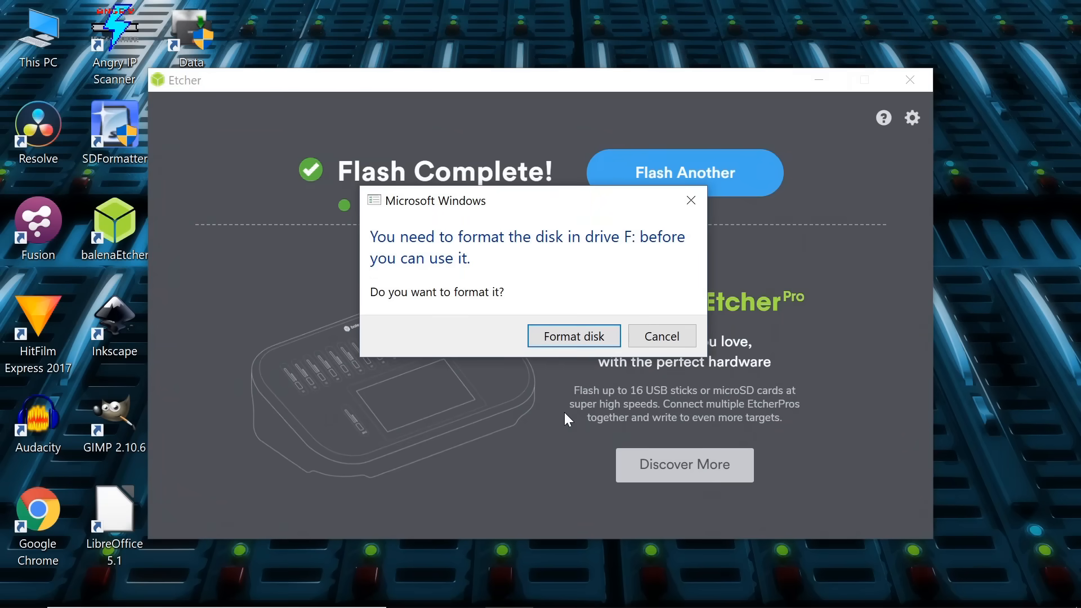
mouse_move(622, 281)
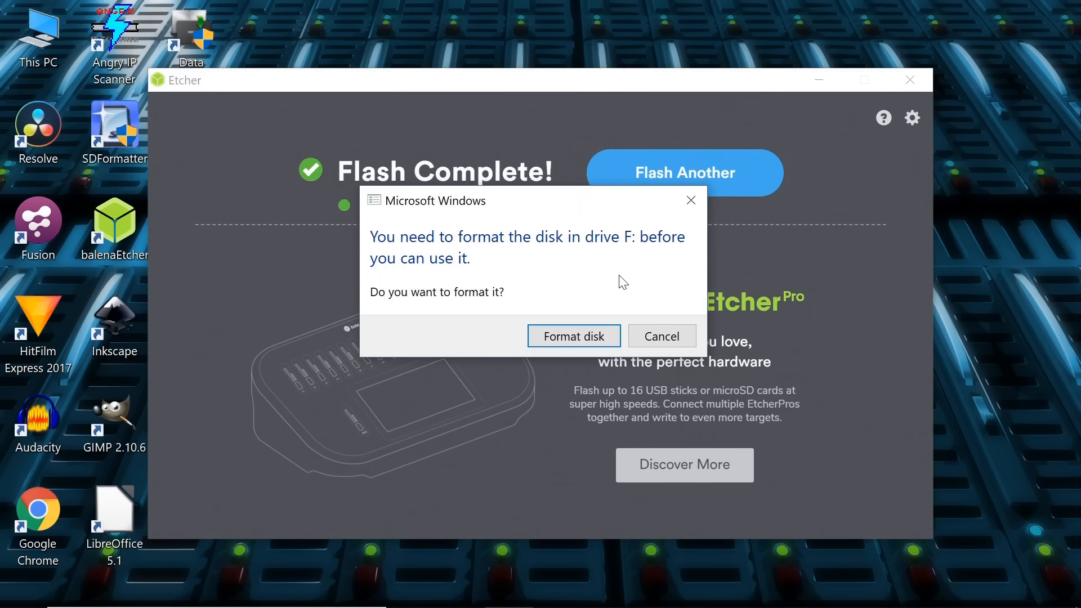
mouse_move(666, 343)
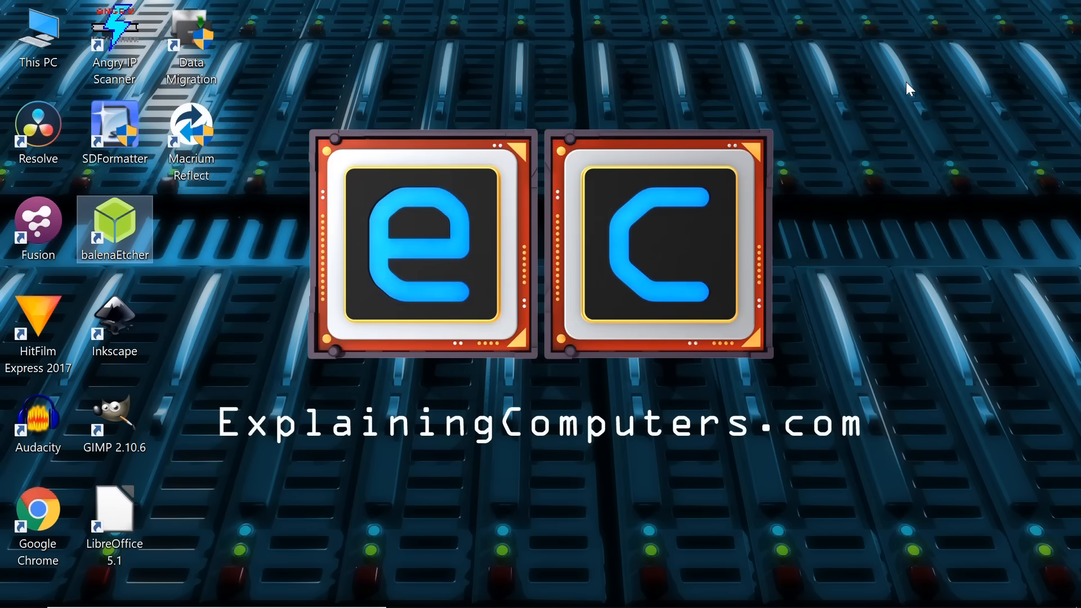
mouse_move(482, 339)
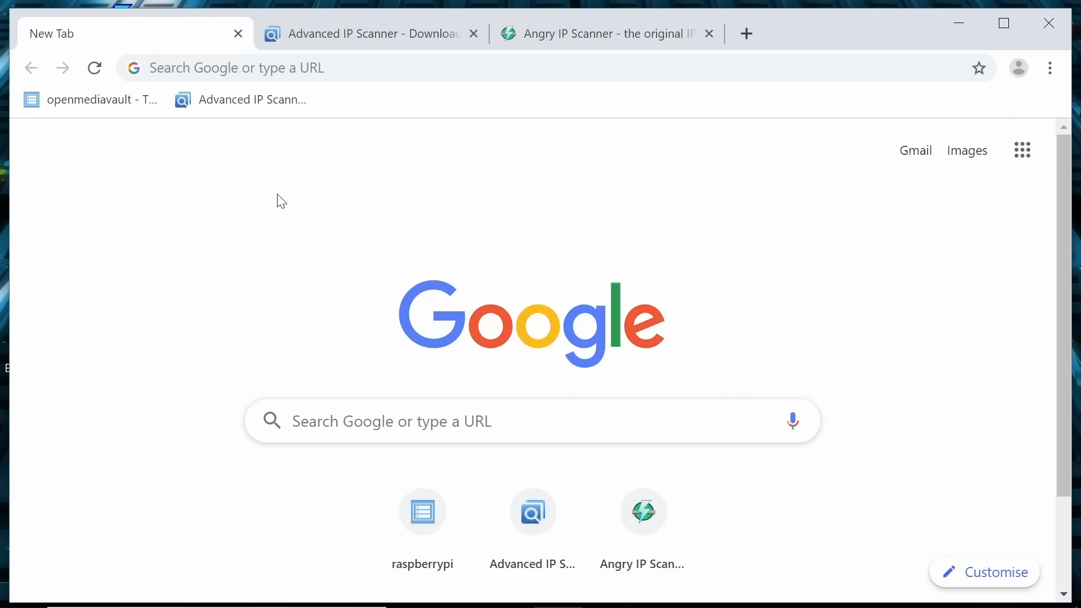
View the Advanced IP Scanner site, then reach Angry IP Scanner's Windows downloads and legacy versions.
left_click(254, 67)
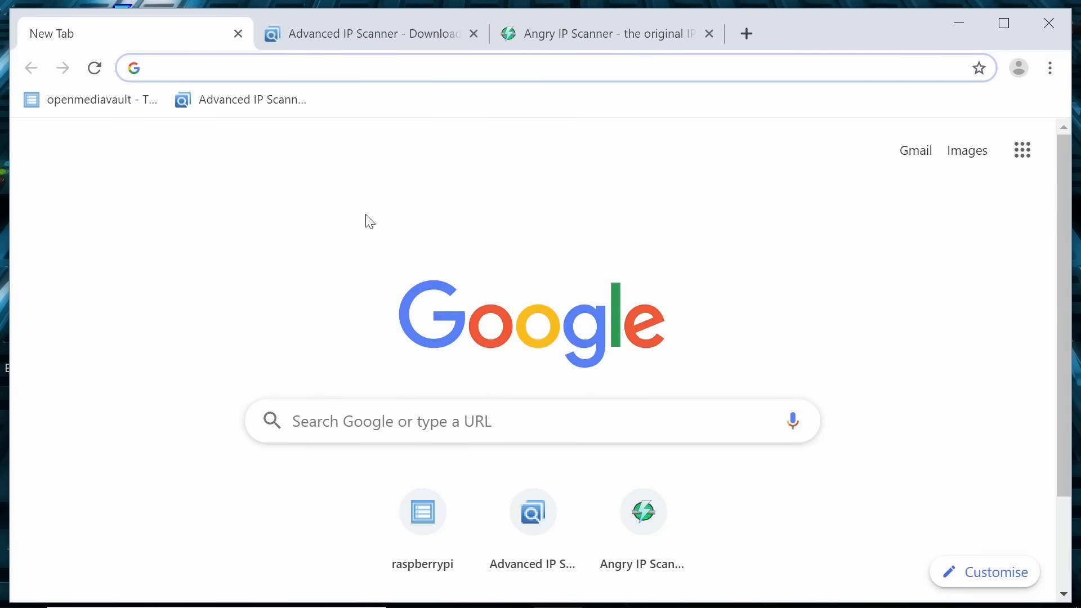
left_click(365, 34)
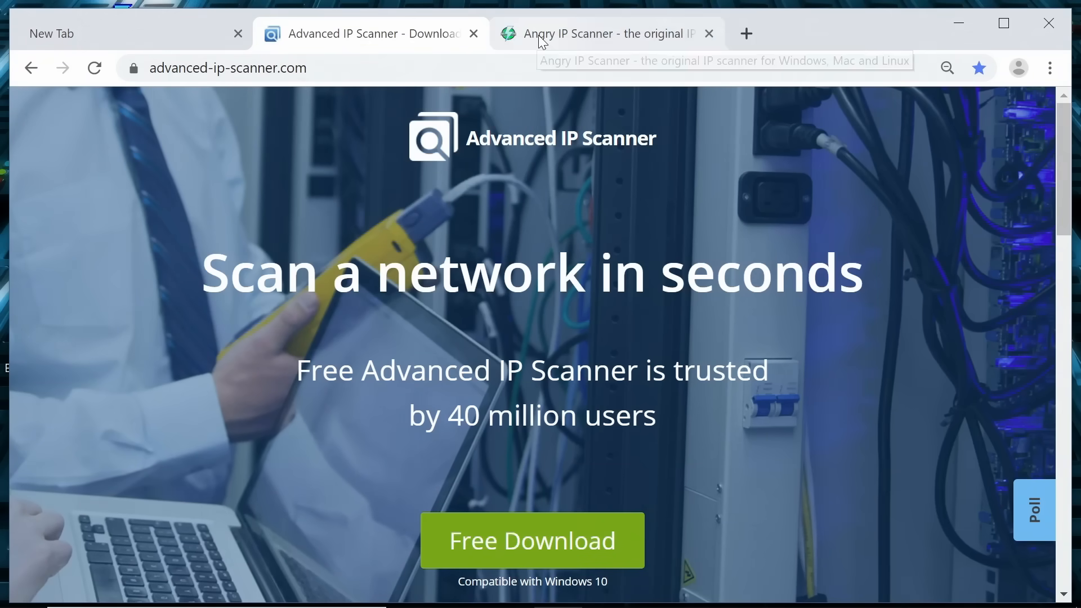
left_click(594, 34)
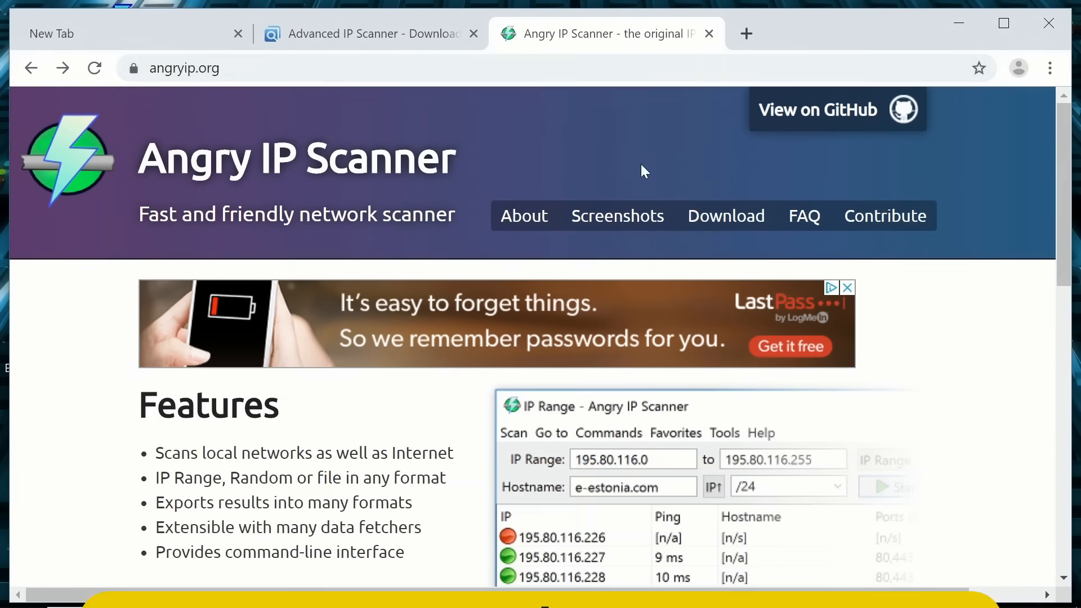
left_click(726, 216)
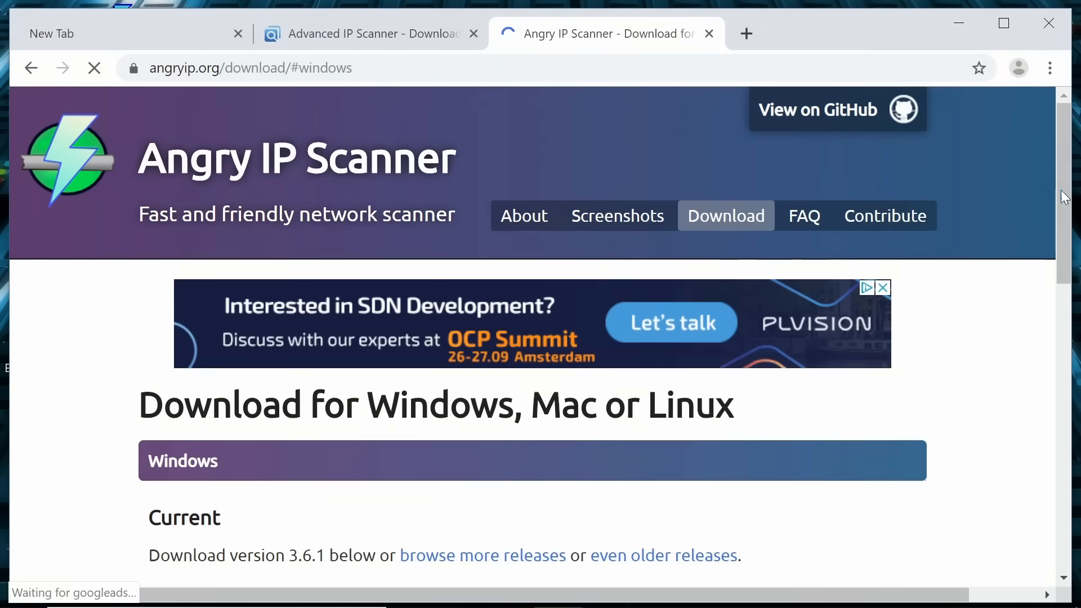
scroll("down", 3)
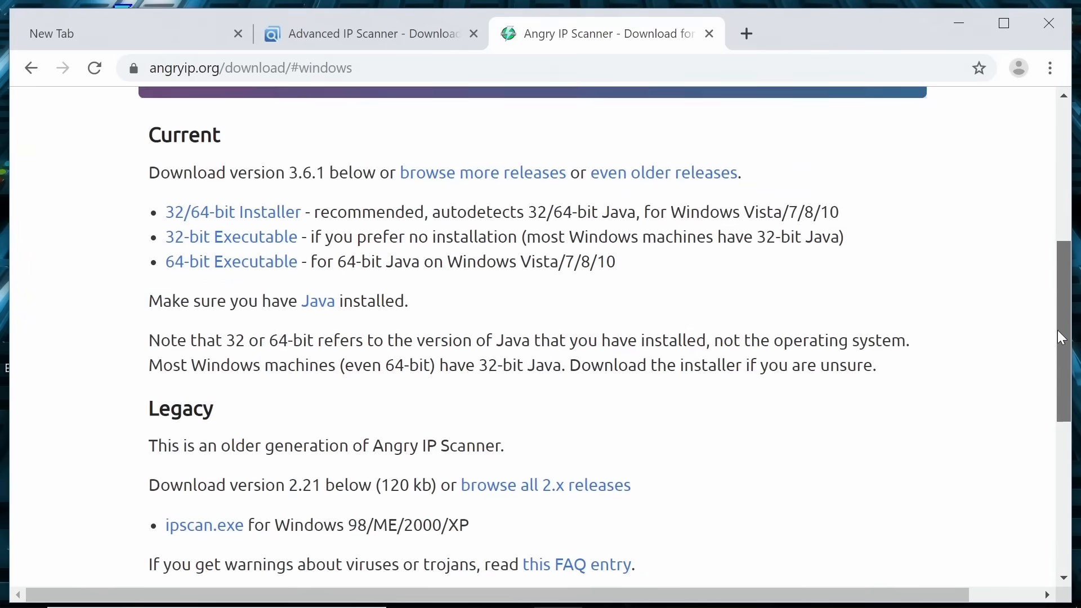
scroll("down", 3)
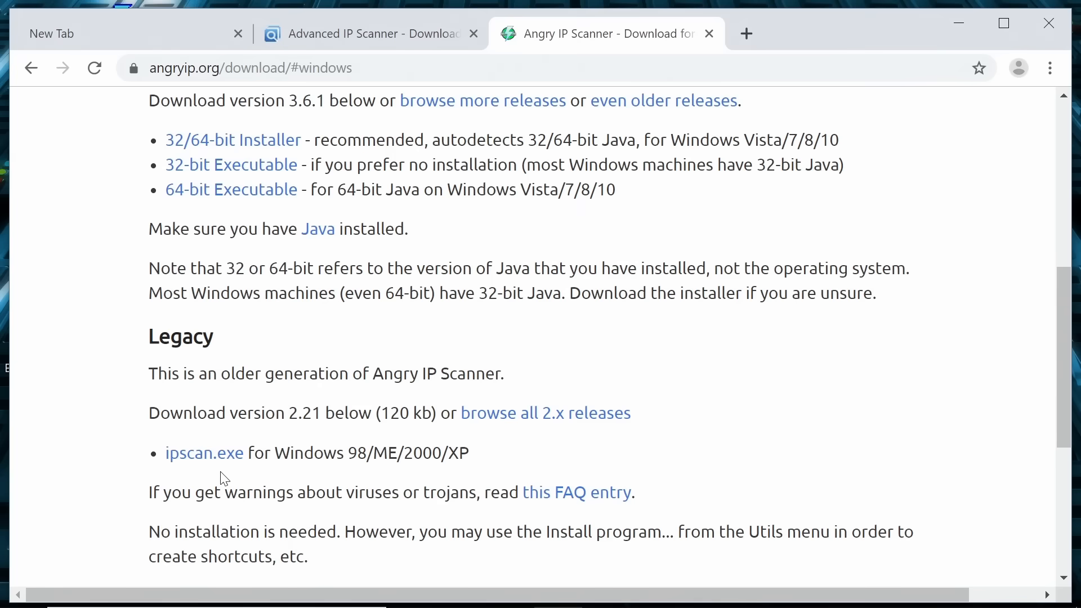
mouse_move(944, 51)
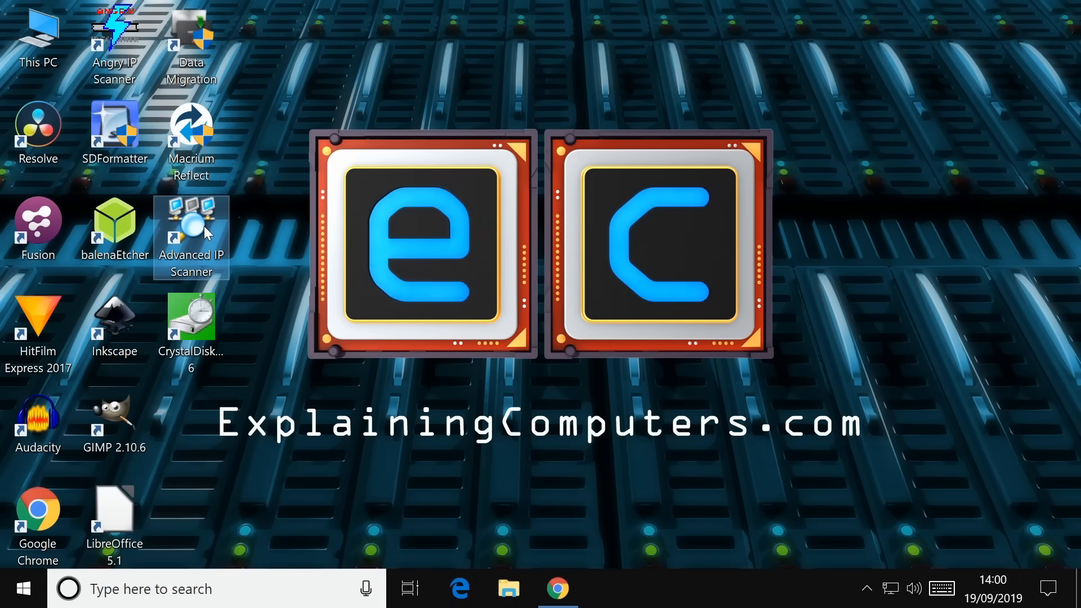
Scan 192.168.1.1-254 in Advanced IP Scanner, spotting RASPBERRYPI at 192.168.1.7, then close it.
double_click(191, 219)
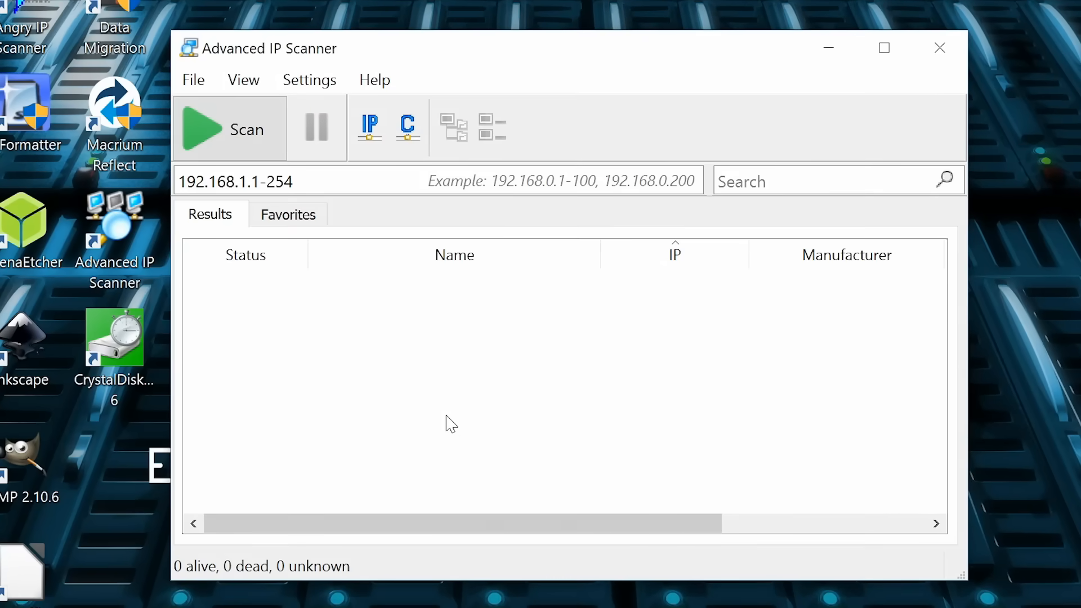
mouse_move(244, 145)
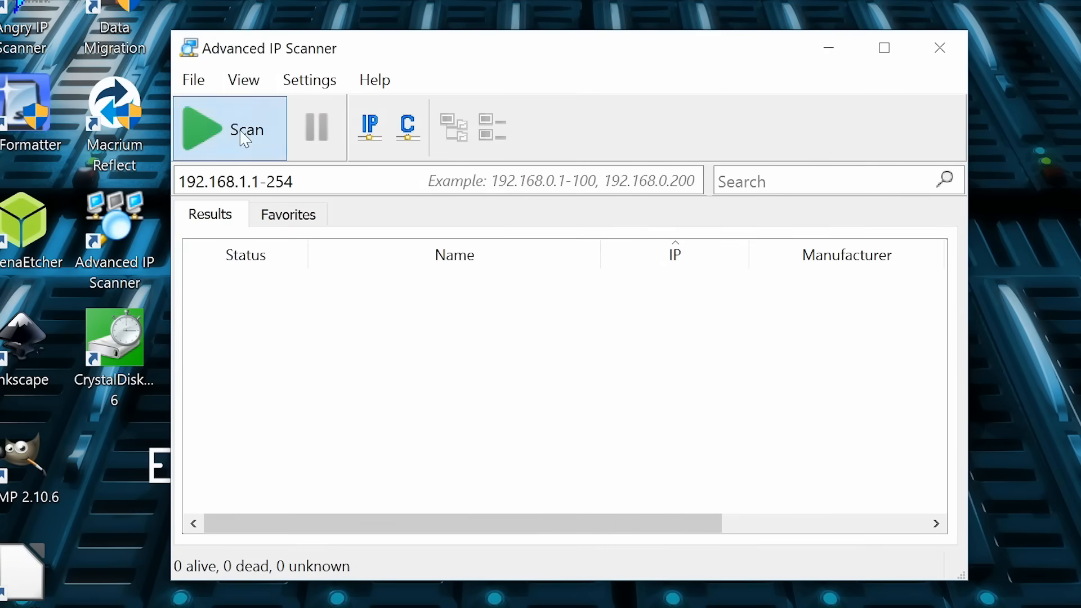
left_click(229, 128)
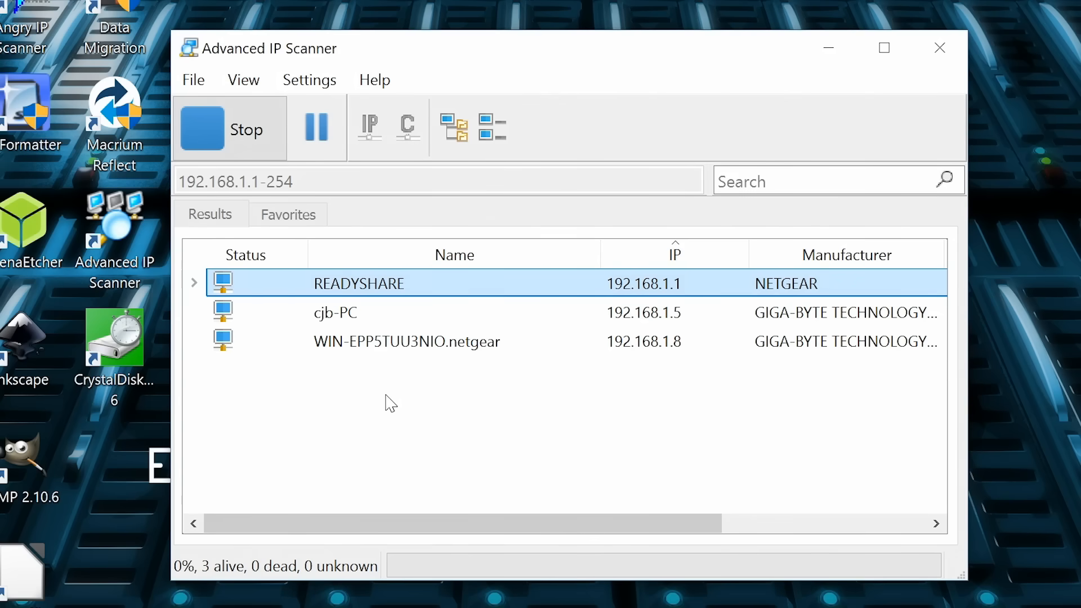
mouse_move(227, 206)
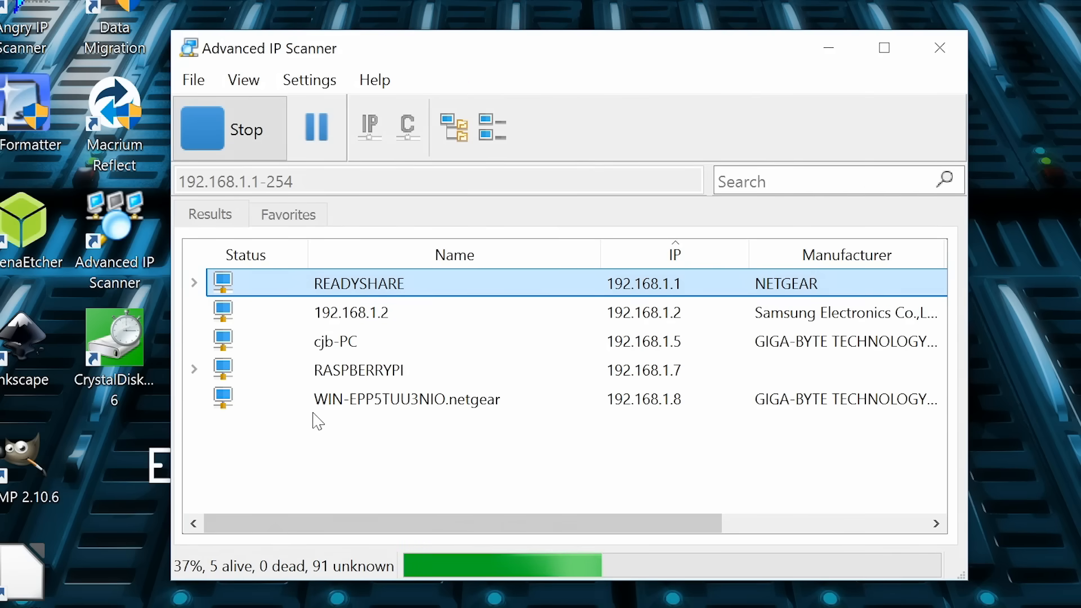
mouse_move(351, 382)
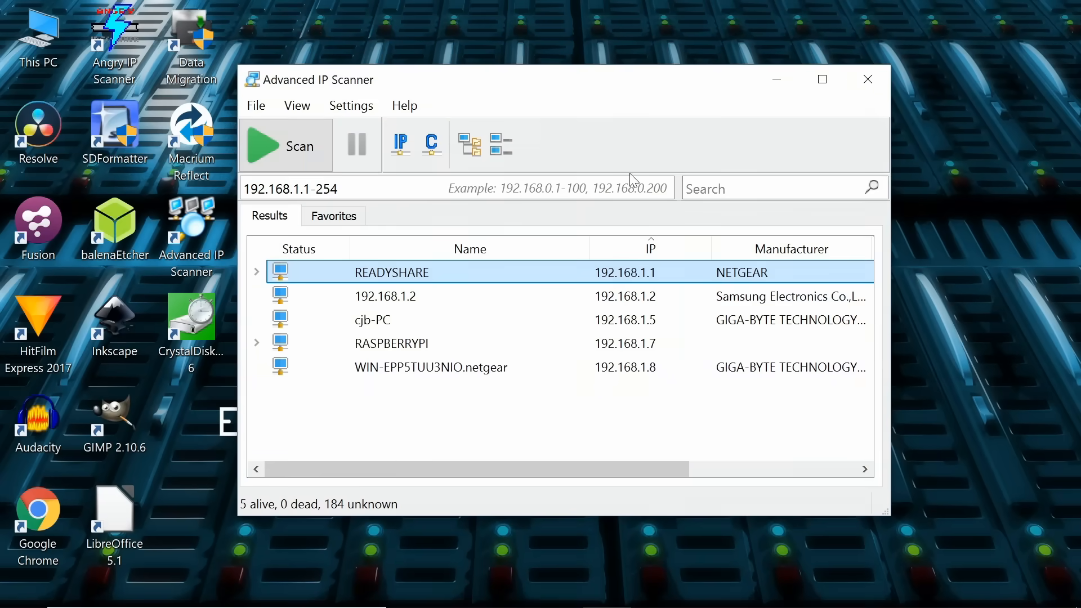
left_click(867, 79)
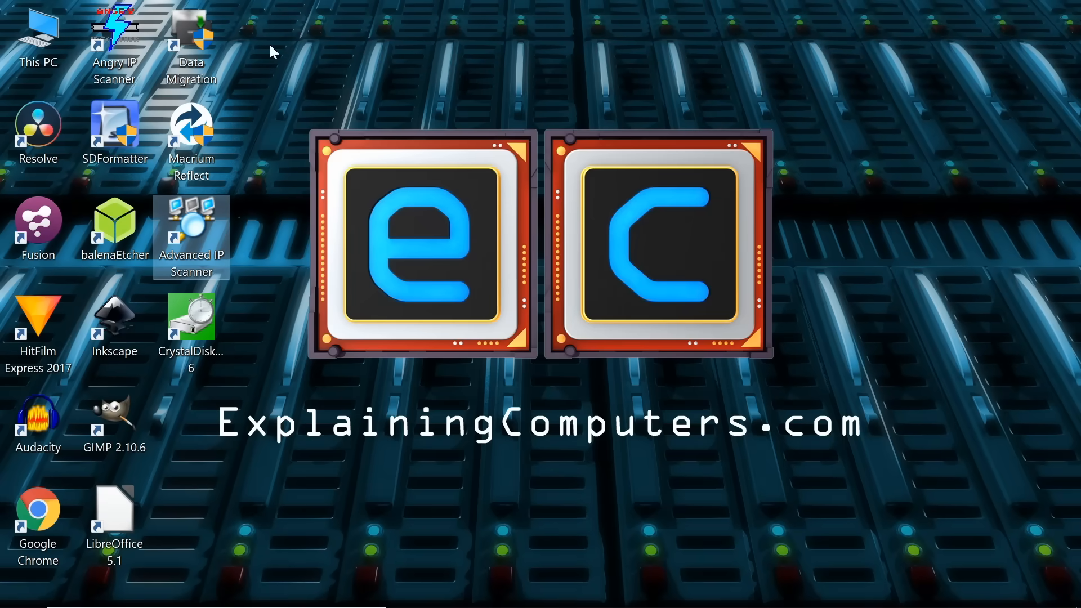
Scan 192.168.1.0-20 with Angry IP Scanner, dismiss the five-host summary, and close it.
double_click(114, 28)
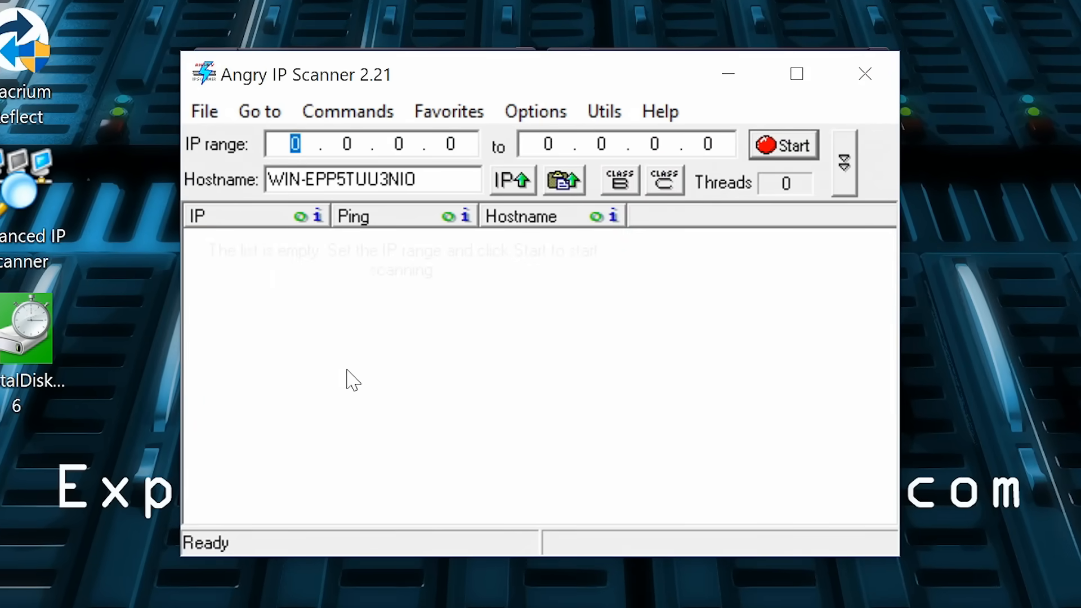
type("192.168")
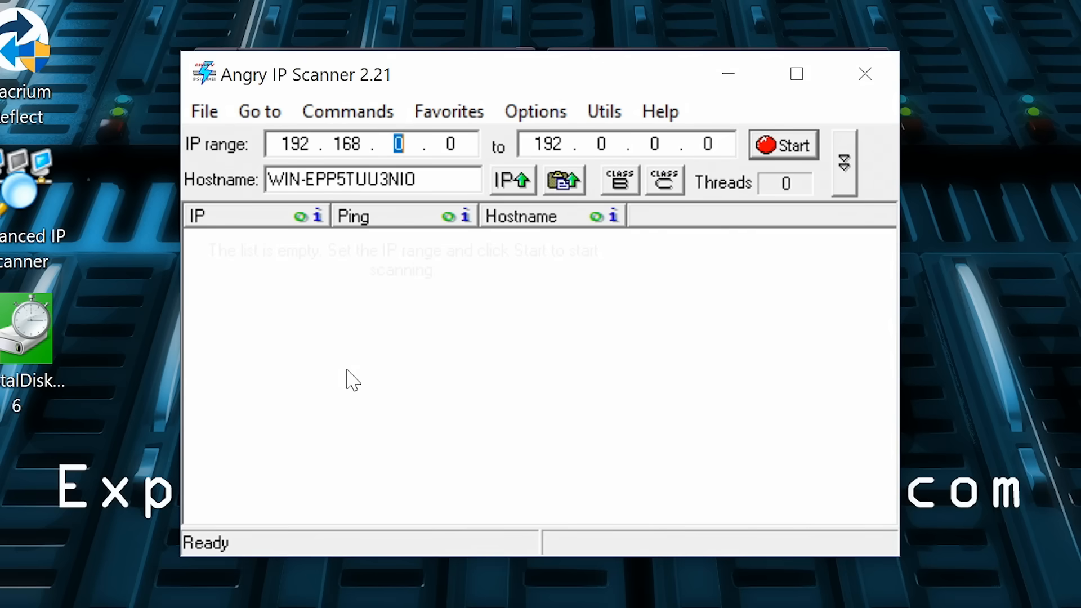
type("1")
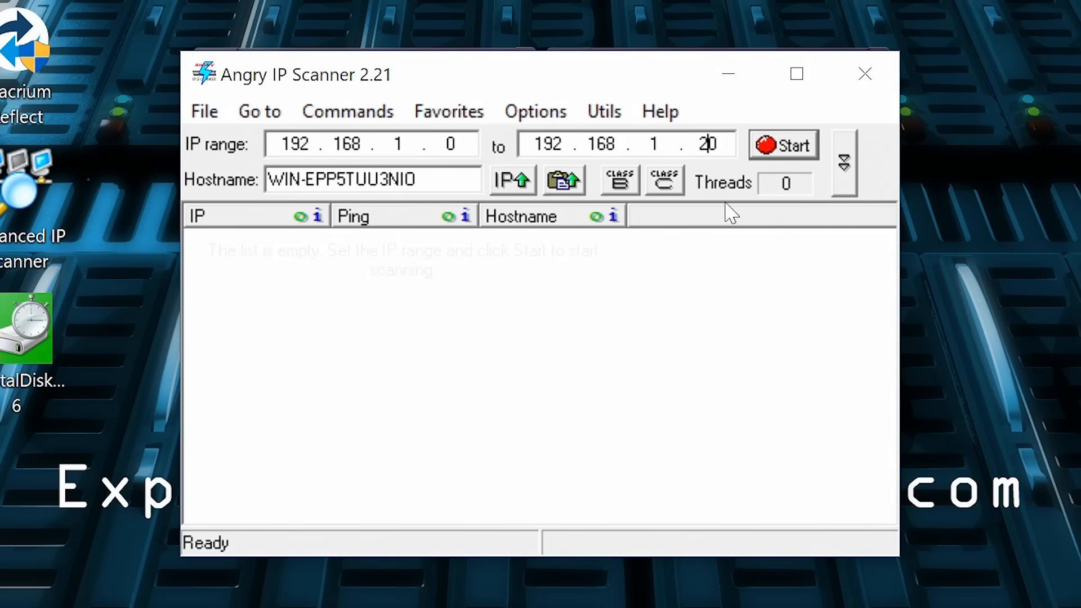
left_click(783, 144)
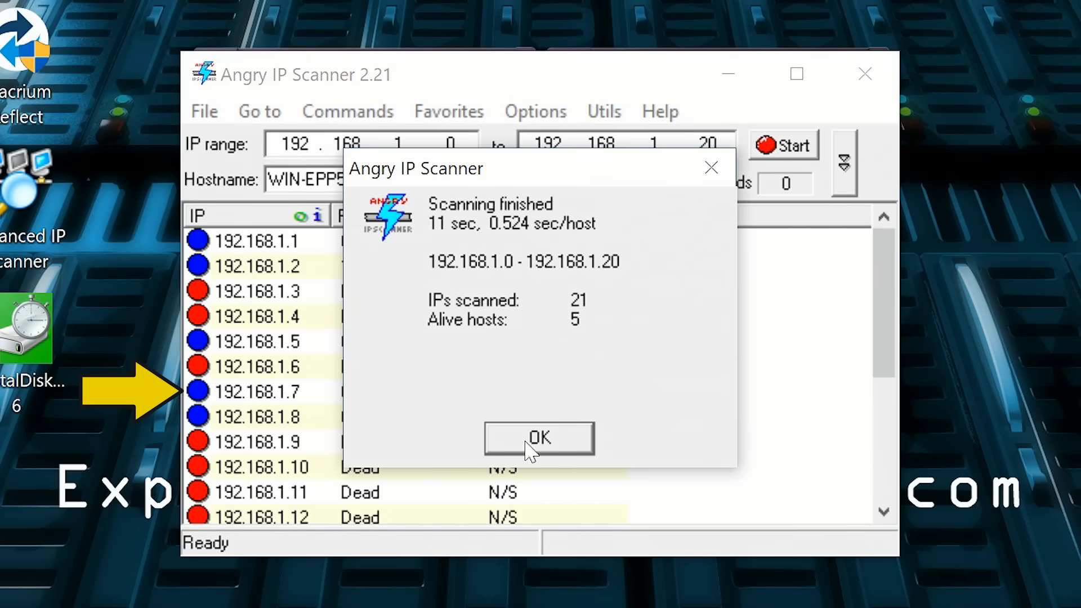
left_click(540, 439)
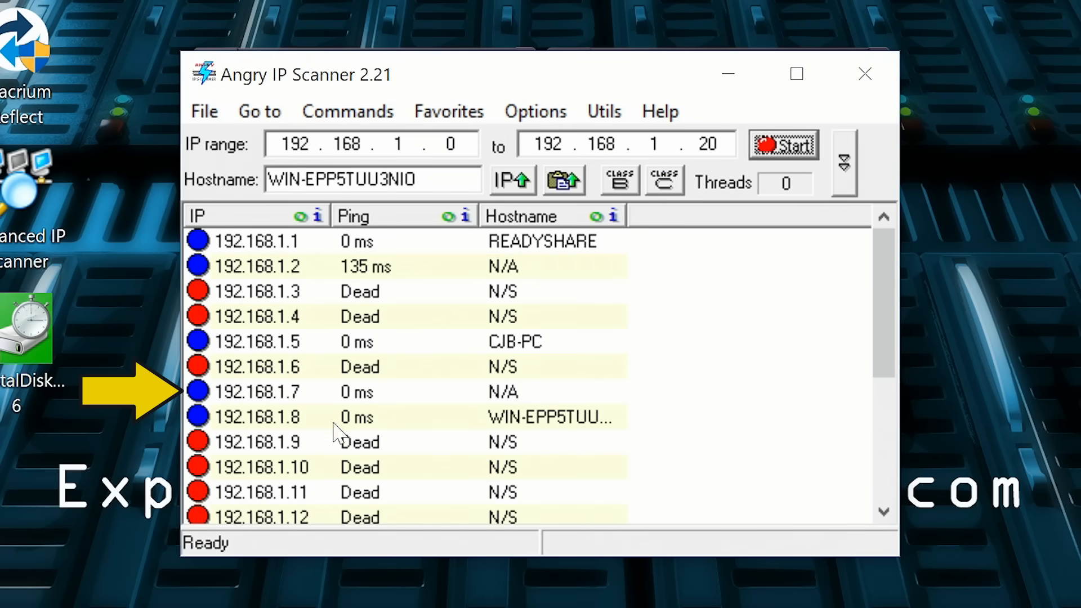
mouse_move(244, 402)
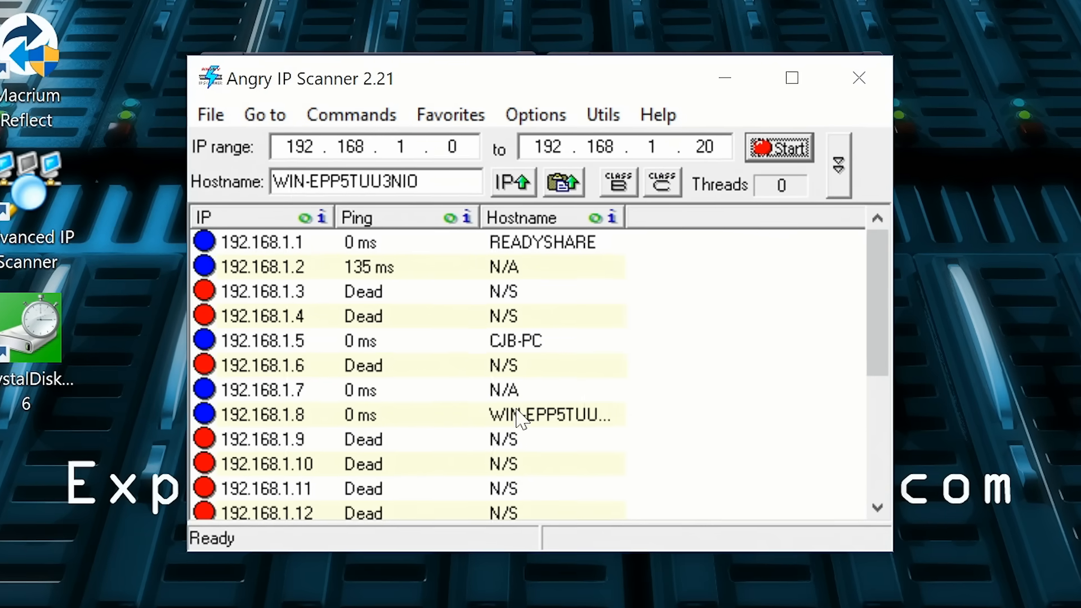
left_click(859, 77)
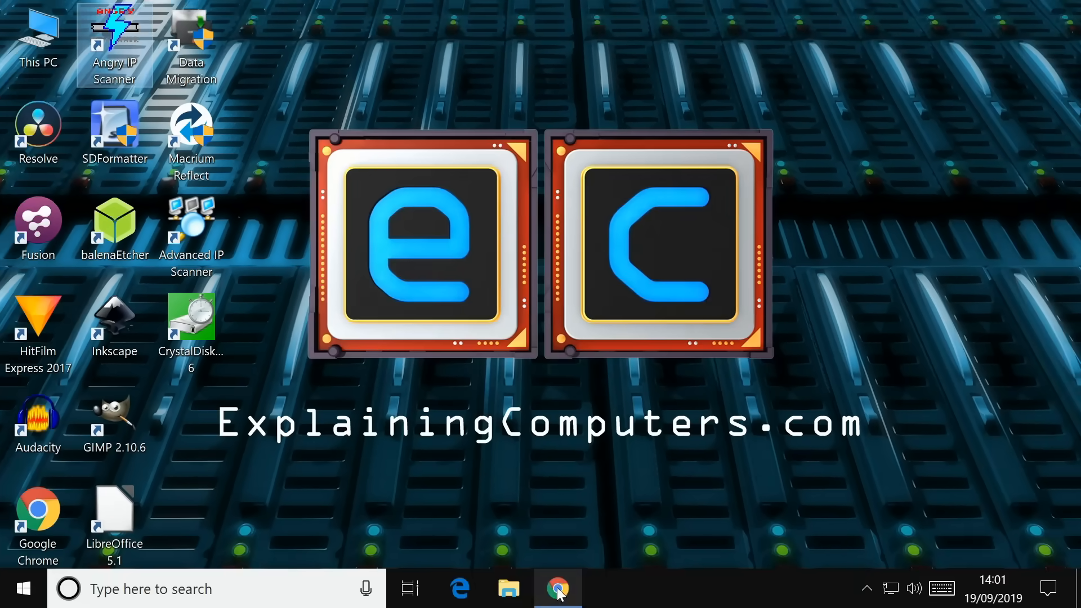
left_click(556, 588)
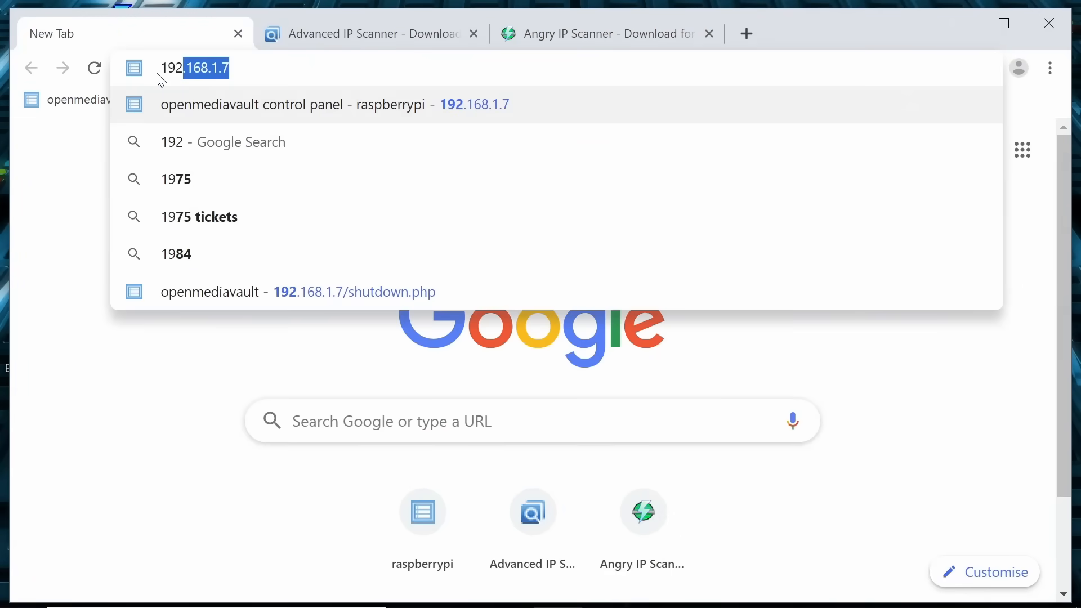
left_click(318, 104)
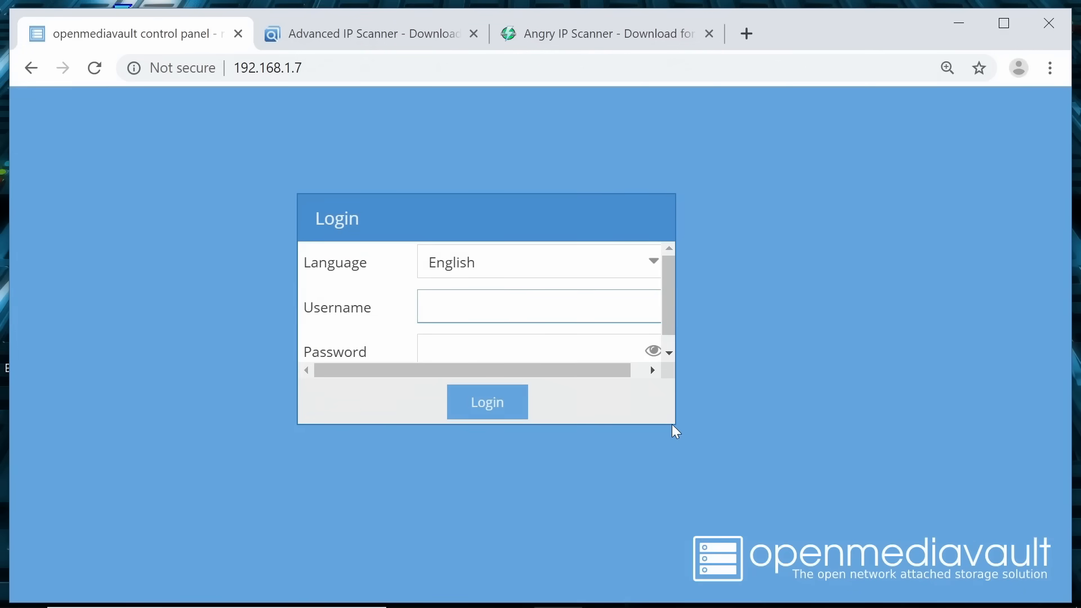
left_click(516, 307)
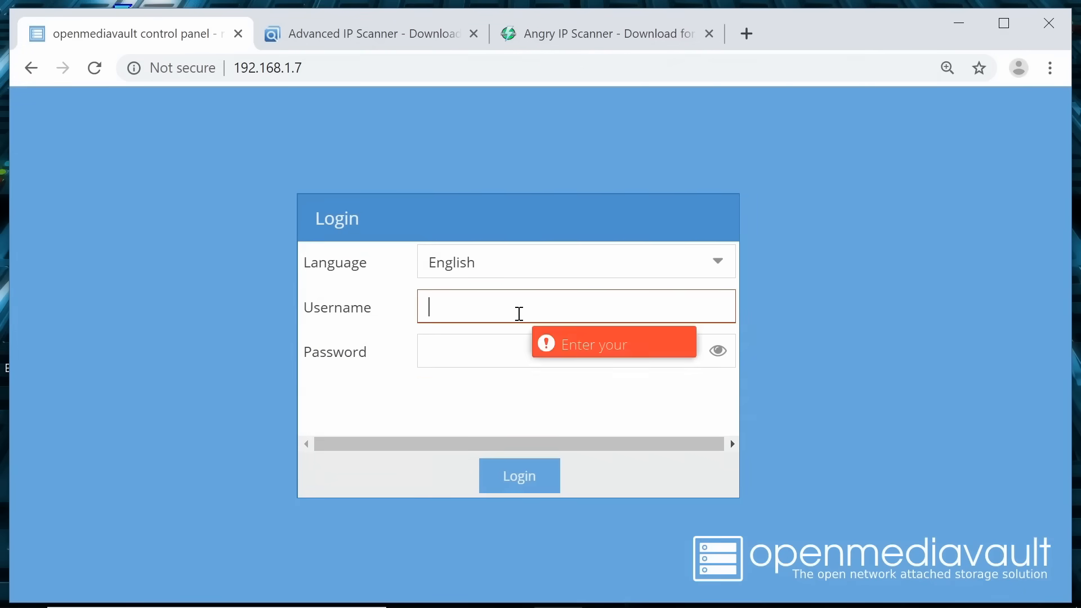
type("admin")
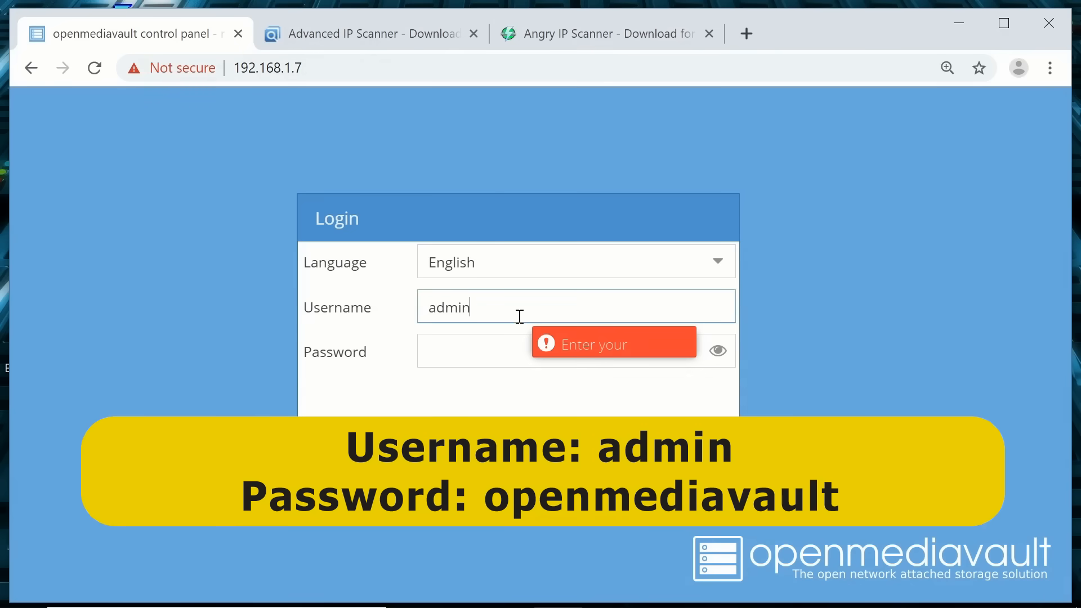
left_click(465, 352)
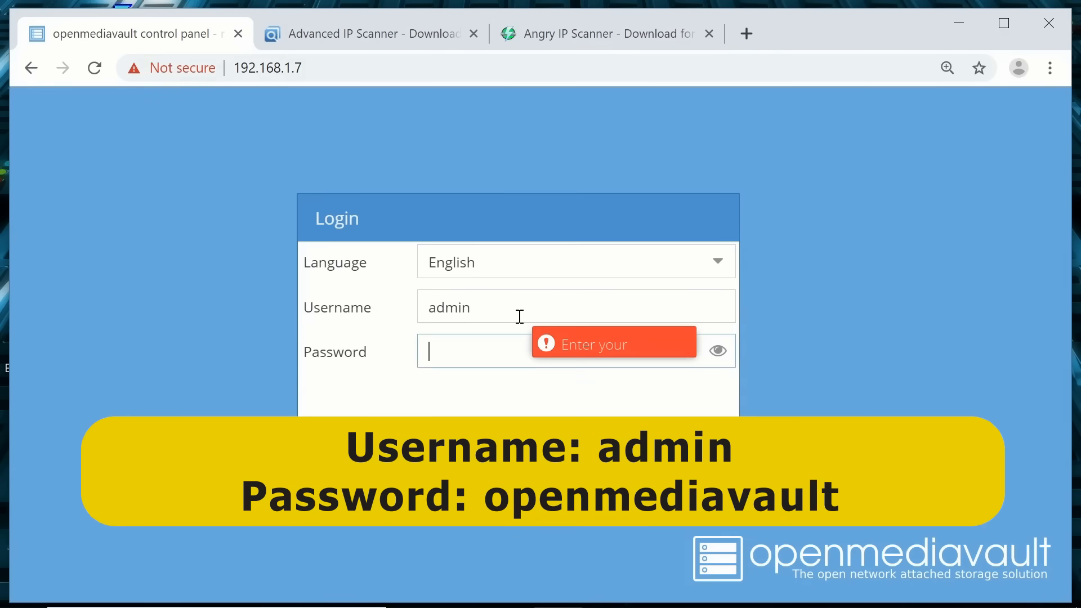
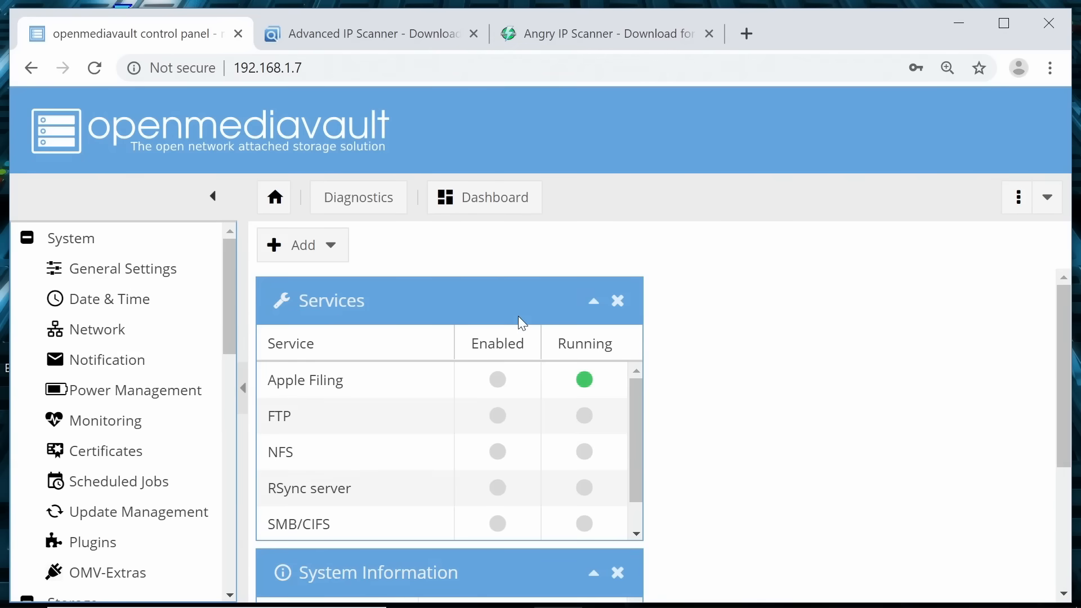
mouse_move(229, 299)
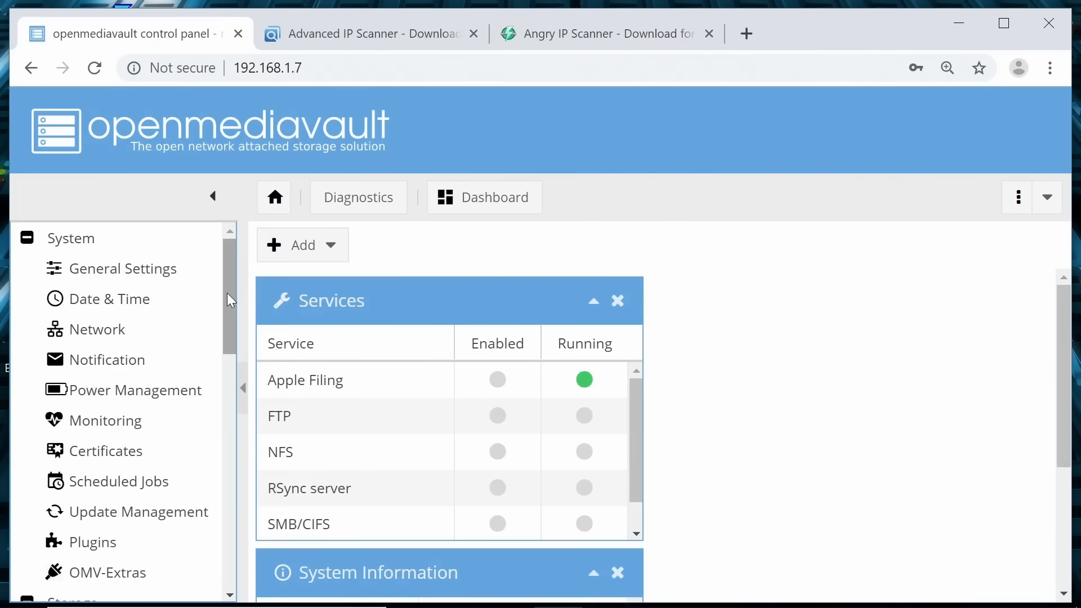
Review web admin settings and System Information (raspberrypi, version 4.1.7), then reopen General Settings.
left_click(123, 269)
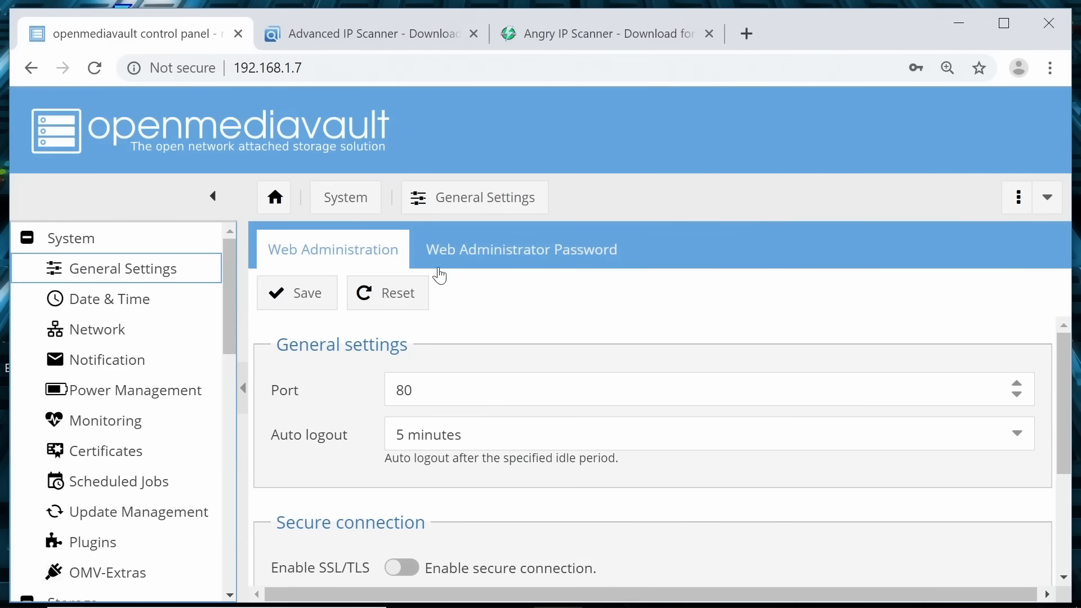
left_click(520, 249)
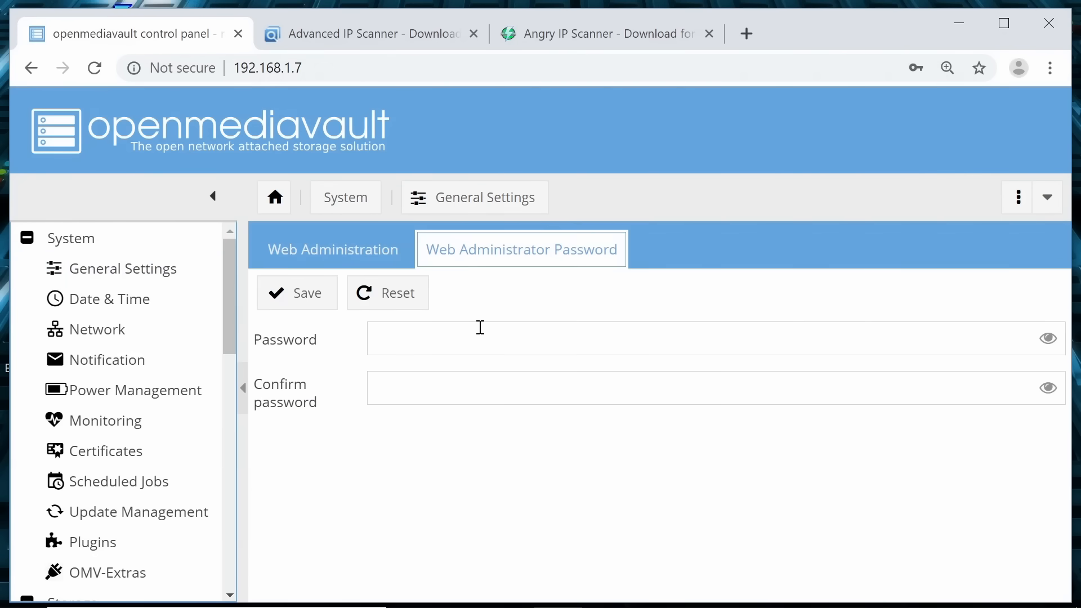
scroll("down", 3)
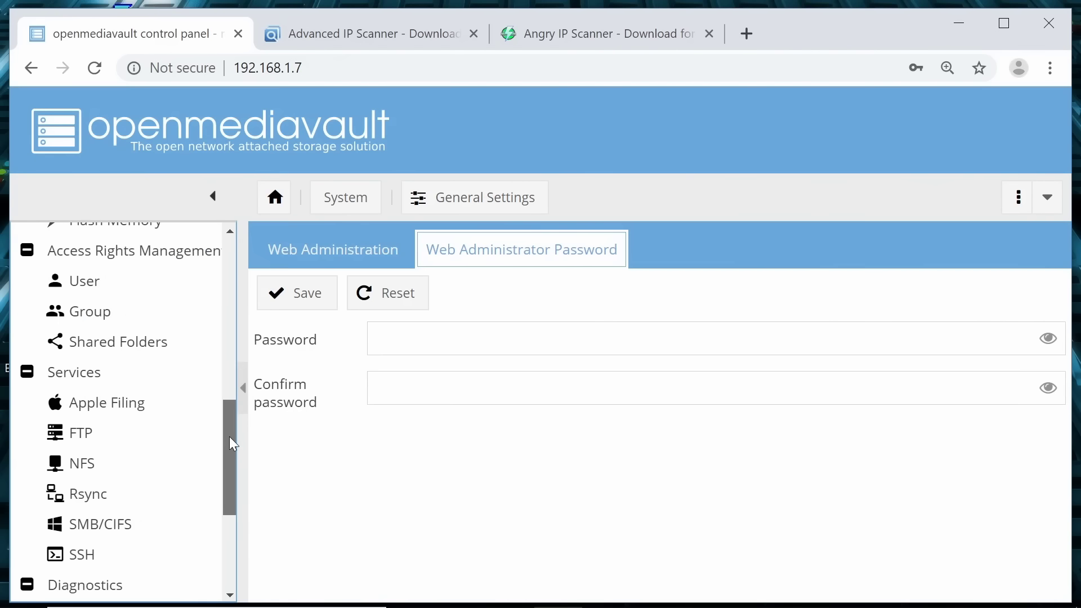
scroll("down", 3)
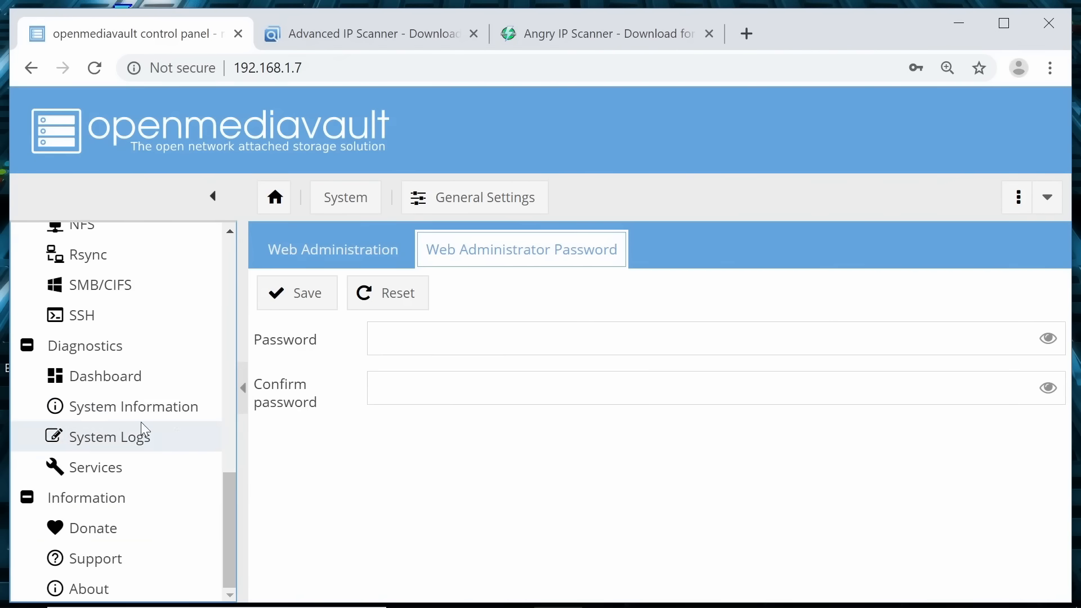
left_click(133, 406)
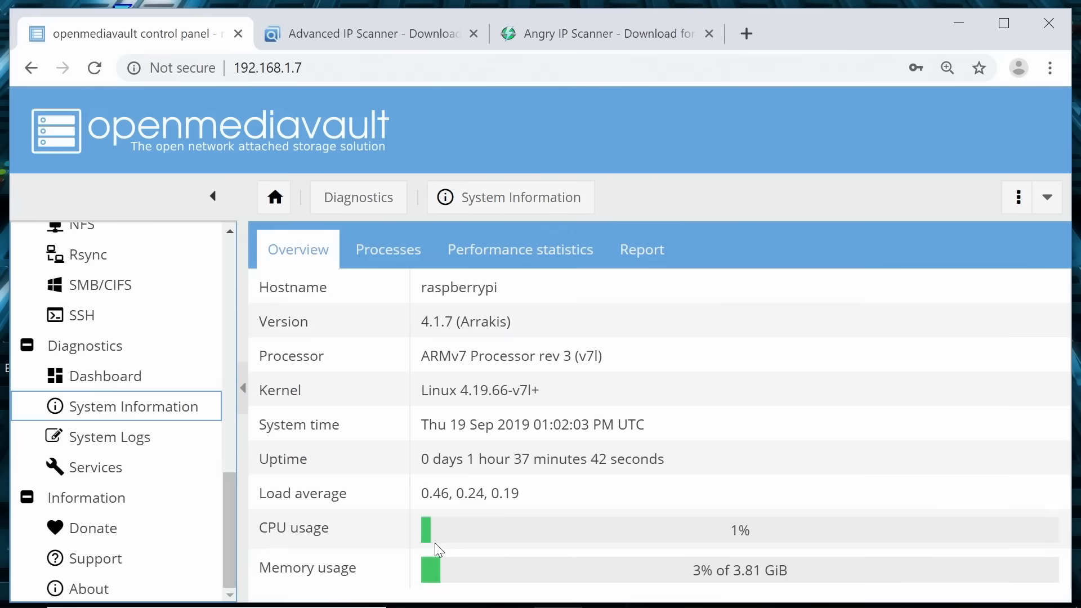
mouse_move(667, 381)
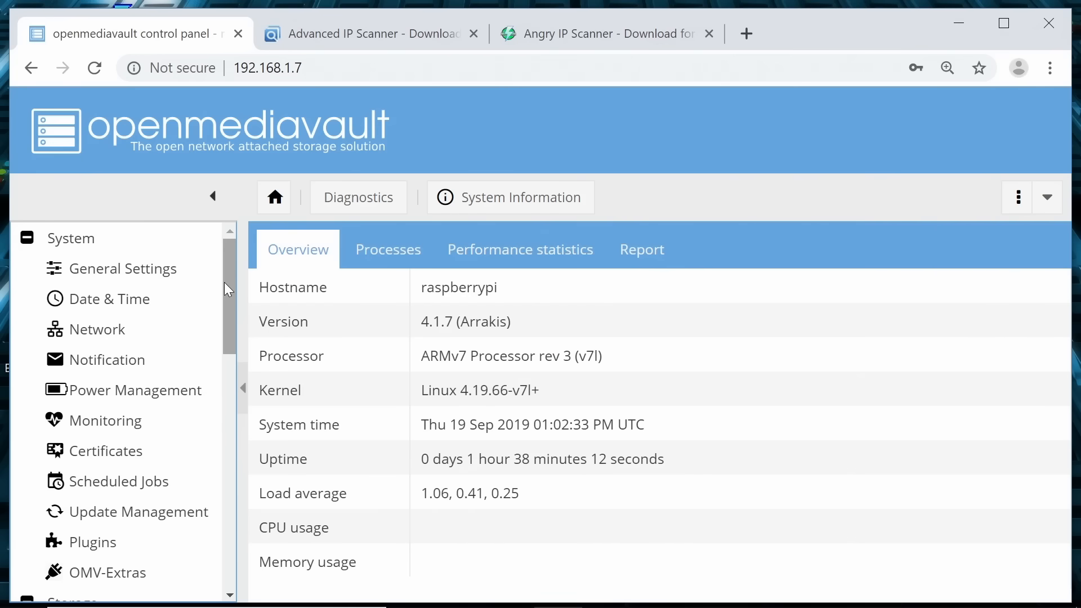
left_click(123, 269)
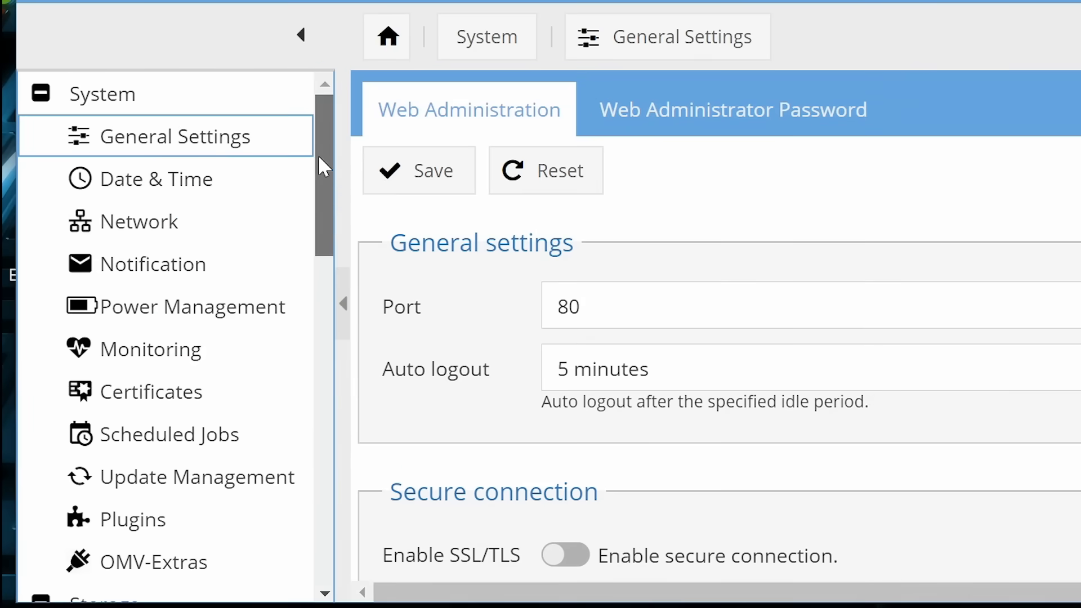
View the properties of the 111.80 GiB SSD /dev/sda and close them unchanged.
scroll("down", 3)
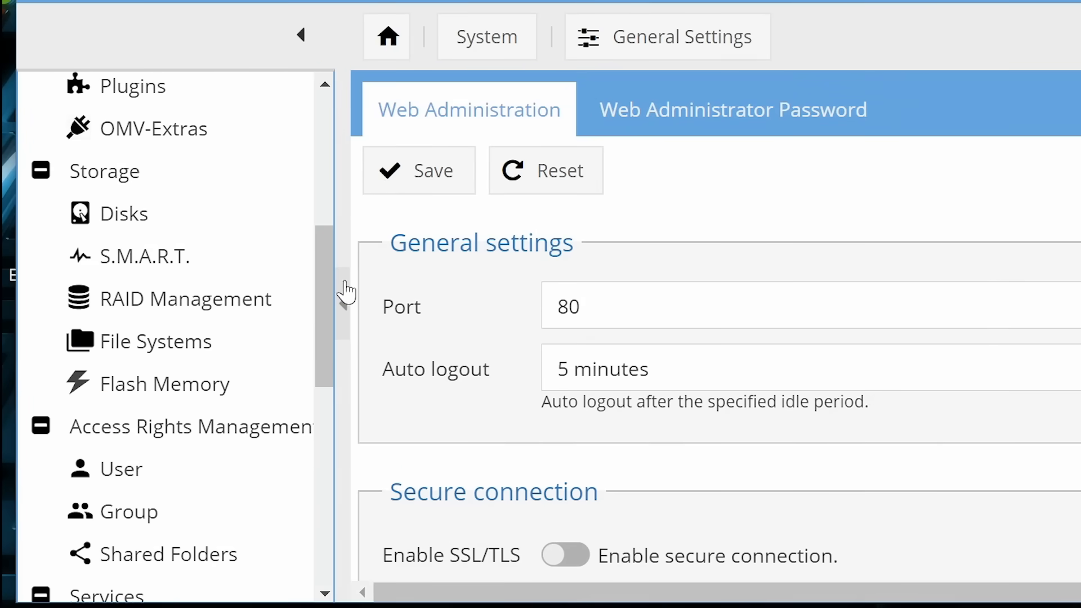
left_click(124, 213)
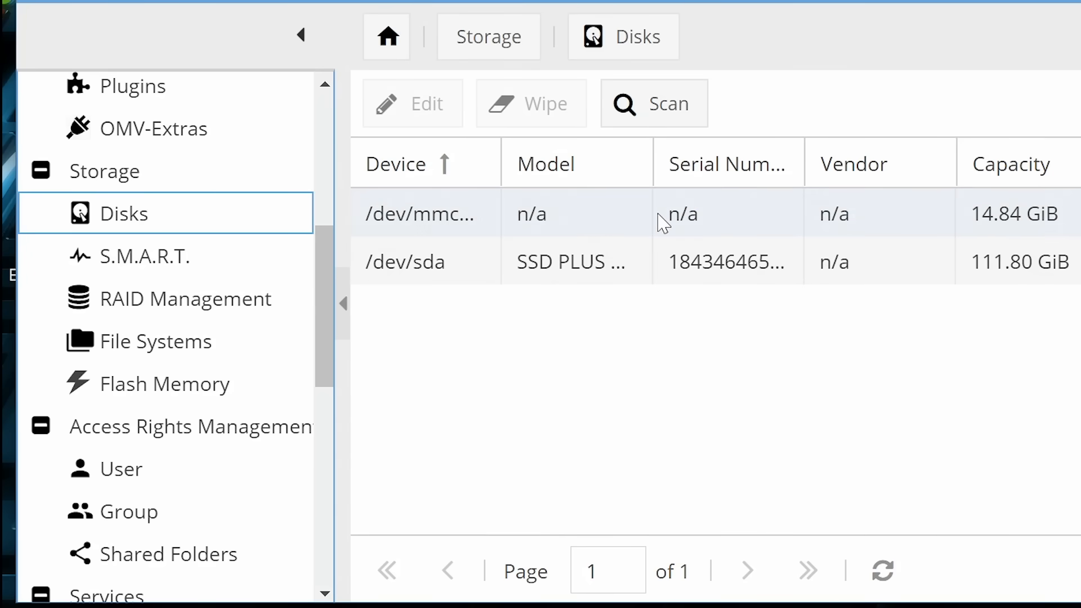
mouse_move(617, 223)
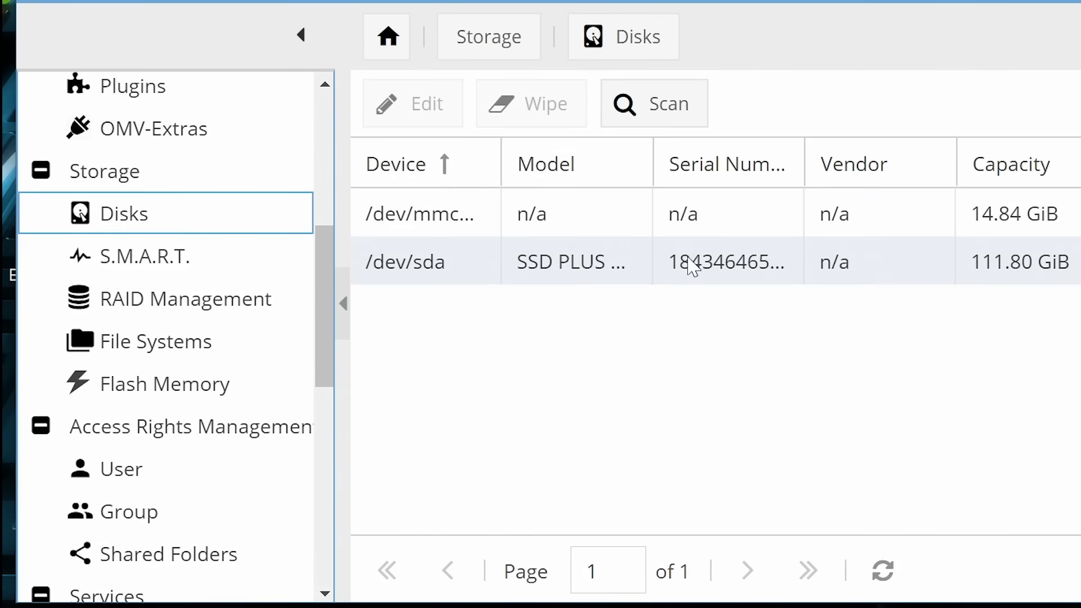
left_click(598, 261)
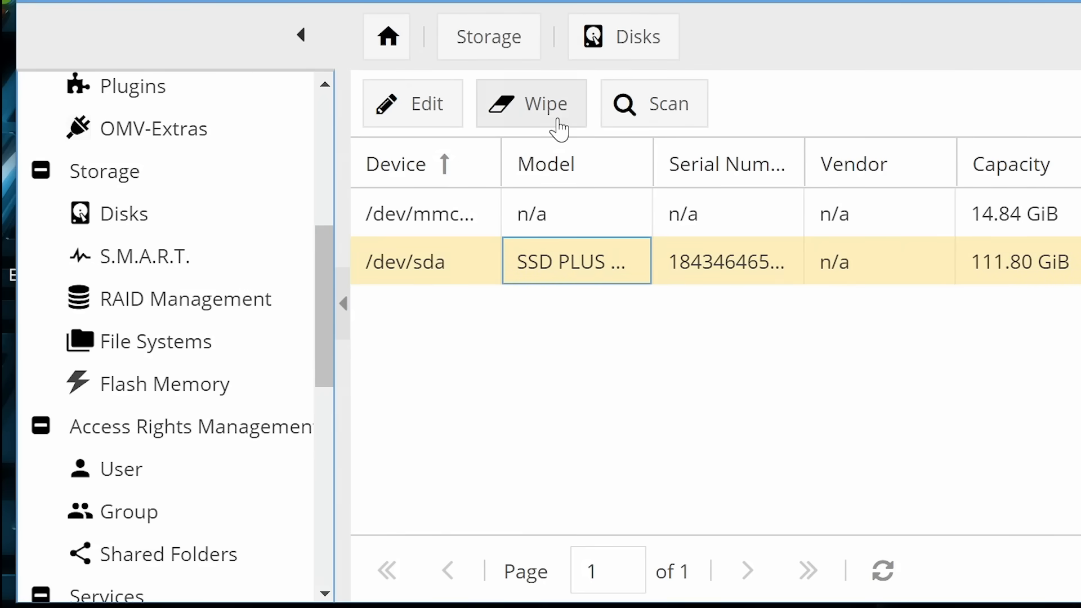
mouse_move(412, 112)
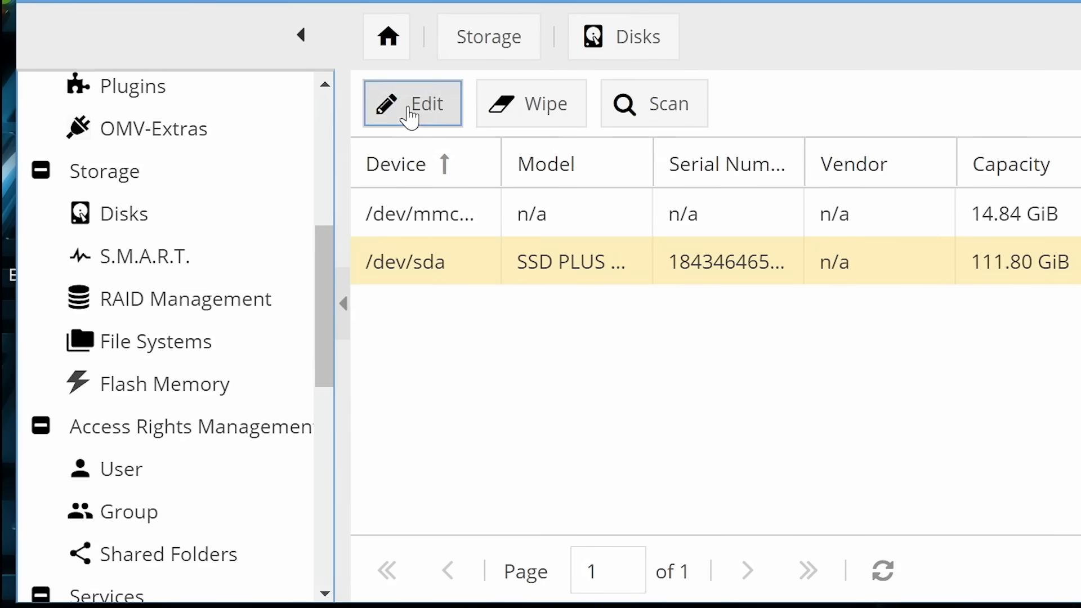
left_click(412, 103)
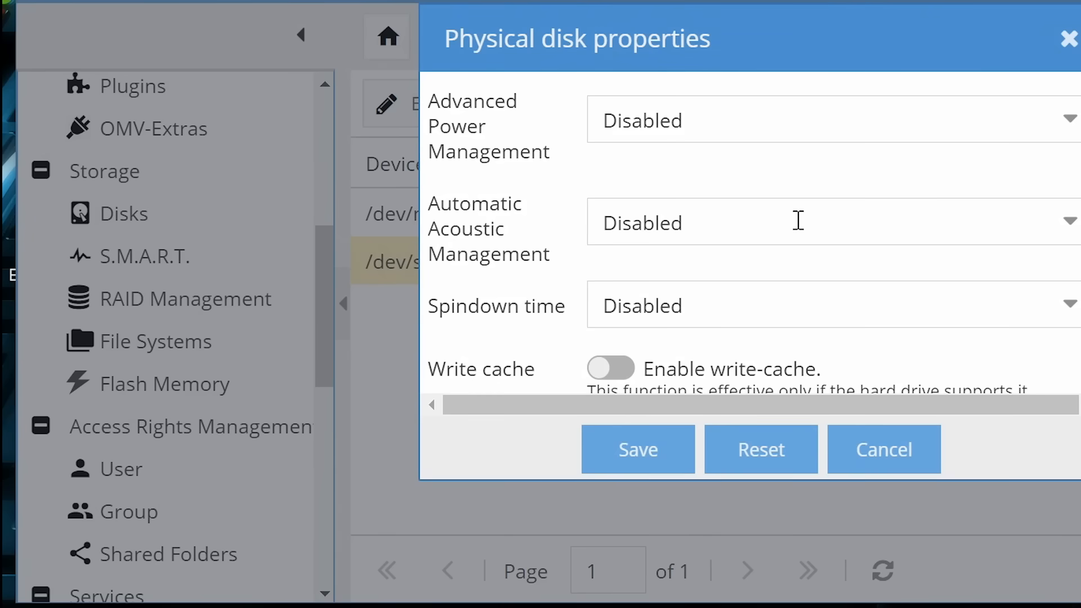
mouse_move(713, 308)
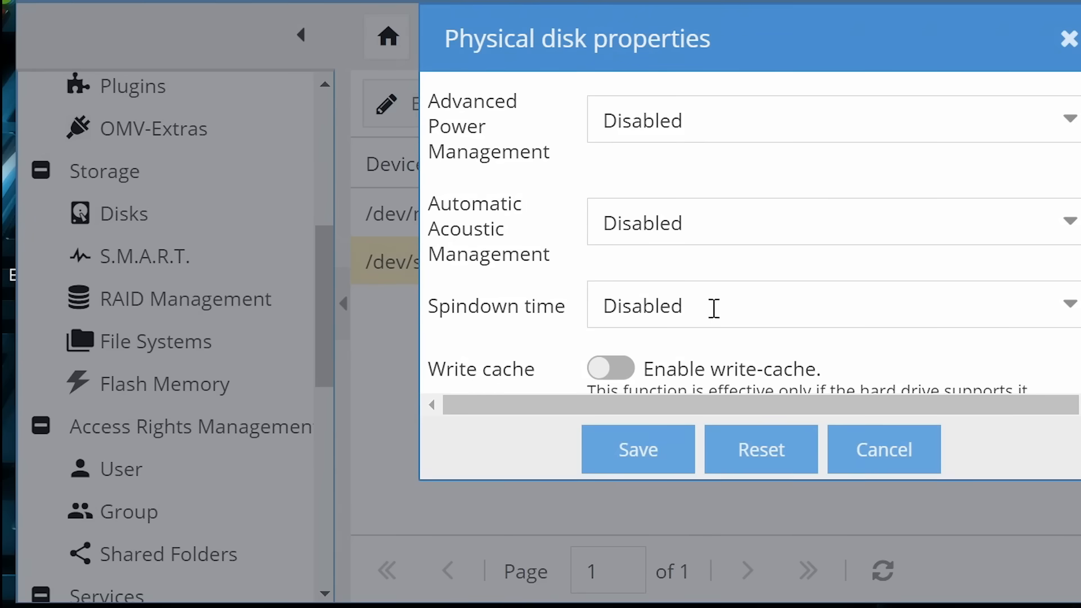
mouse_move(1066, 38)
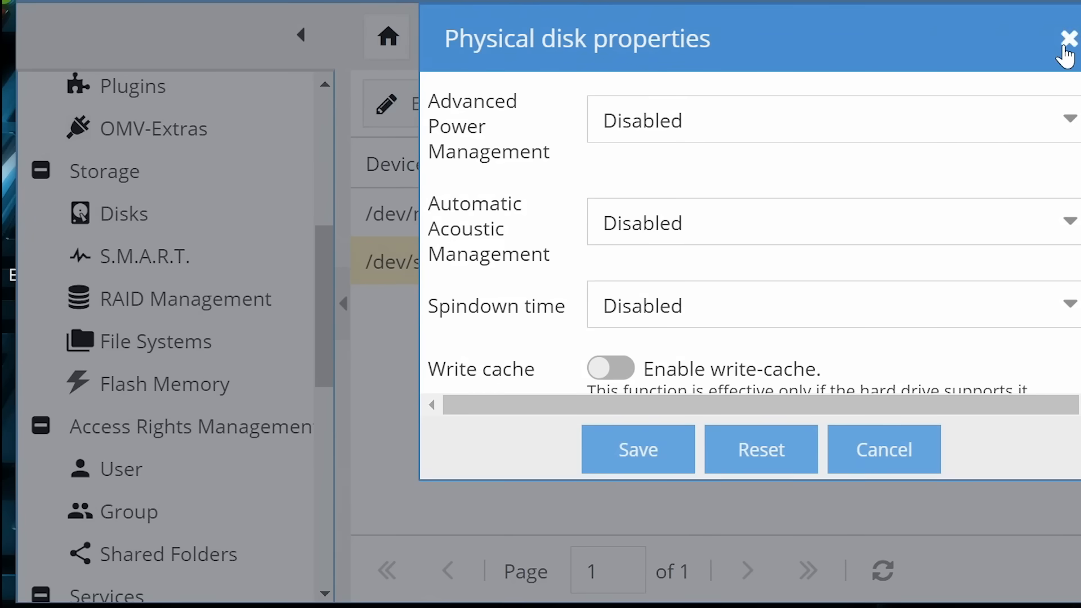
left_click(1064, 35)
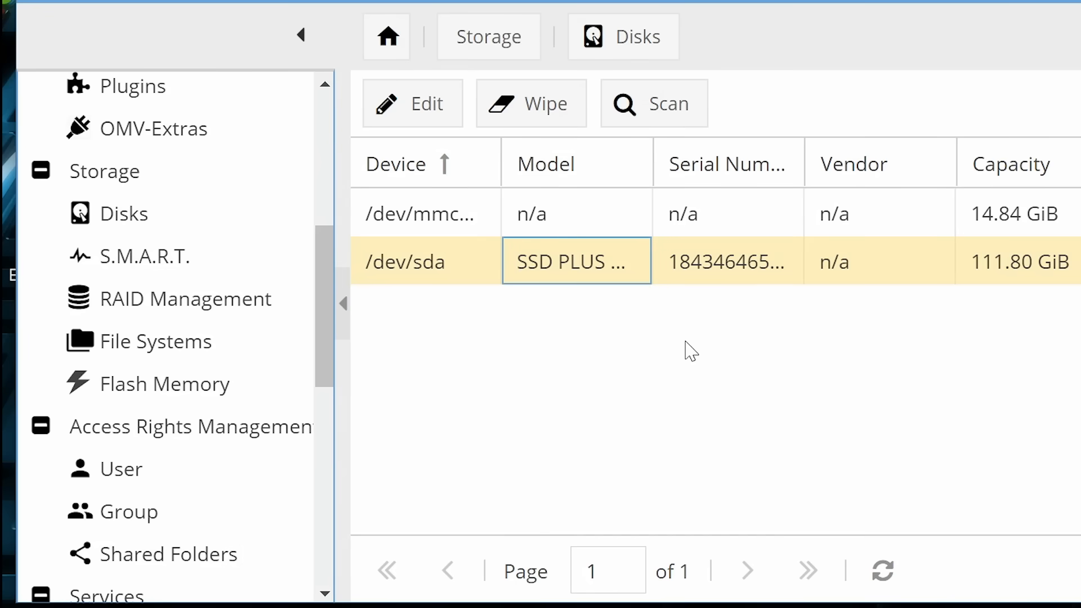
mouse_move(648, 283)
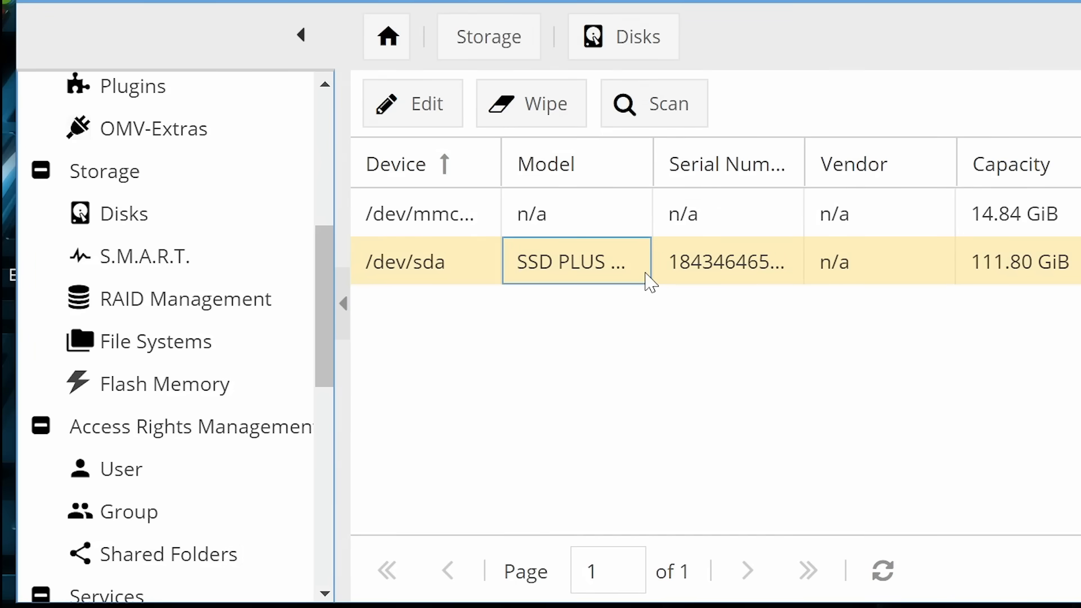
mouse_move(544, 289)
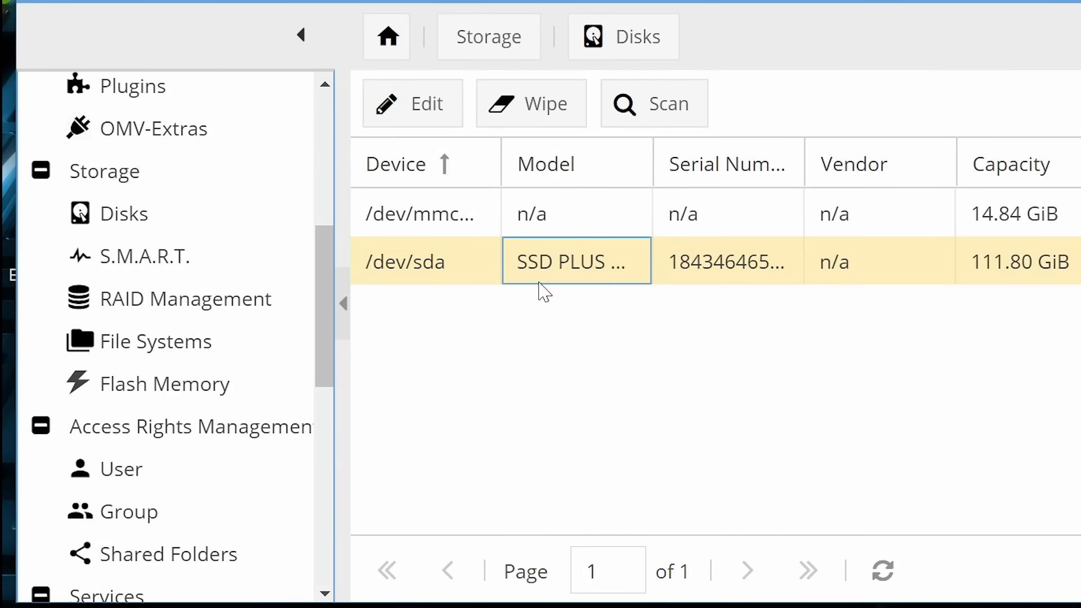
Mount the SandiskSSD NTFS partition /dev/sda1 and apply the configuration change.
left_click(156, 341)
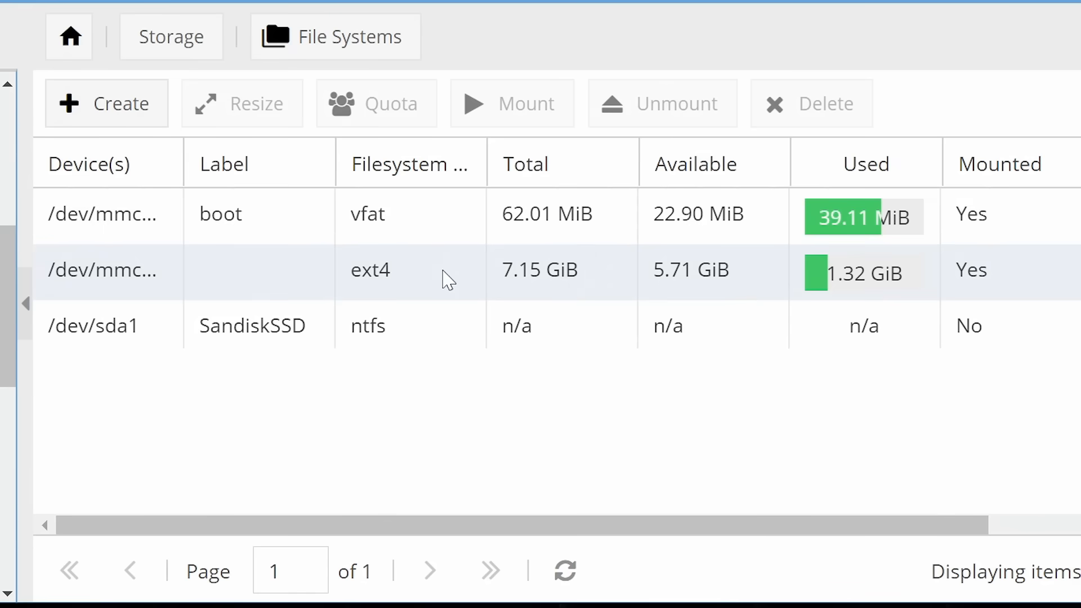
left_click(251, 326)
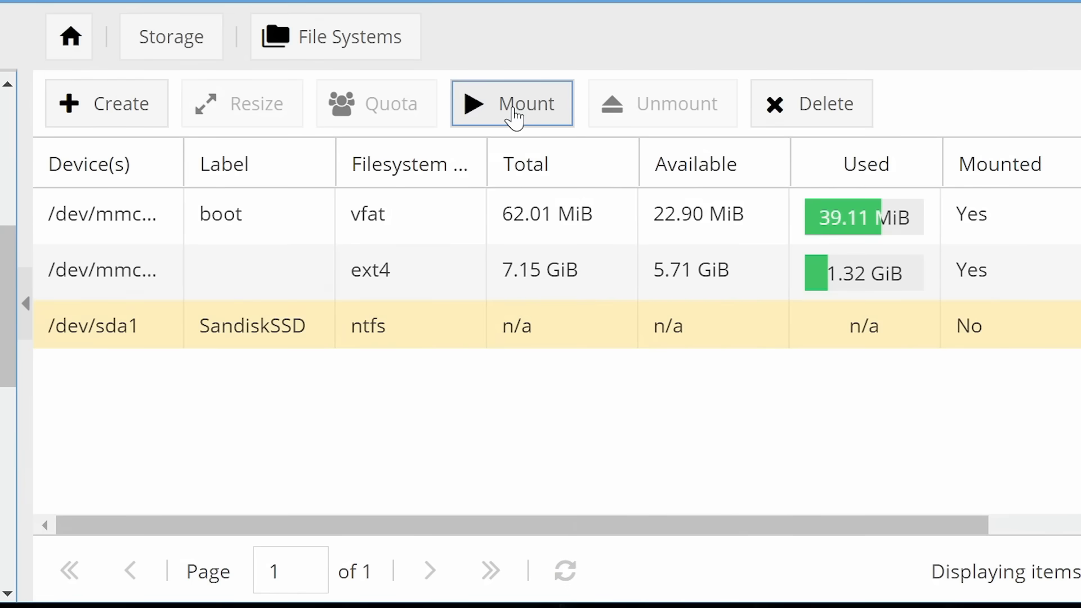
left_click(512, 103)
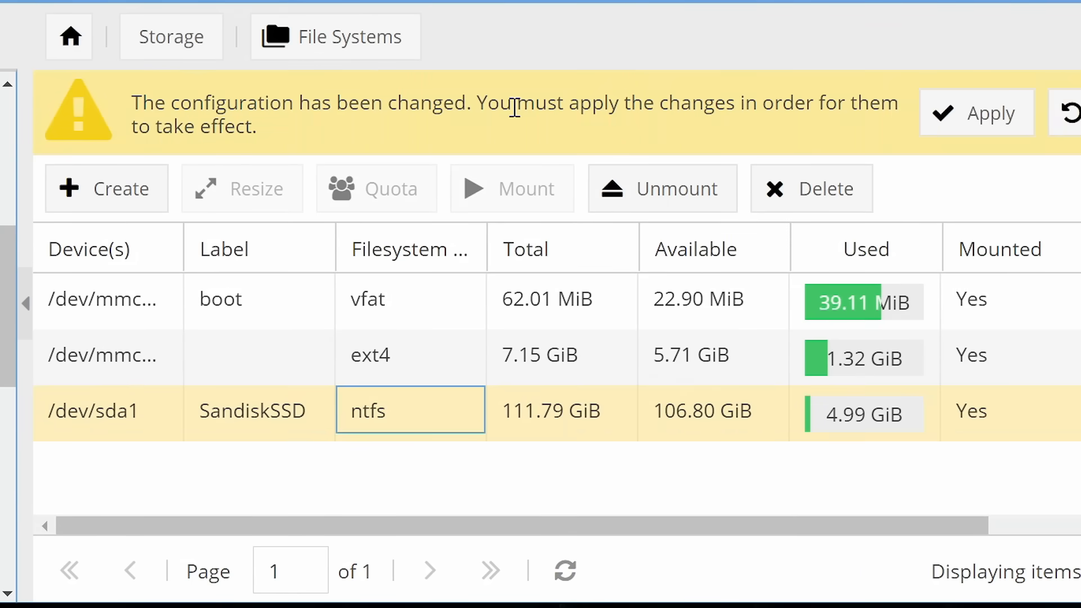
mouse_move(994, 120)
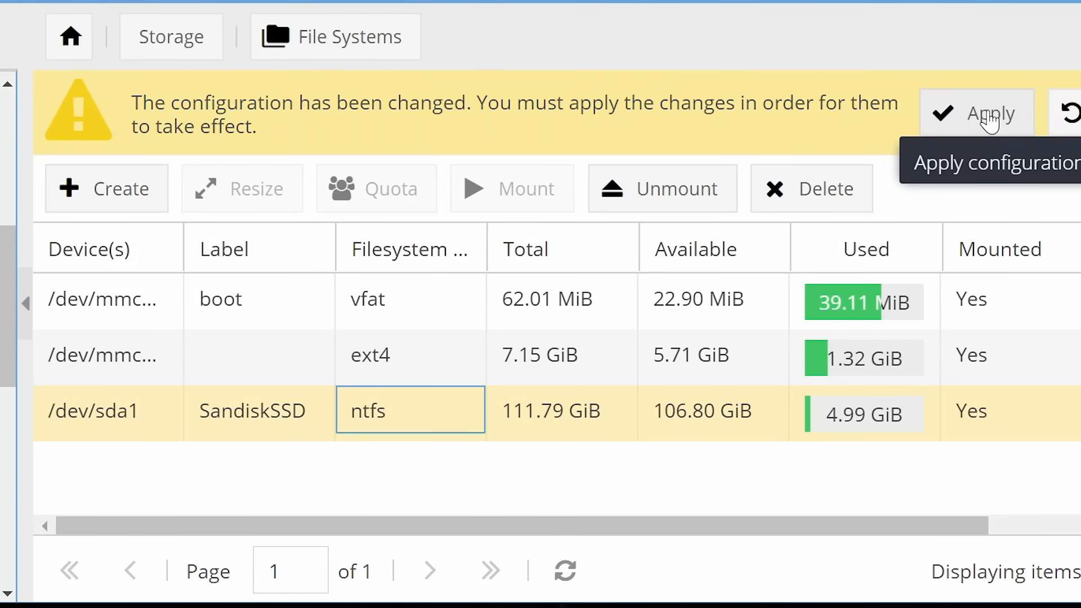
left_click(990, 113)
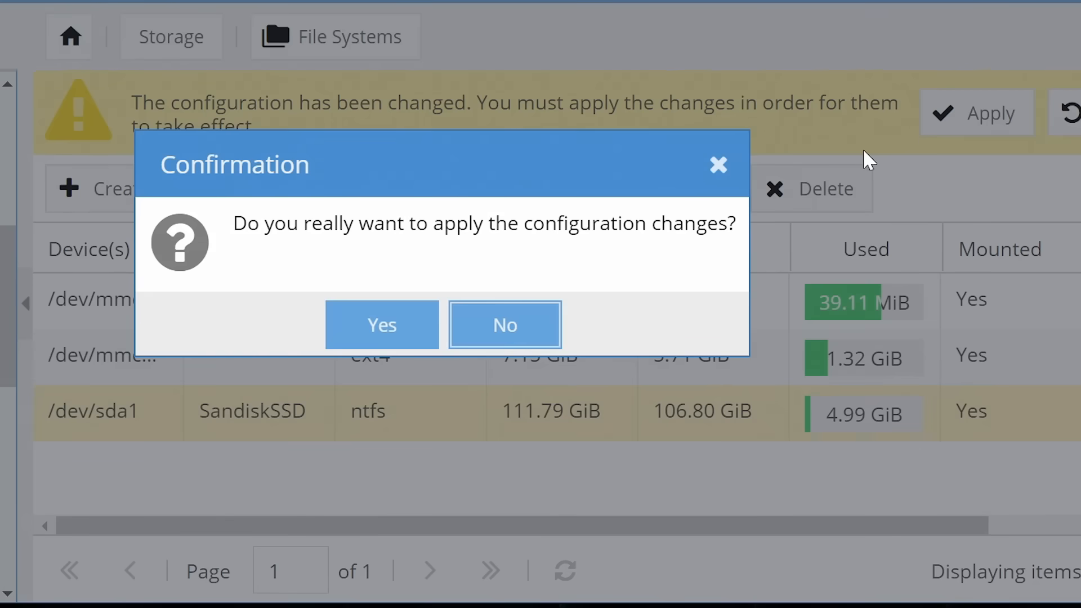
left_click(381, 325)
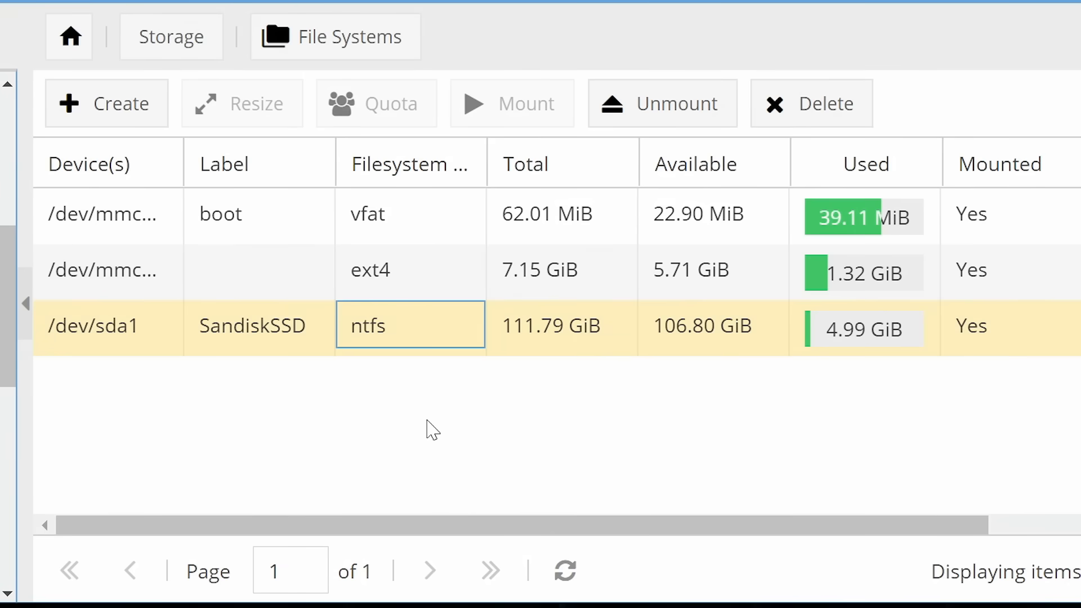
mouse_move(300, 345)
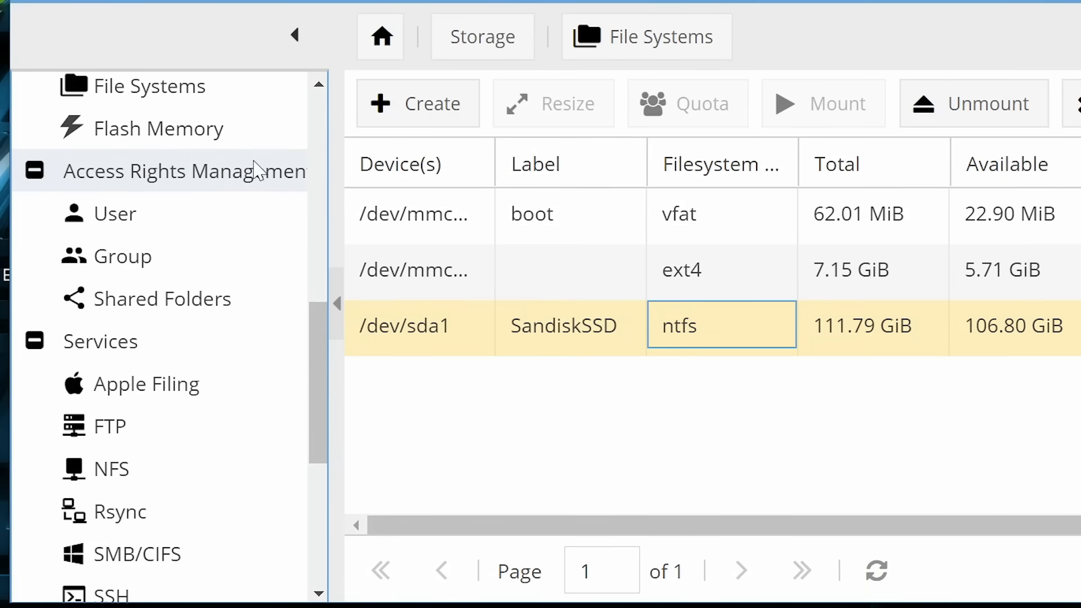
mouse_move(264, 174)
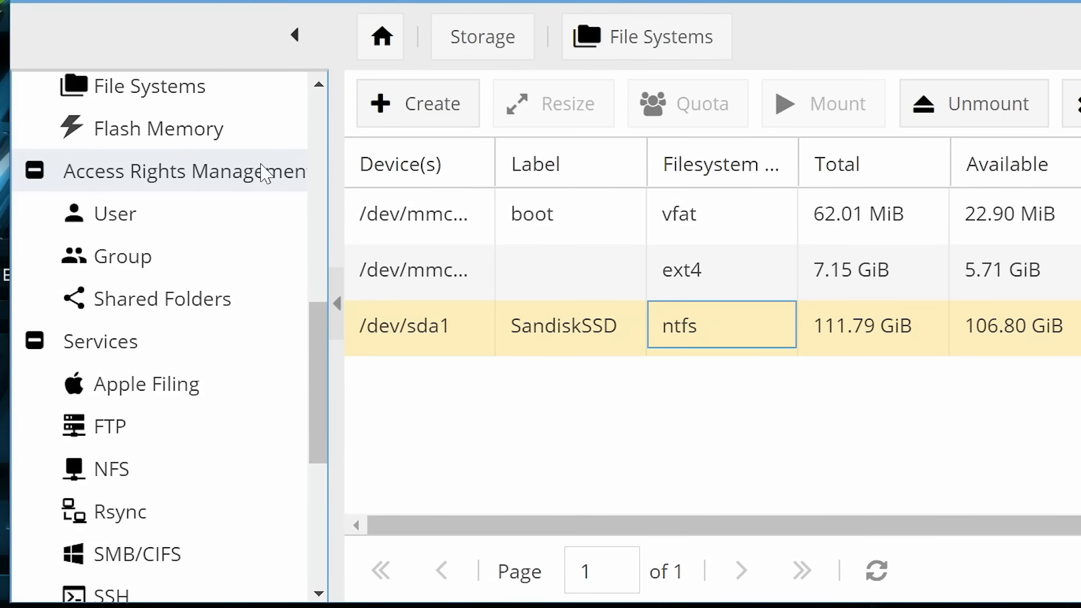
mouse_move(281, 179)
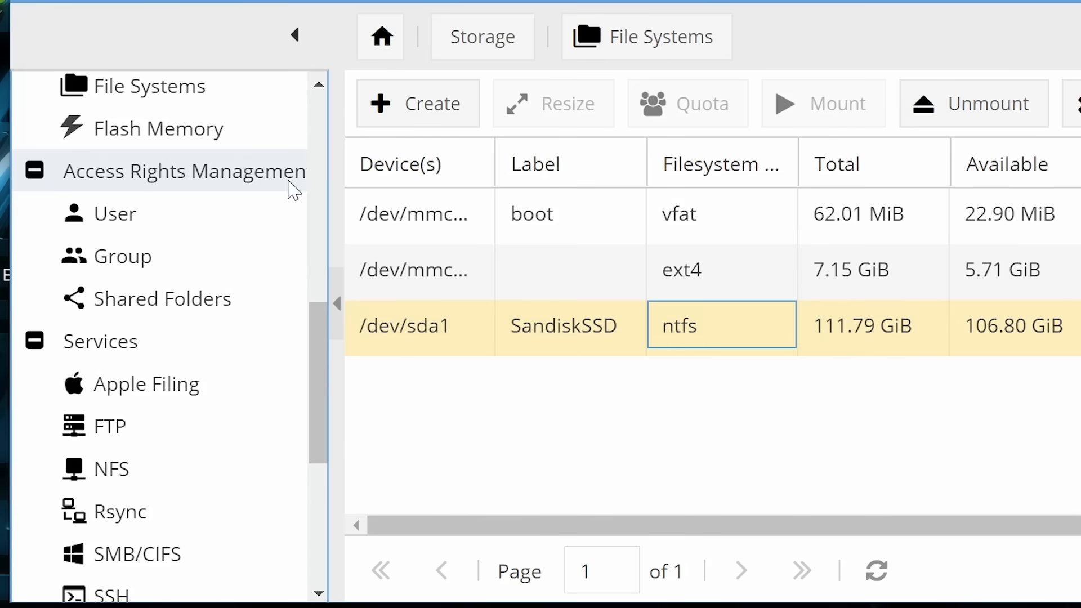
Add shared folder 'PiStuff' on SandiskSSD with everyone read/write, save, and apply.
left_click(161, 299)
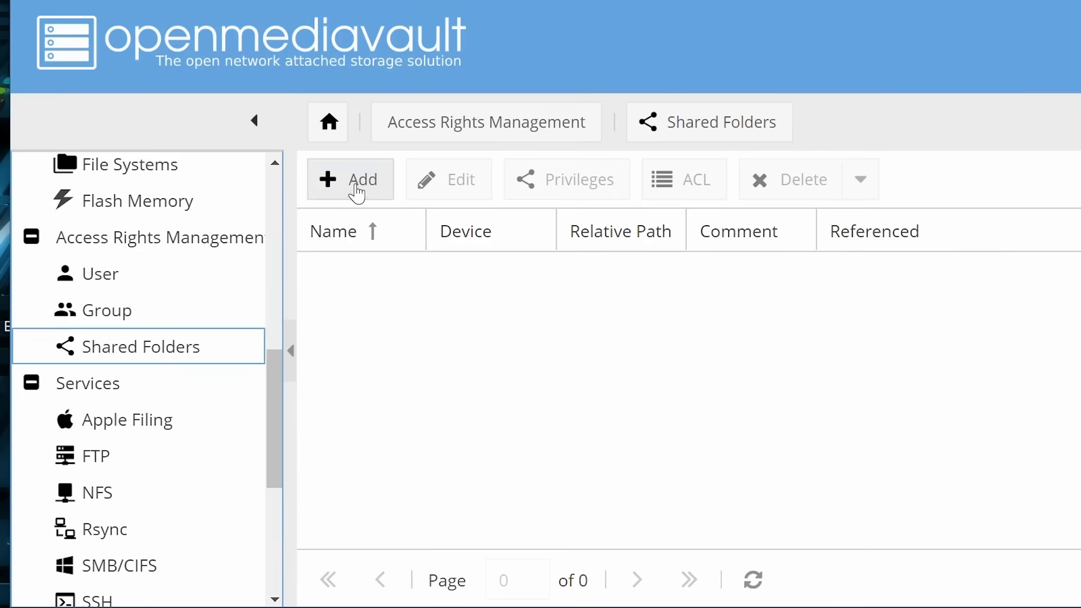
left_click(351, 179)
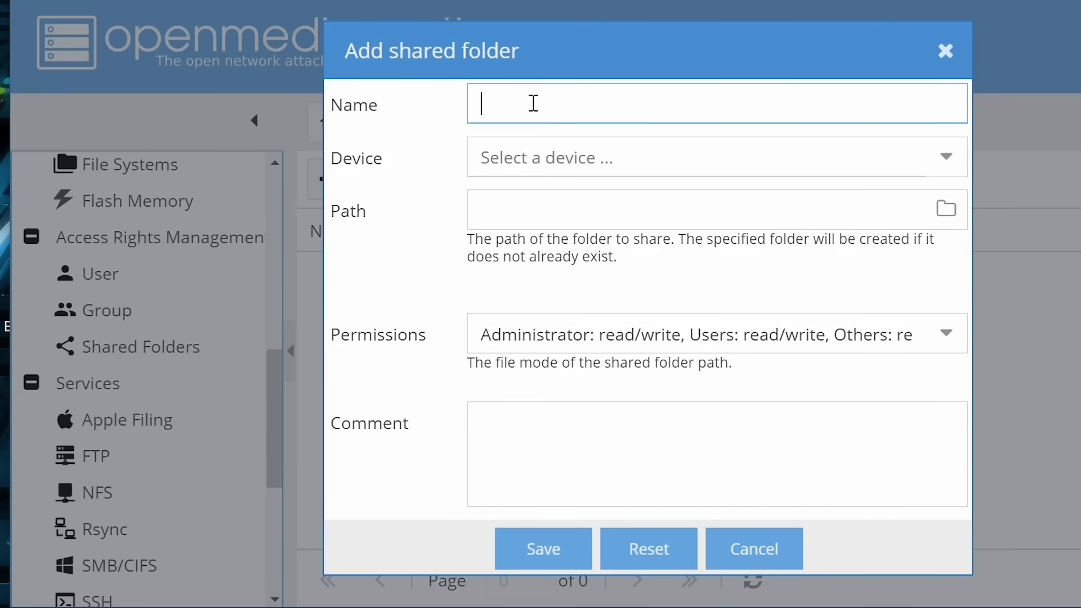
type("PiS")
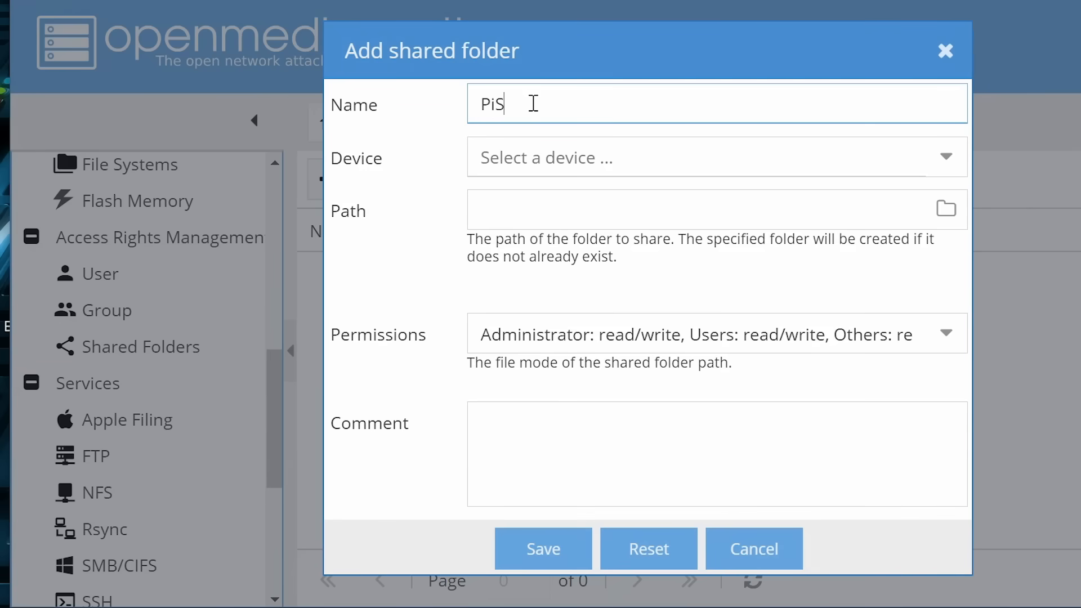
type("tuff")
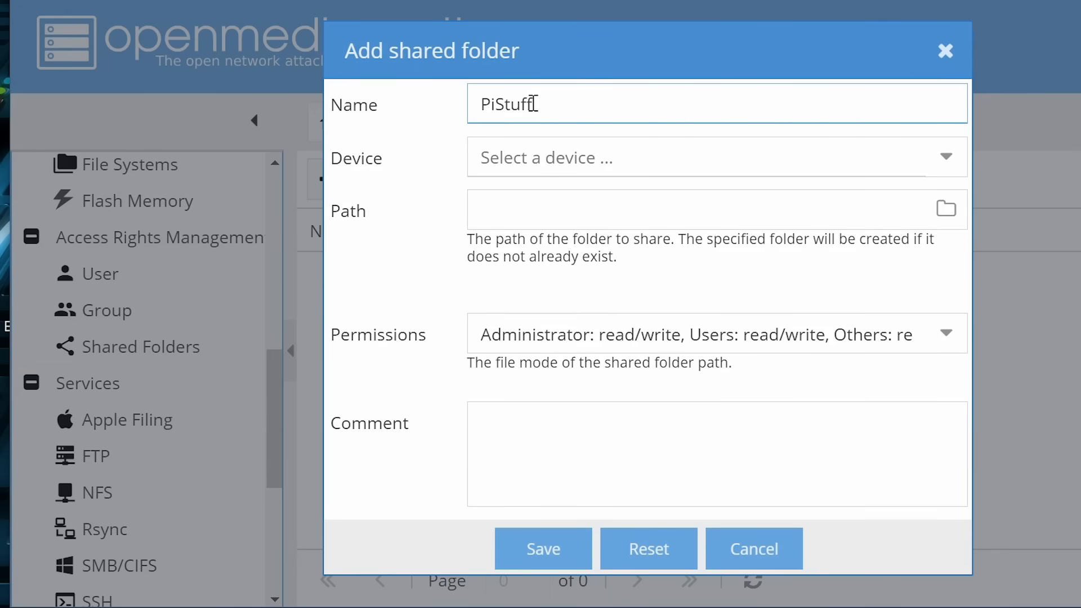
left_click(698, 158)
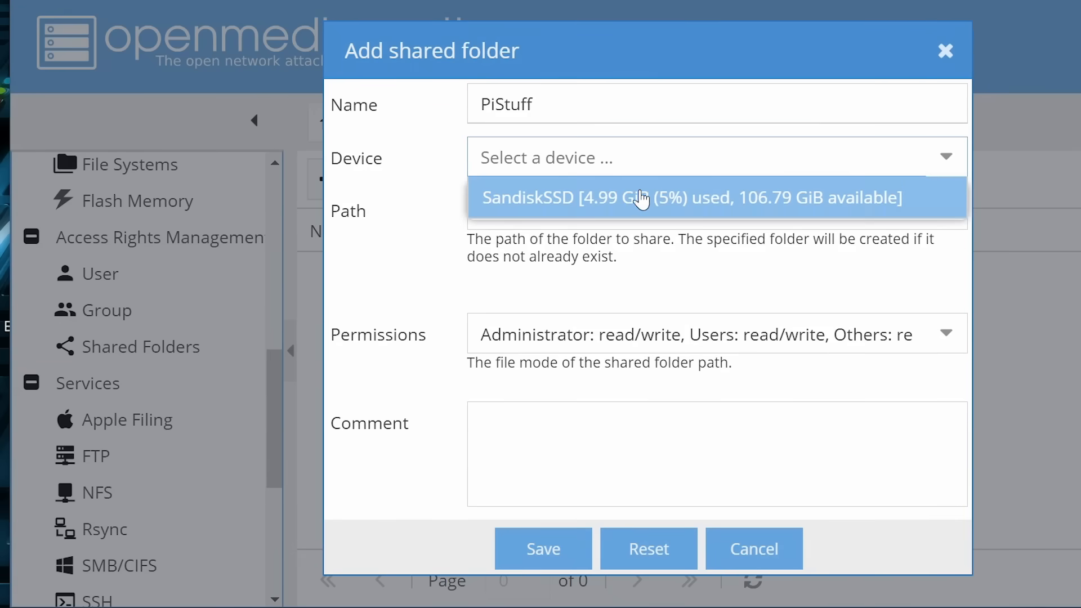
left_click(642, 197)
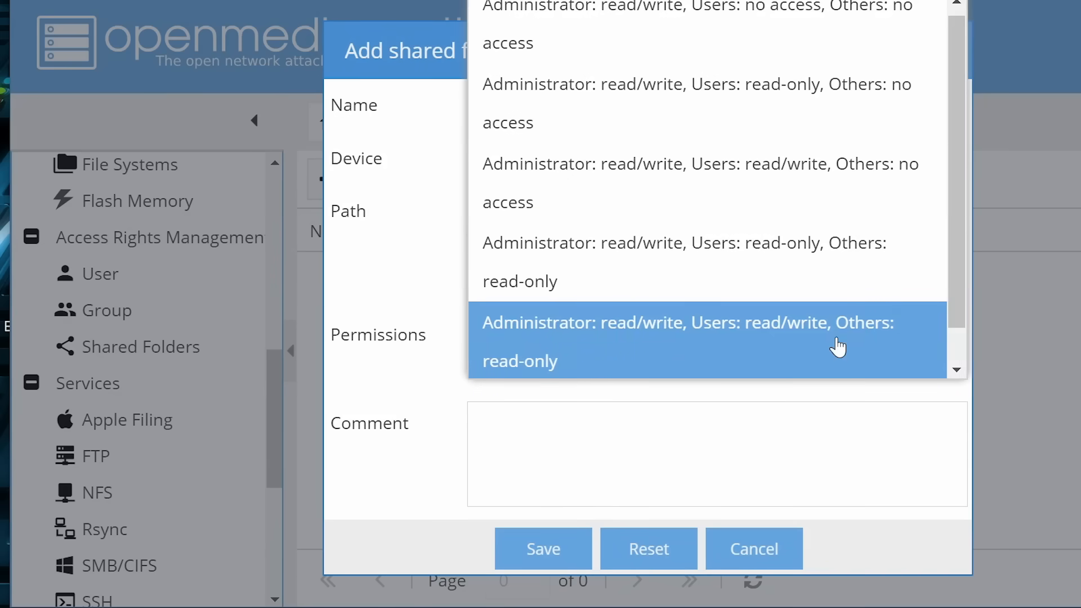
scroll("down", 3)
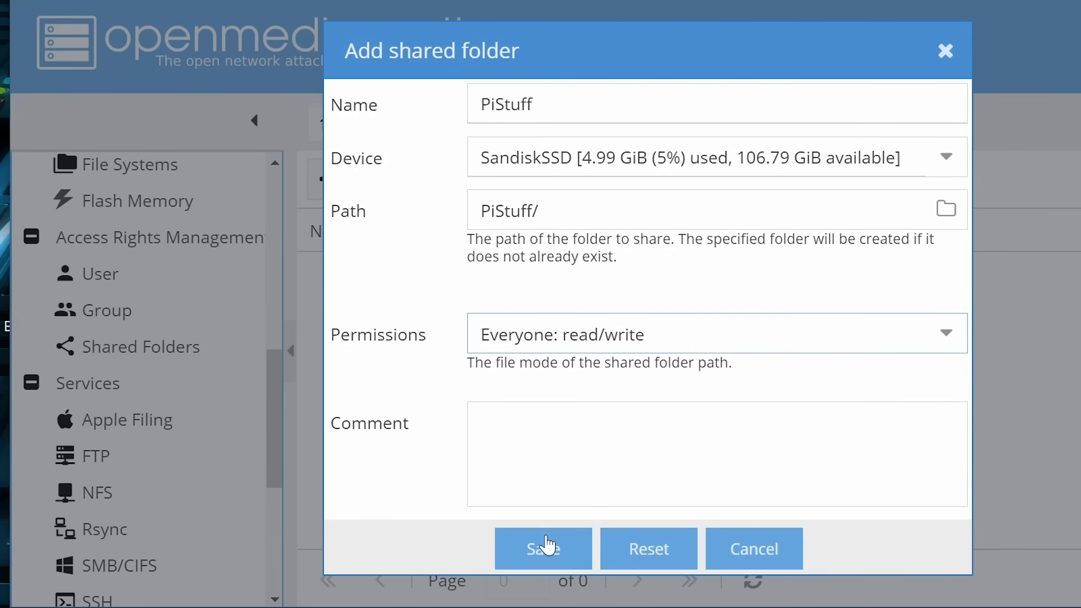
left_click(543, 549)
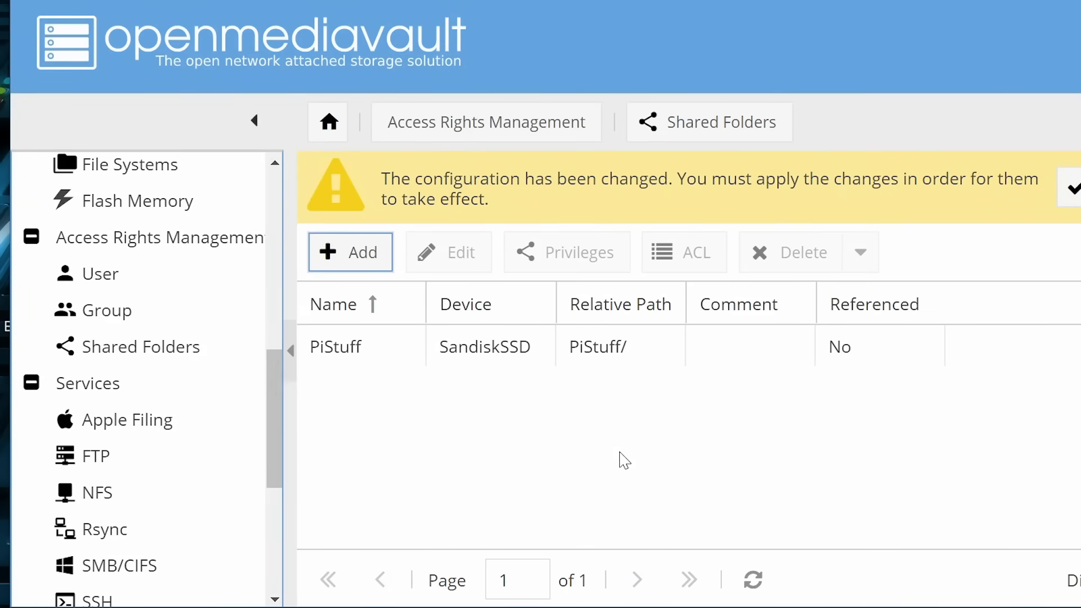
left_click(1072, 186)
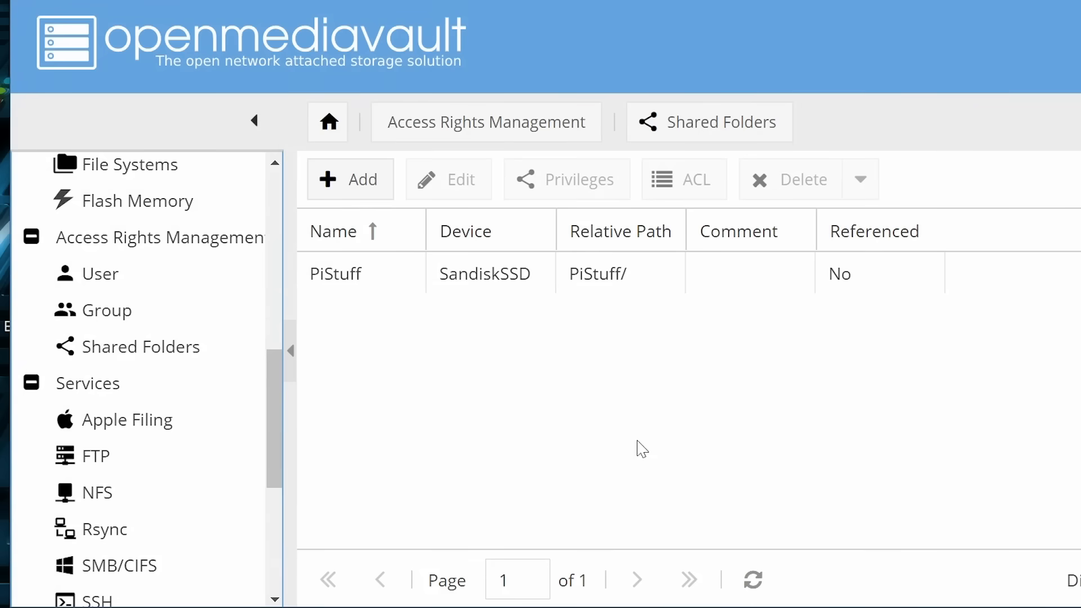
mouse_move(276, 380)
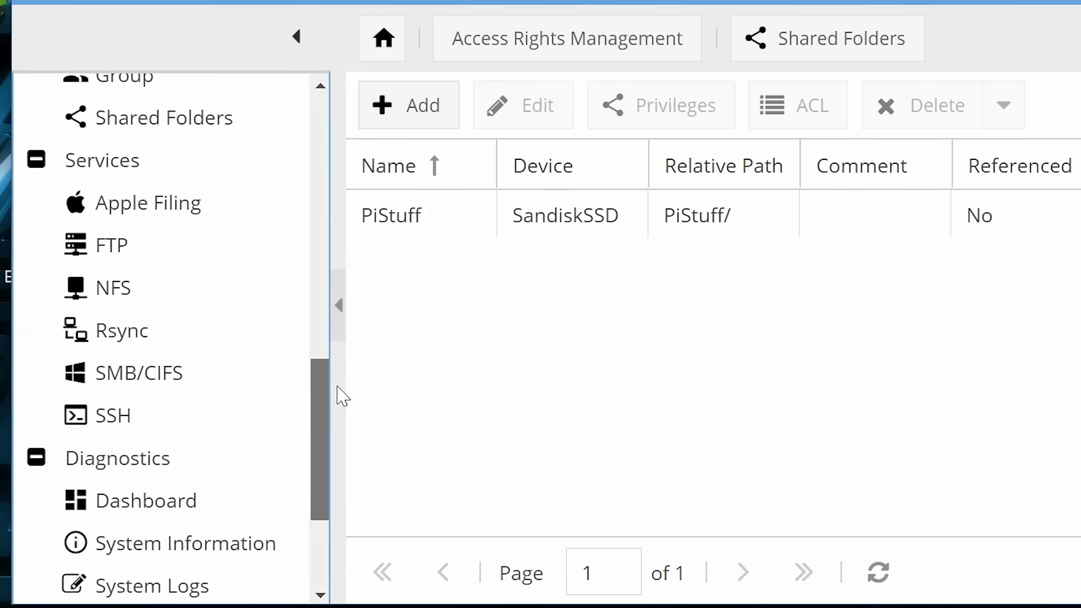
mouse_move(324, 399)
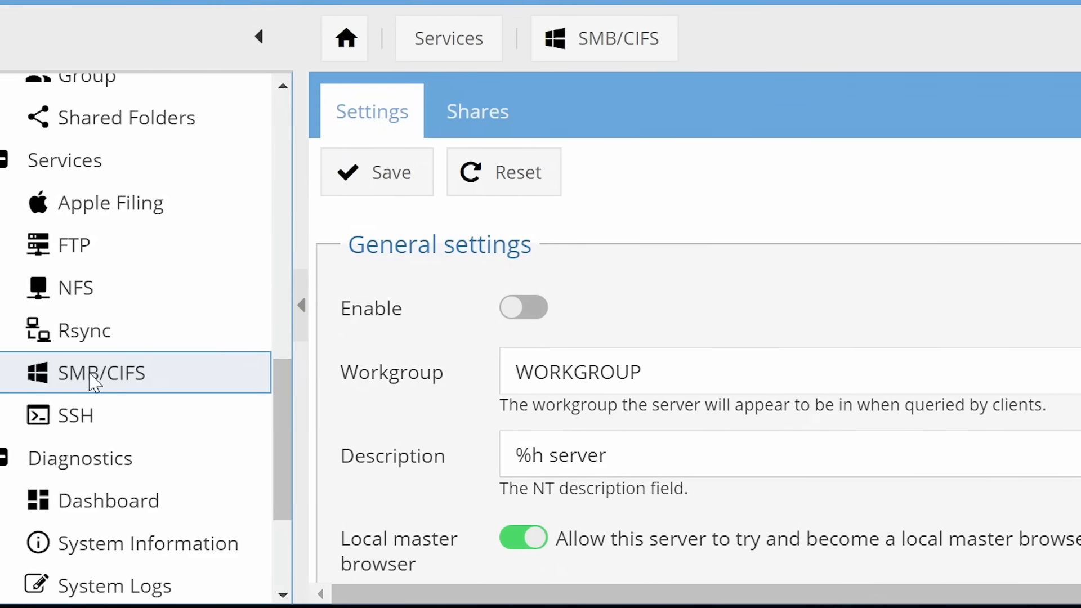
Enable the SMB/CIFS service, keeping workgroup WORKGROUP, and confirm applying the change.
left_click(522, 308)
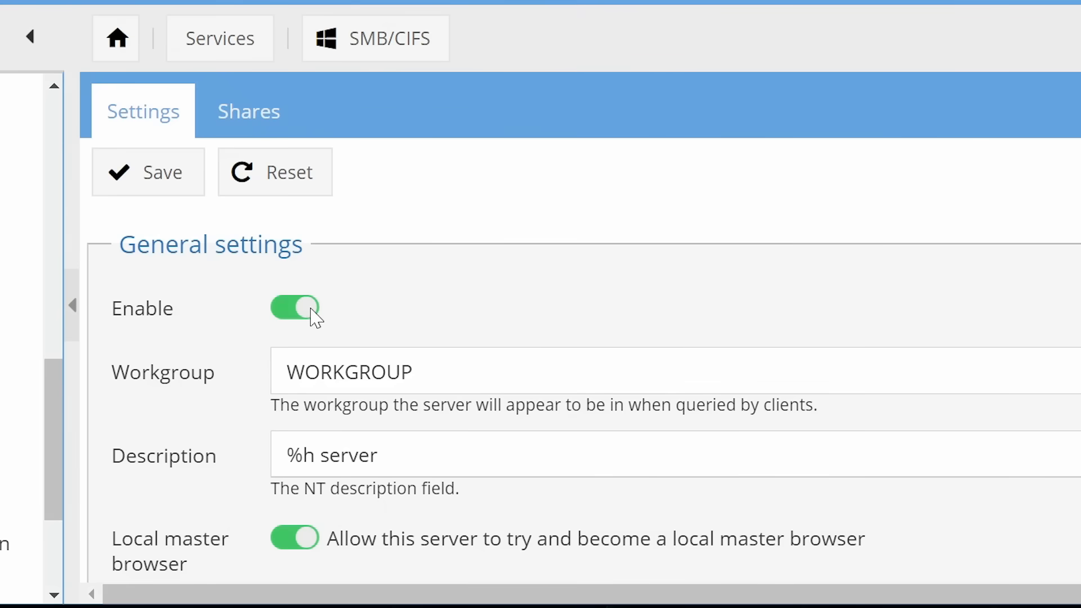
mouse_move(436, 316)
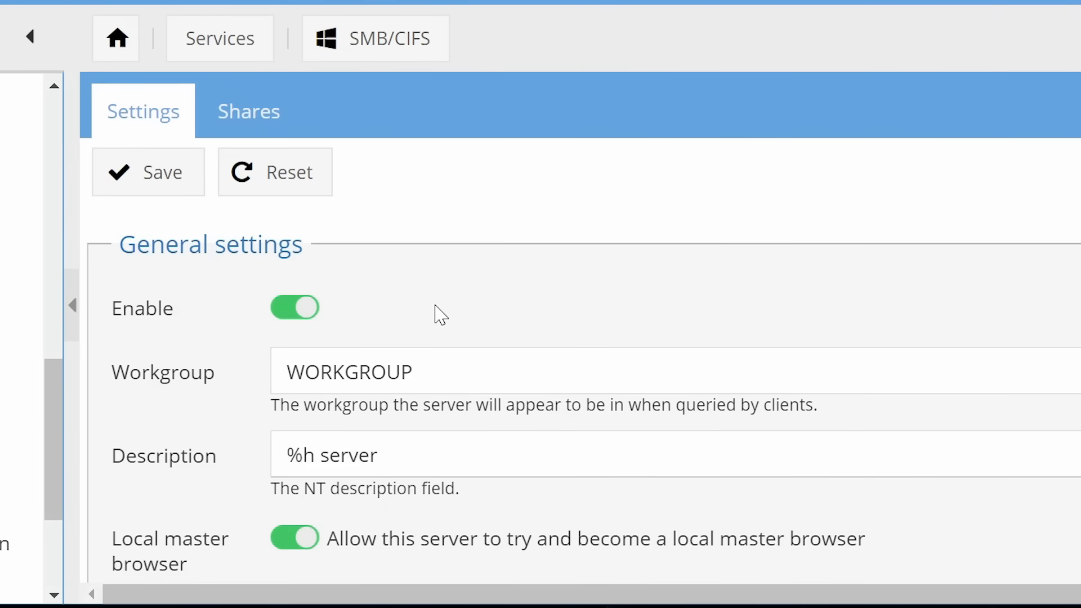
mouse_move(141, 173)
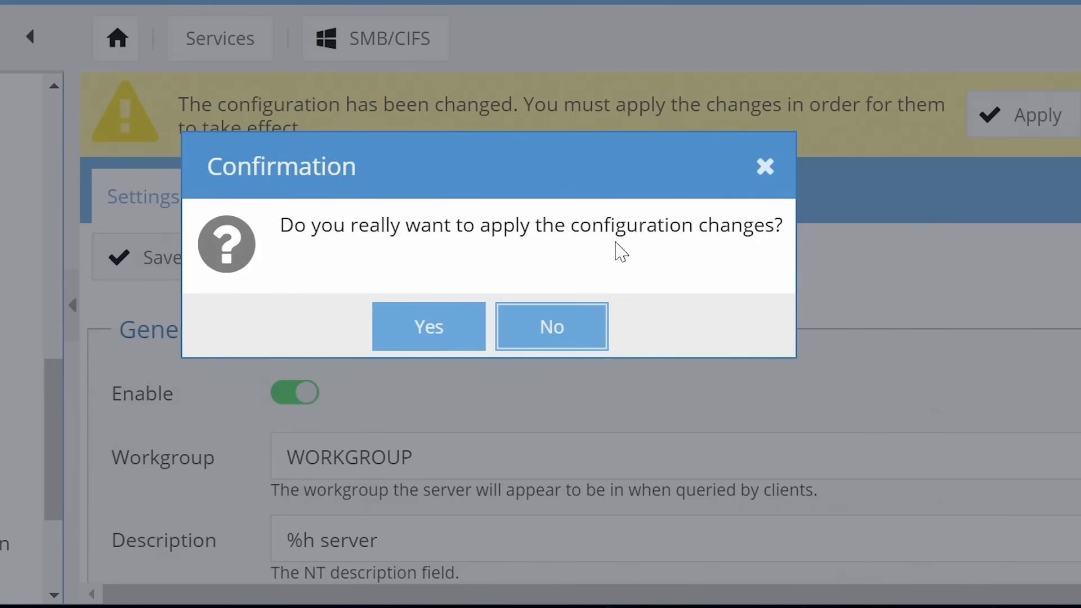
left_click(429, 326)
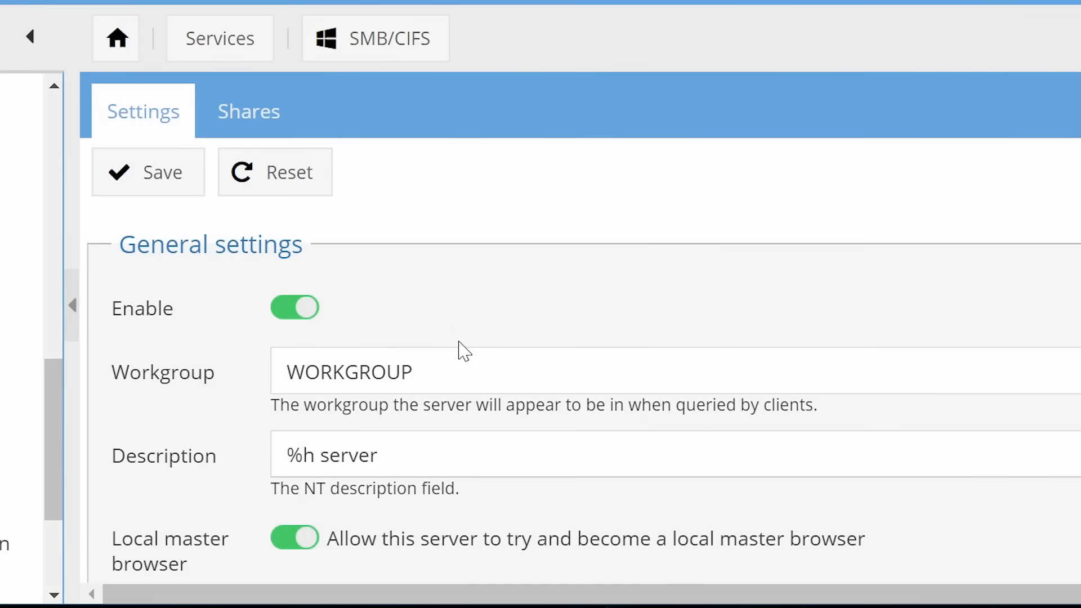
Add an SMB share for PiStuff with Public set to 'Only guests', then save and apply.
left_click(248, 111)
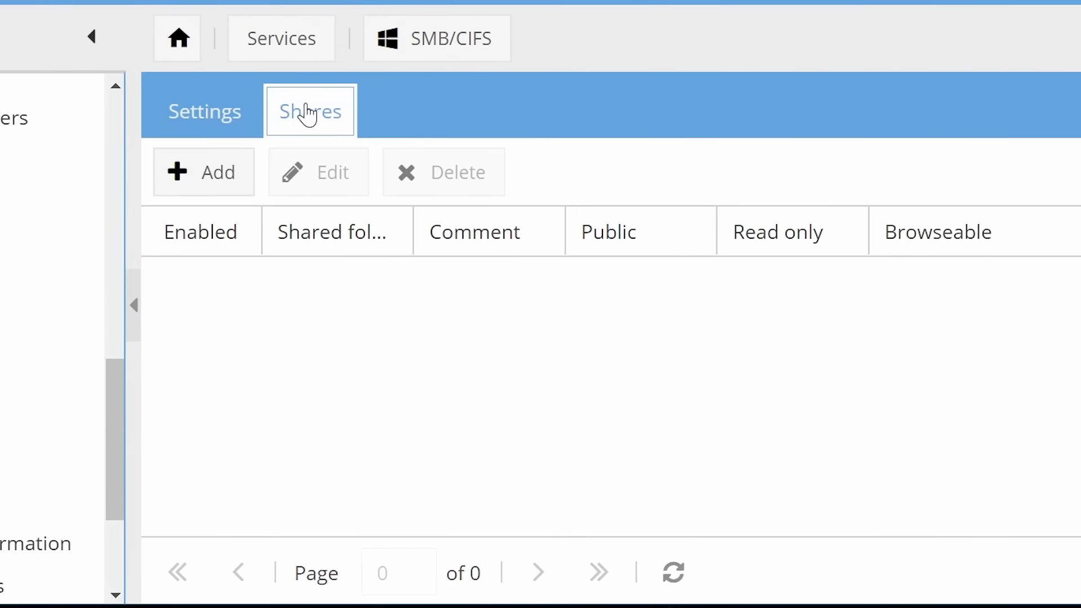
left_click(204, 172)
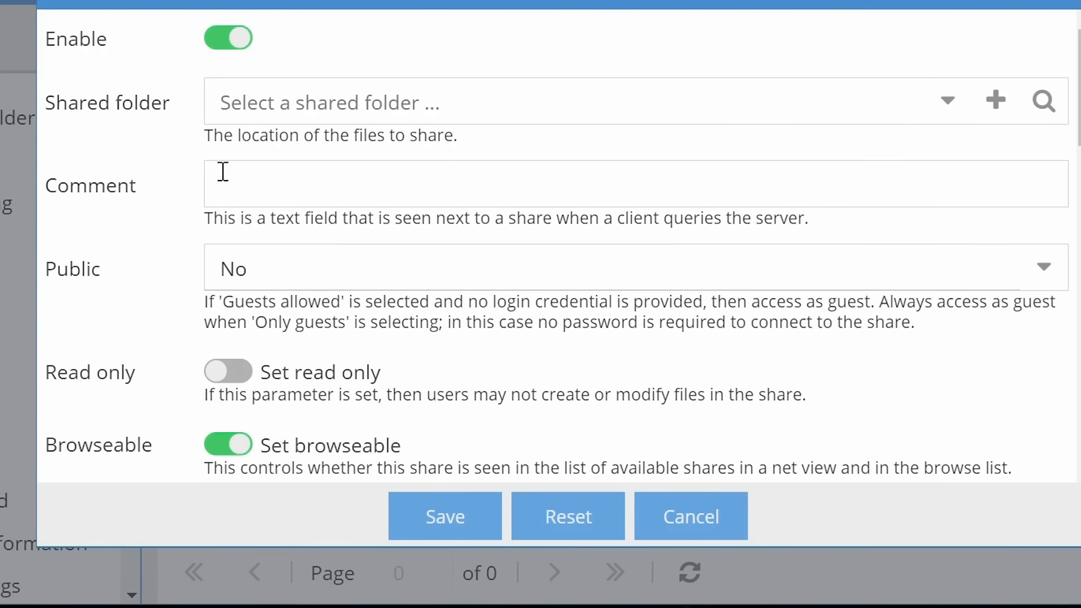
left_click(948, 100)
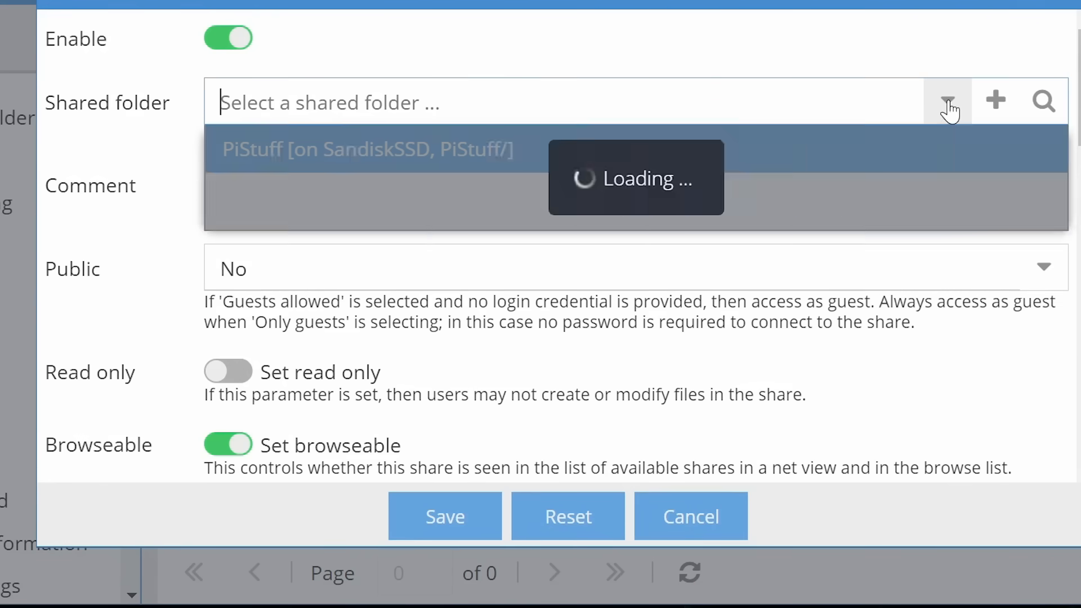
left_click(367, 150)
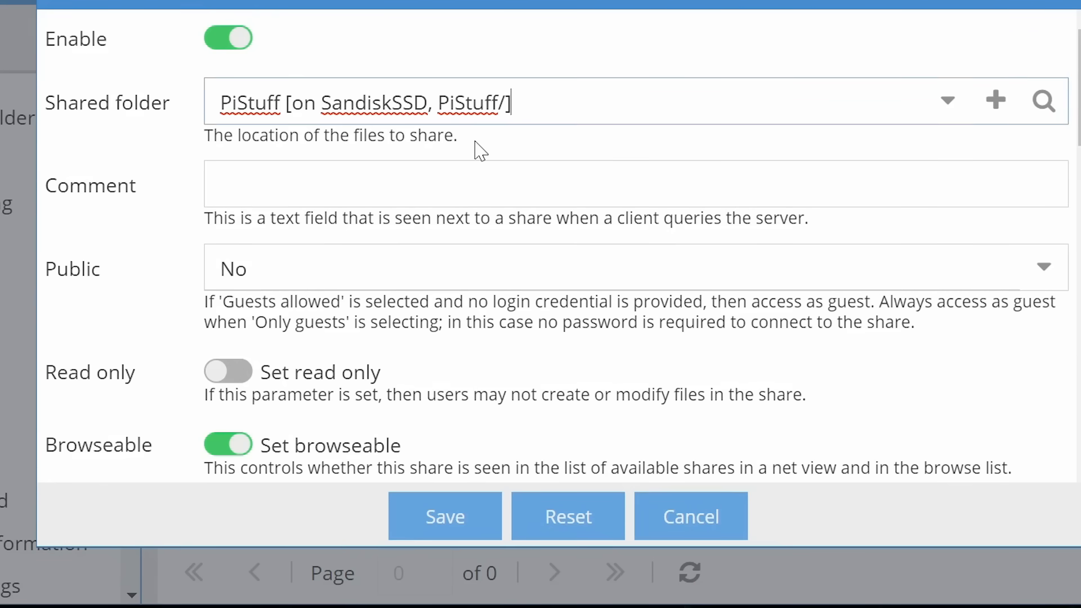
mouse_move(938, 277)
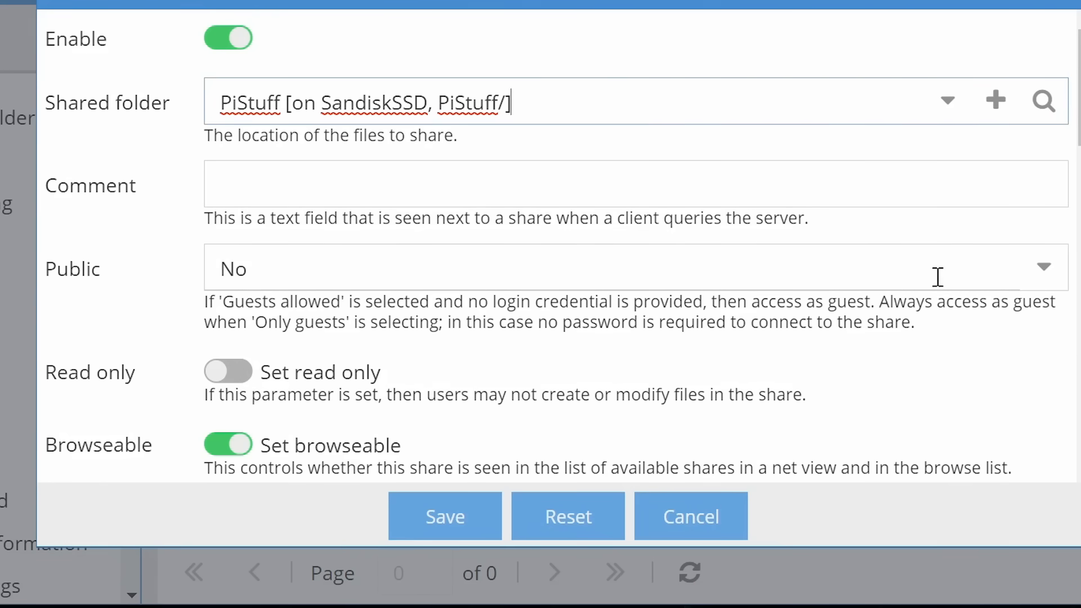
left_click(620, 268)
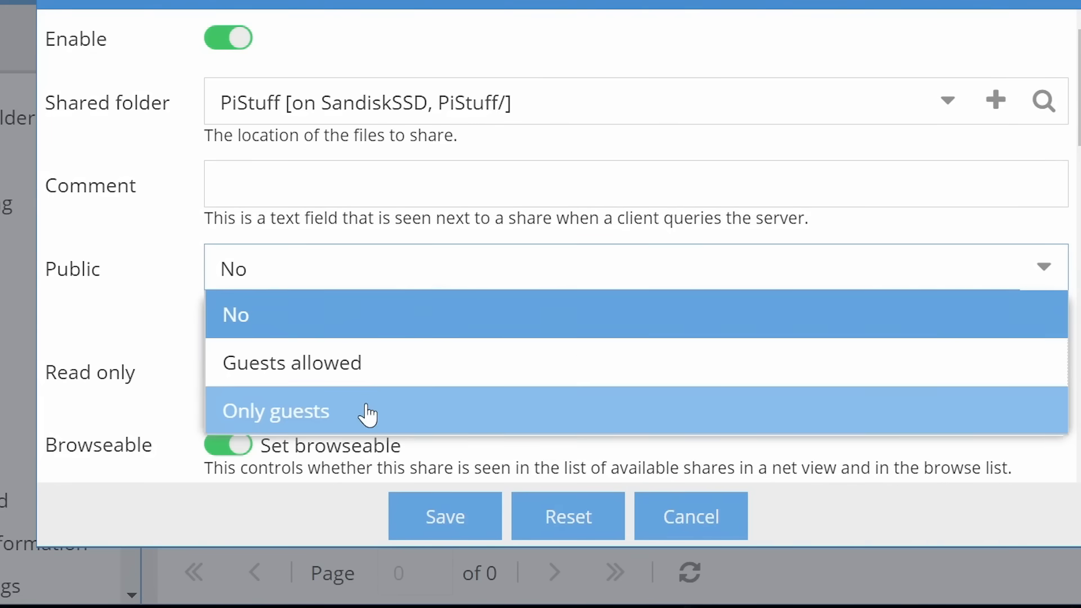
left_click(276, 410)
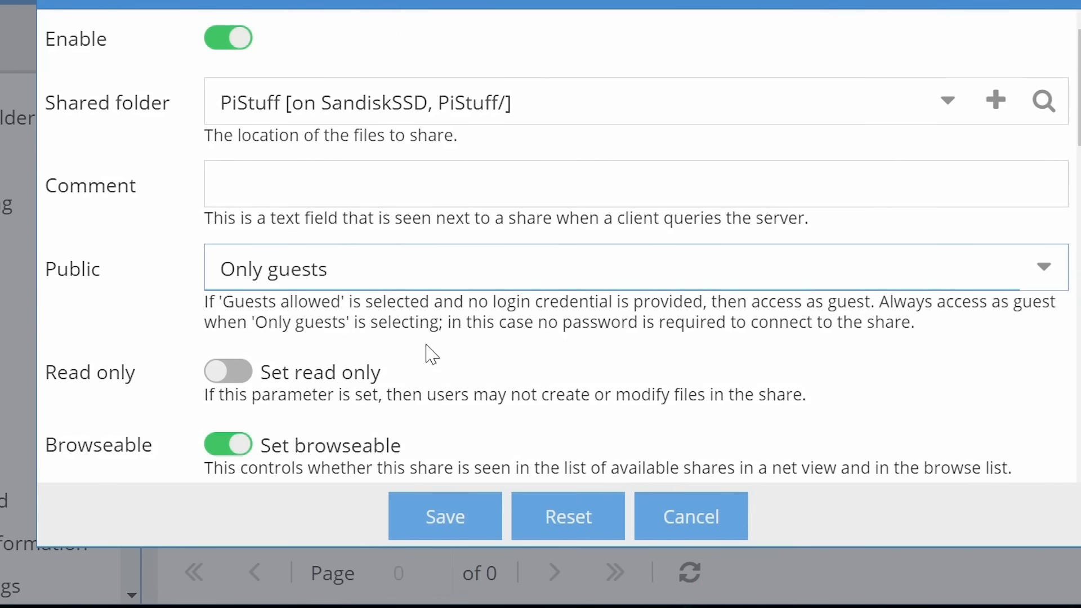
left_click(444, 517)
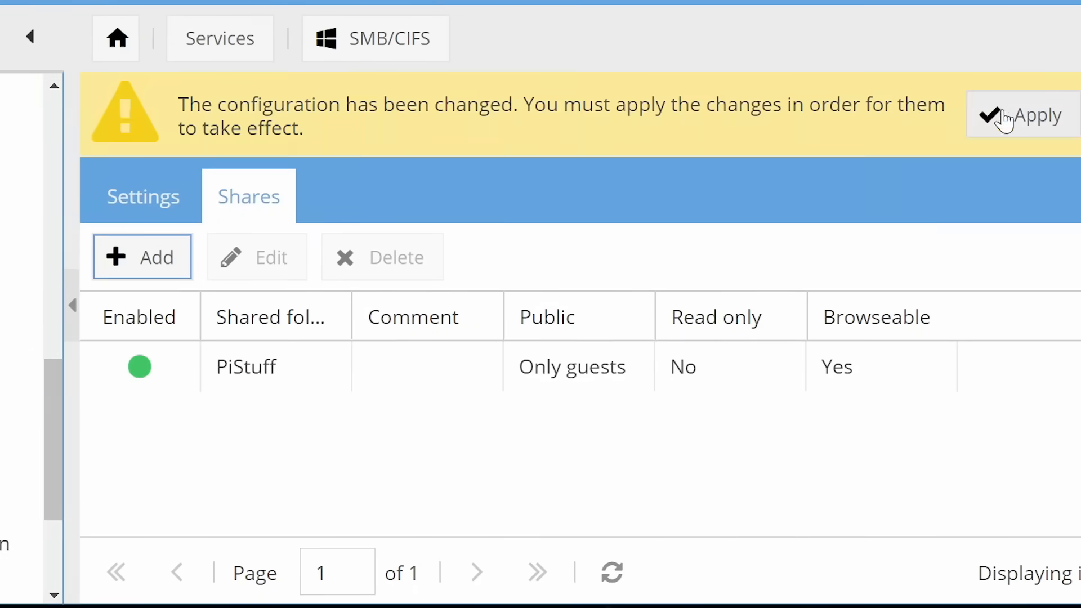
left_click(1024, 115)
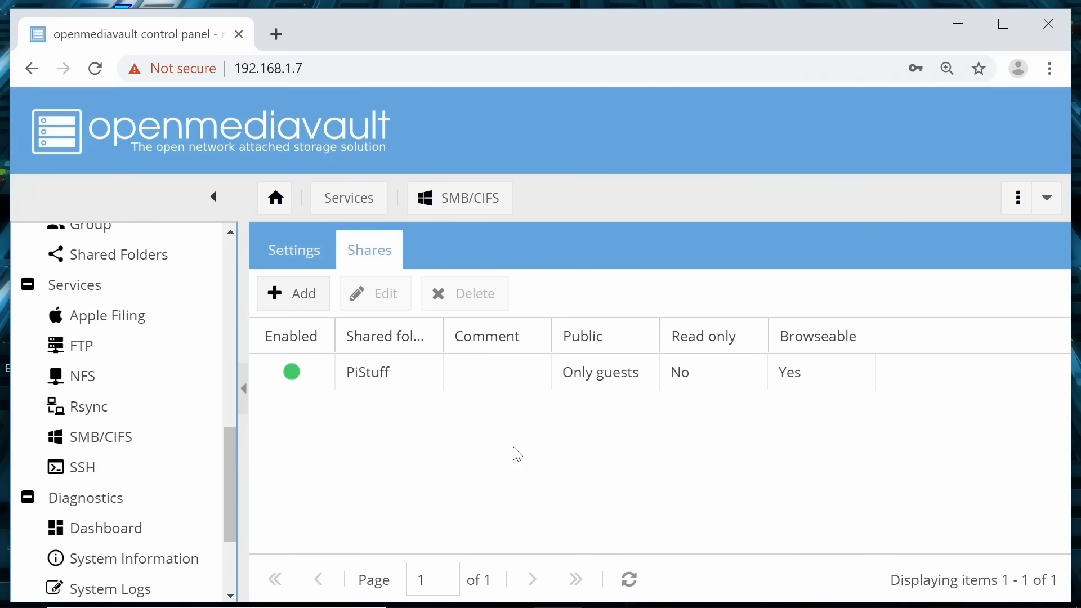
mouse_move(963, 39)
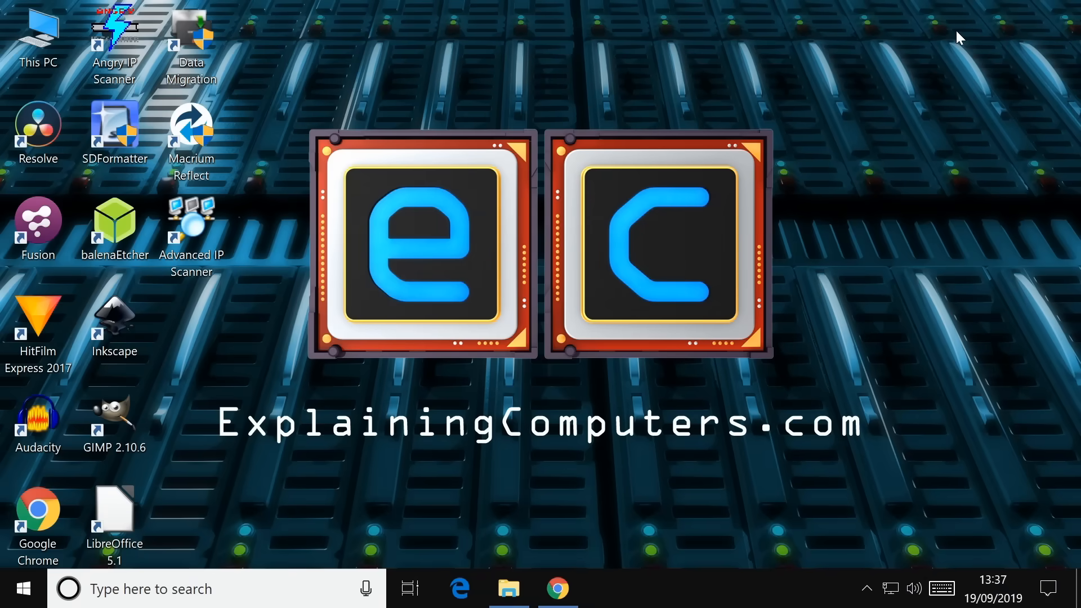
mouse_move(453, 411)
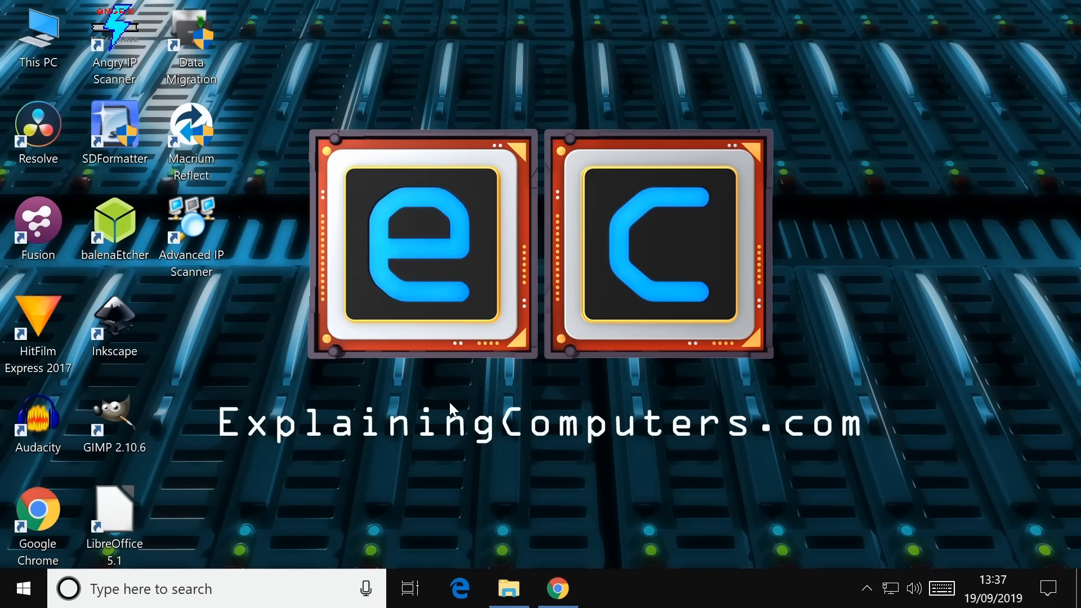
mouse_move(371, 430)
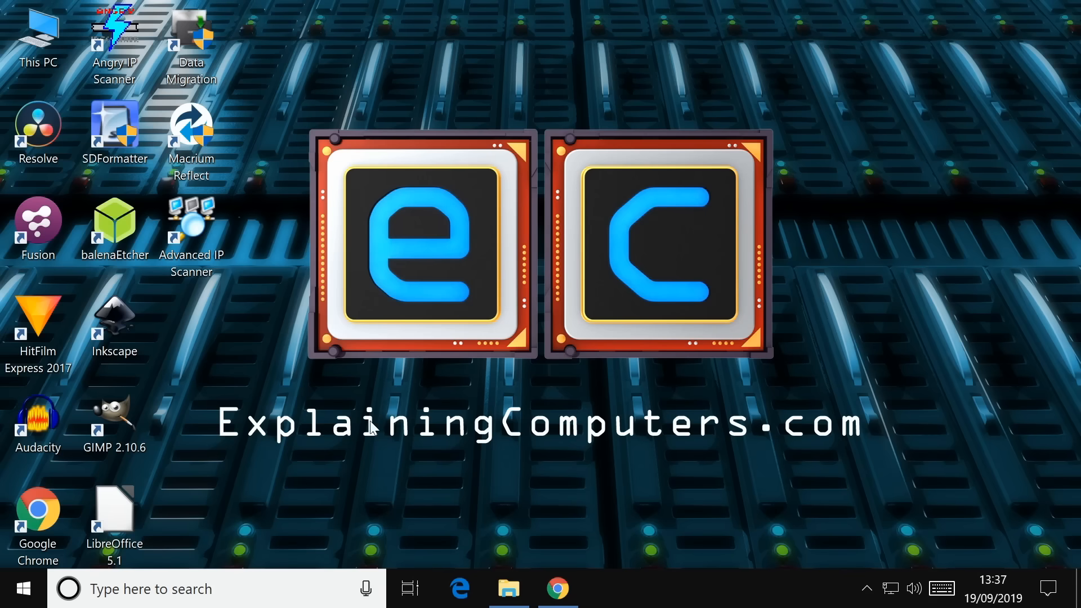
Open the Windows Start menu from the desktop.
left_click(21, 586)
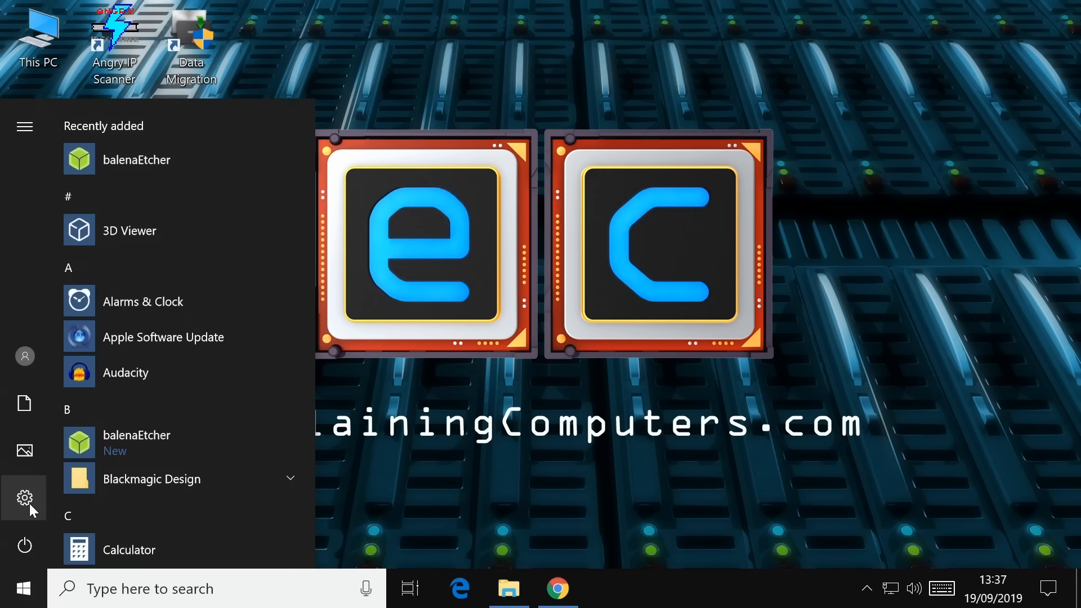
Check network discovery is on in Advanced sharing settings, then close the sharing windows.
left_click(24, 495)
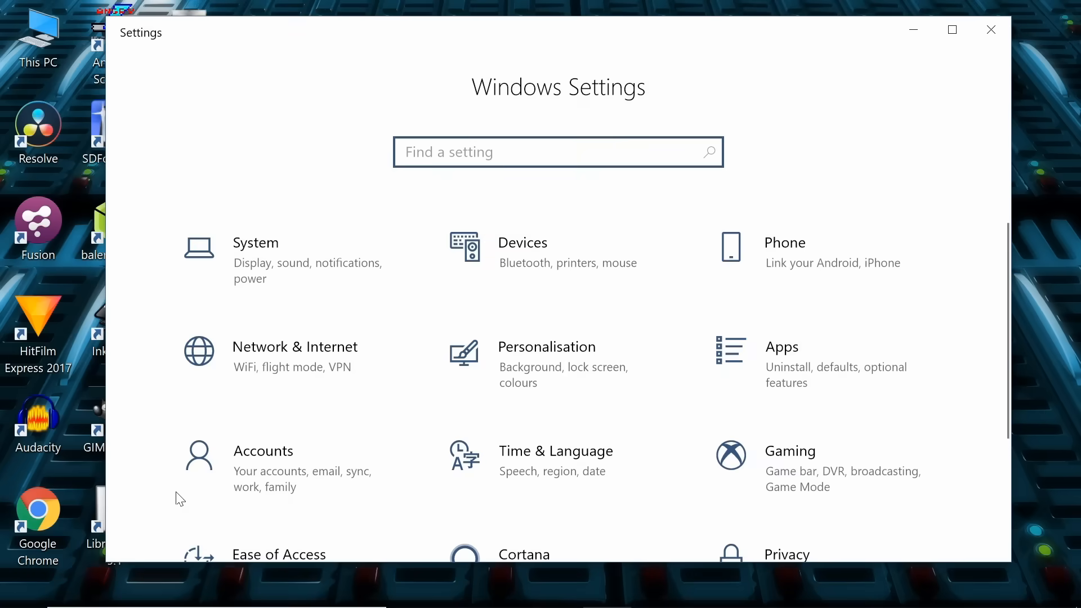
left_click(295, 347)
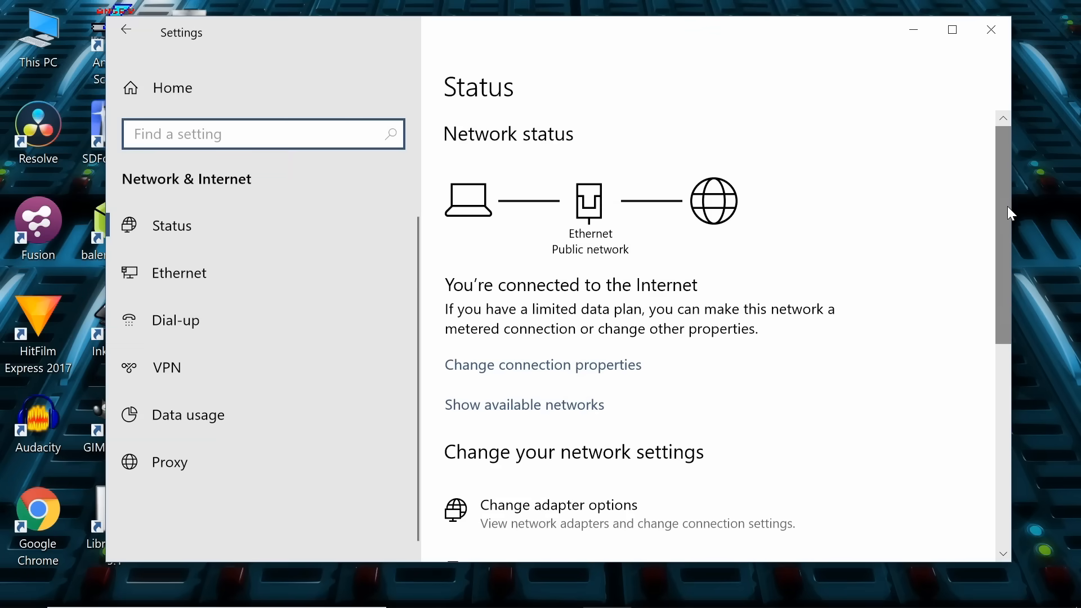
scroll("down", 3)
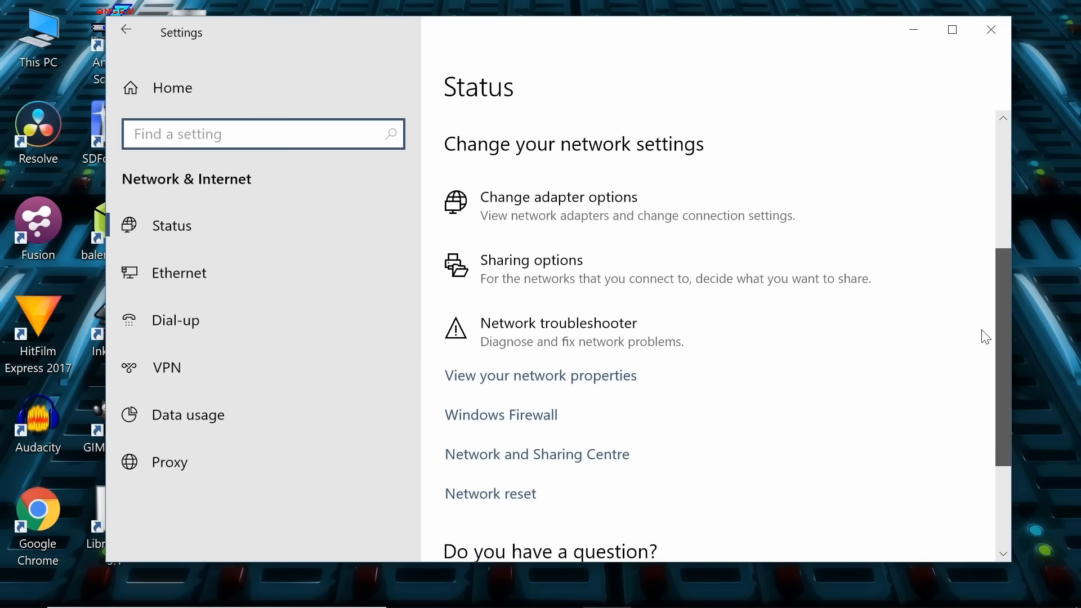
left_click(537, 454)
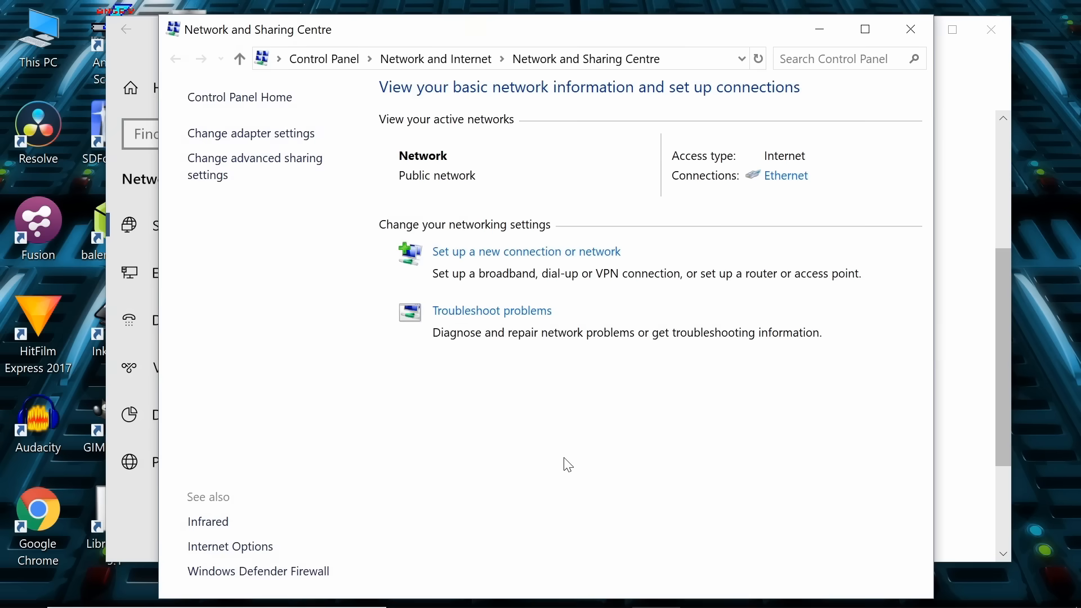
mouse_move(261, 168)
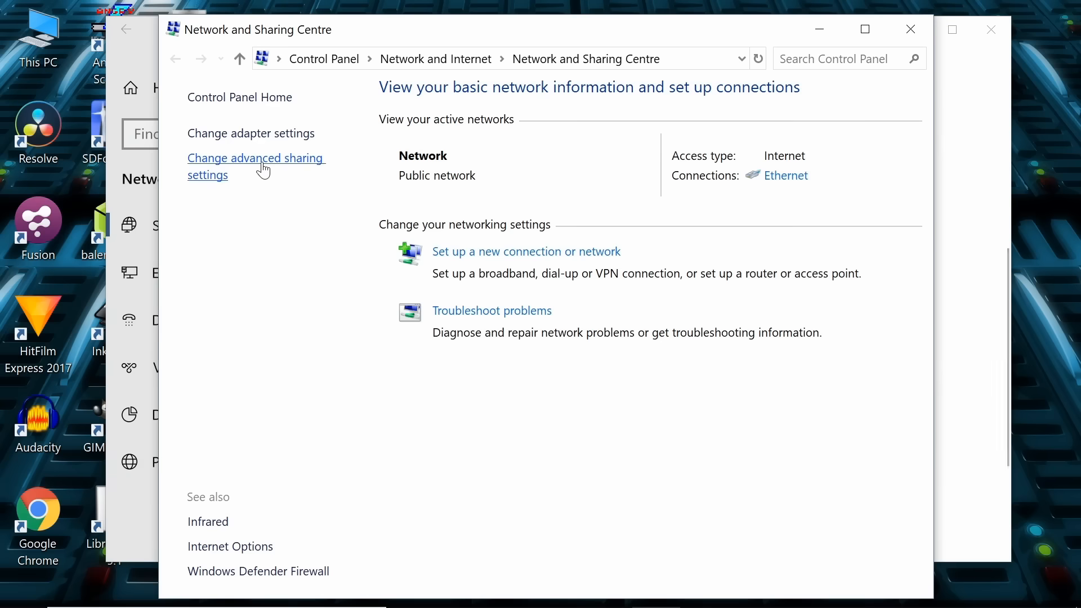
left_click(256, 158)
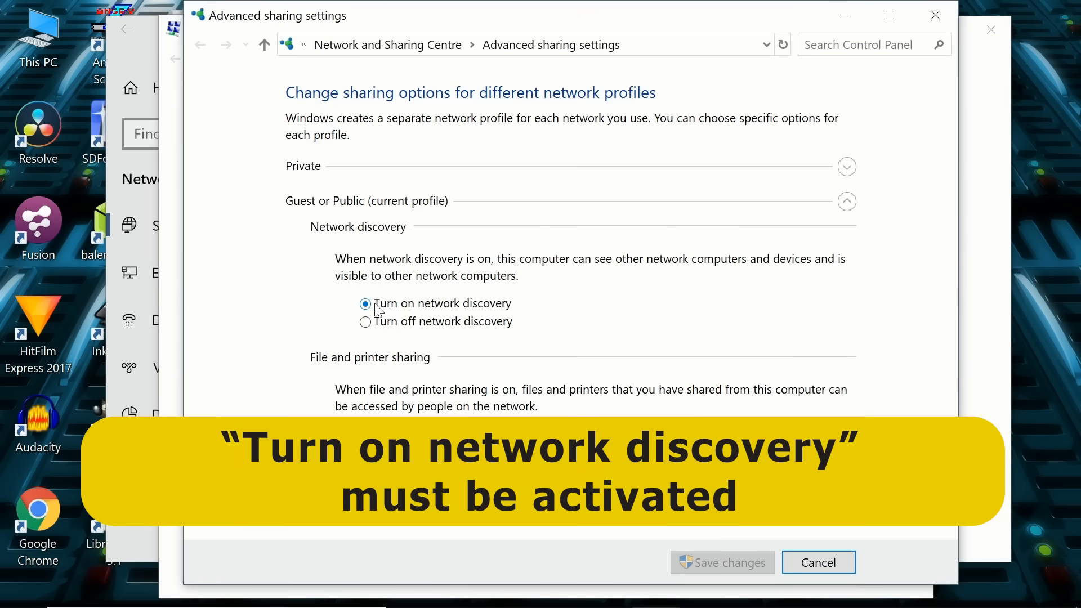
mouse_move(398, 318)
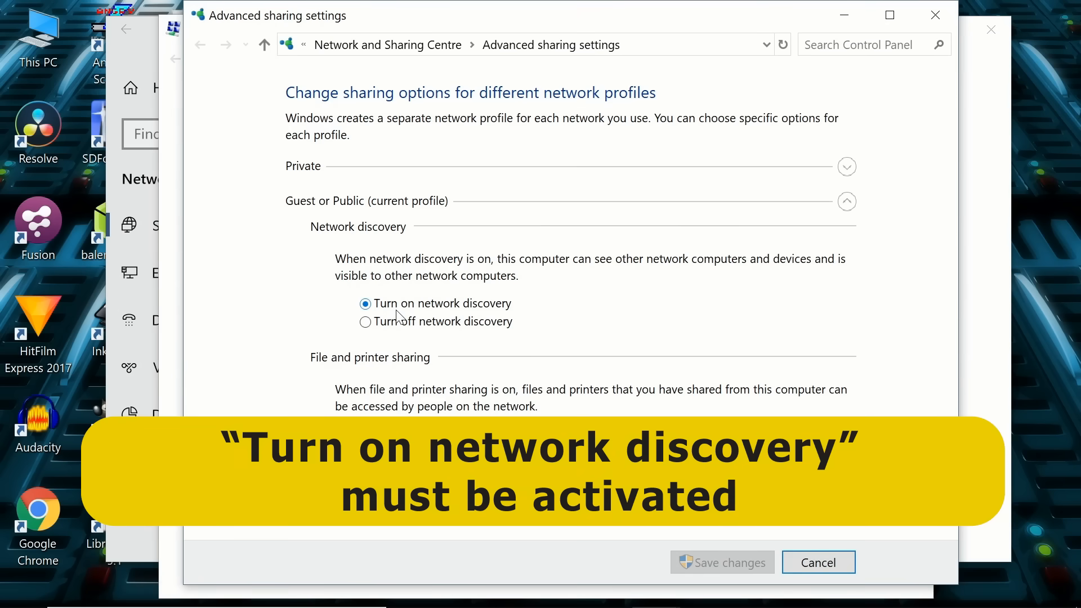
left_click(819, 562)
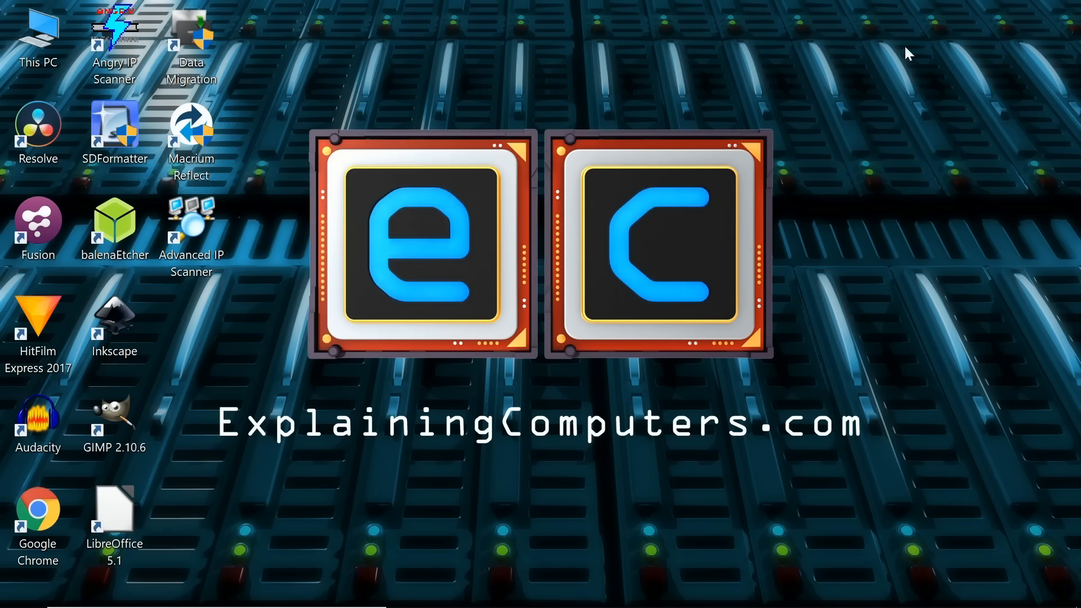
Map \\RASPBERRYPI\PiStuff as network drive Z: from This PC.
left_click(38, 31)
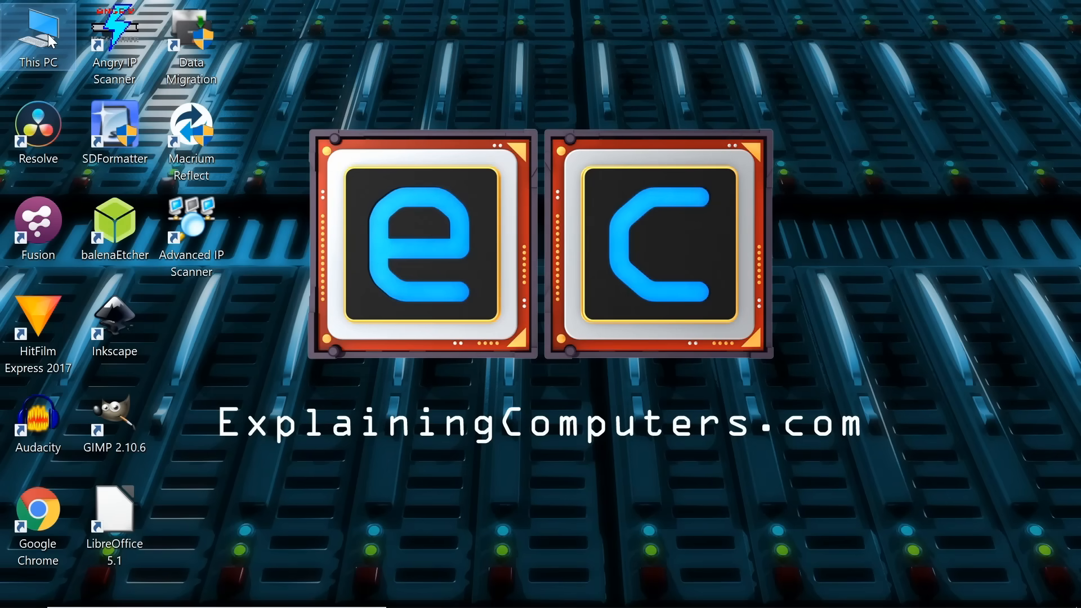
double_click(38, 31)
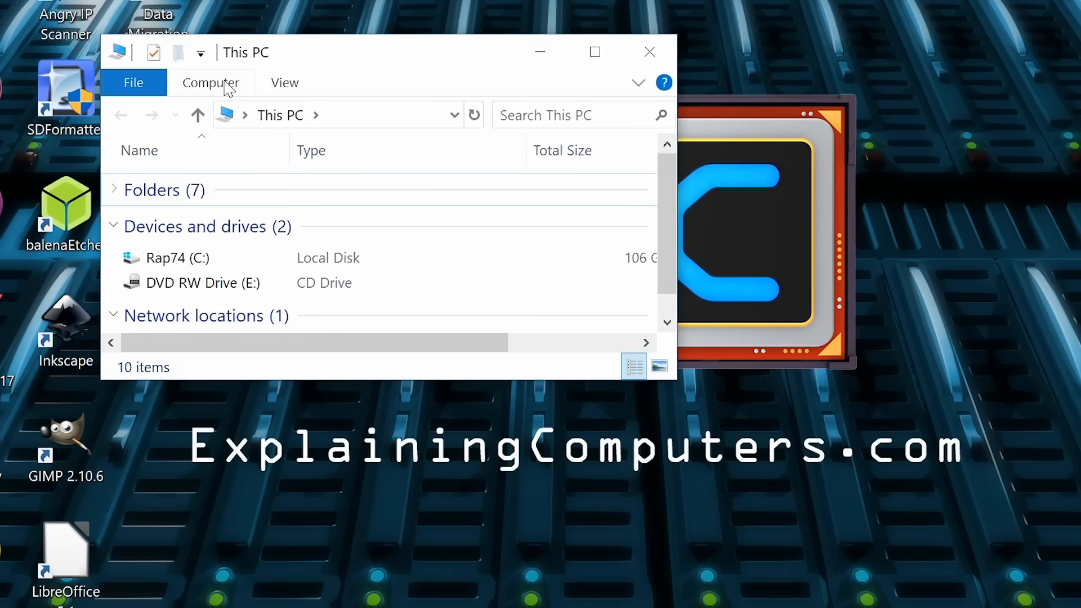
left_click(210, 83)
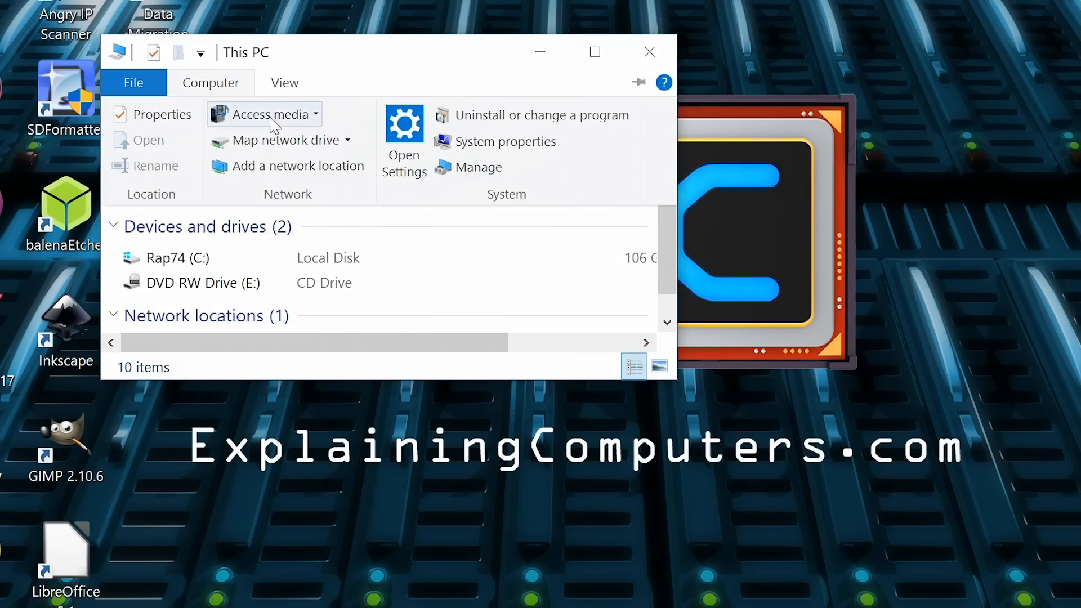
left_click(278, 141)
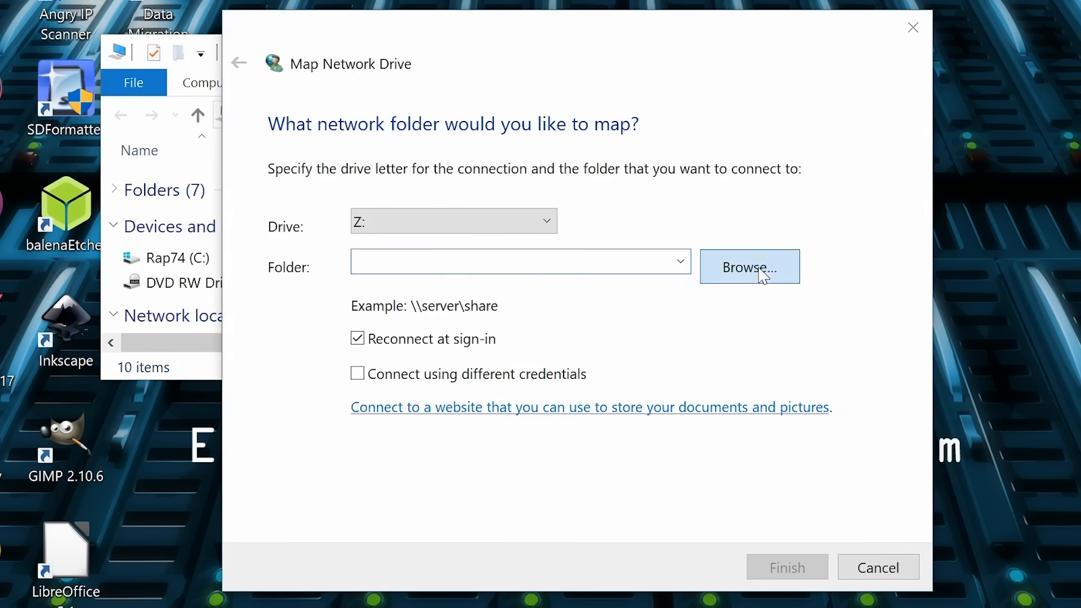
left_click(749, 266)
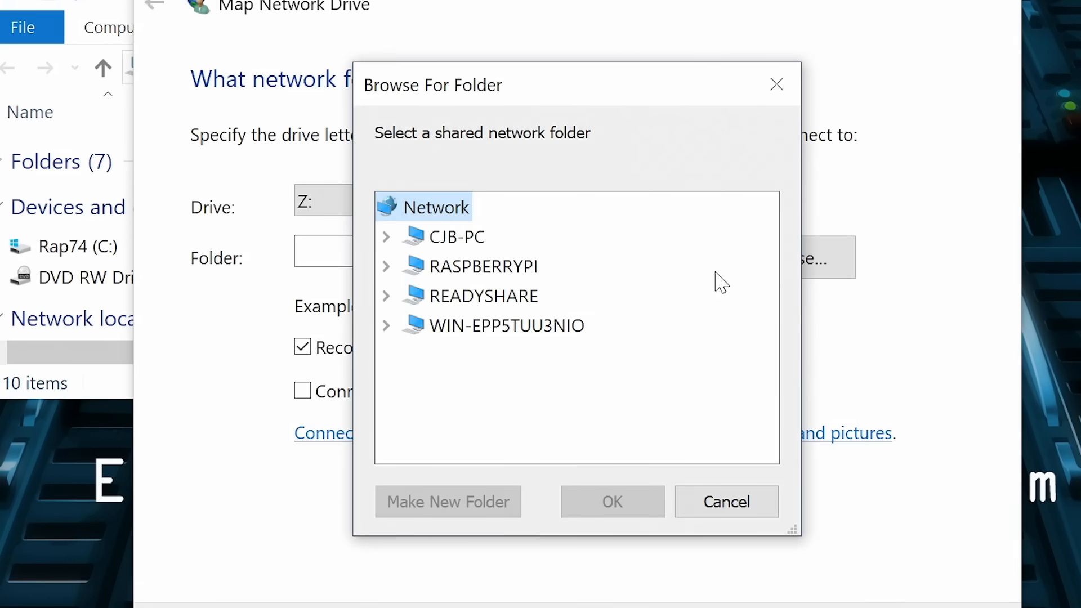
left_click(484, 266)
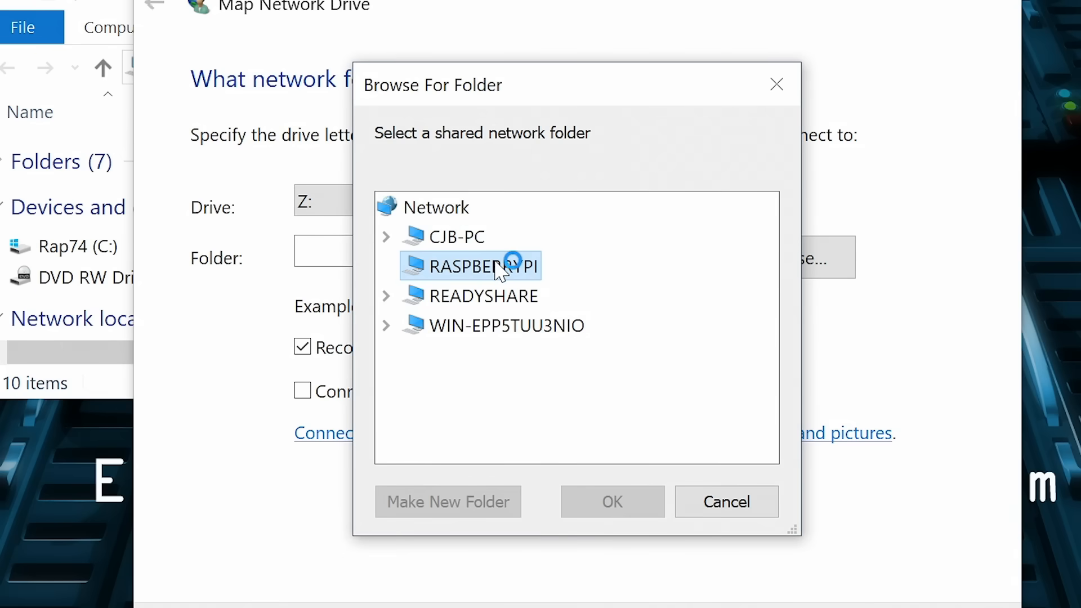
left_click(387, 267)
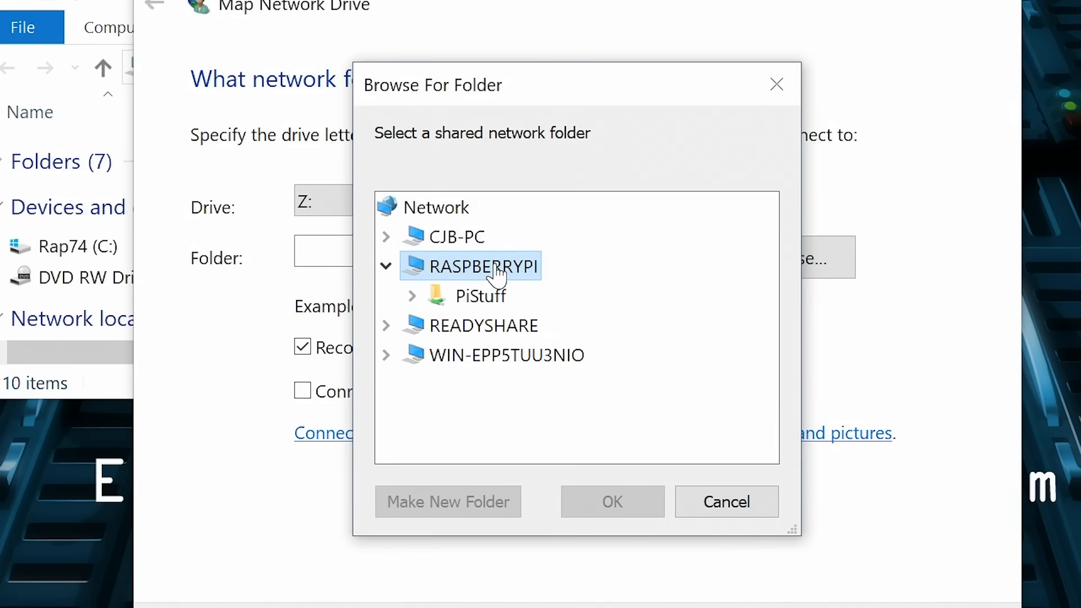
left_click(481, 296)
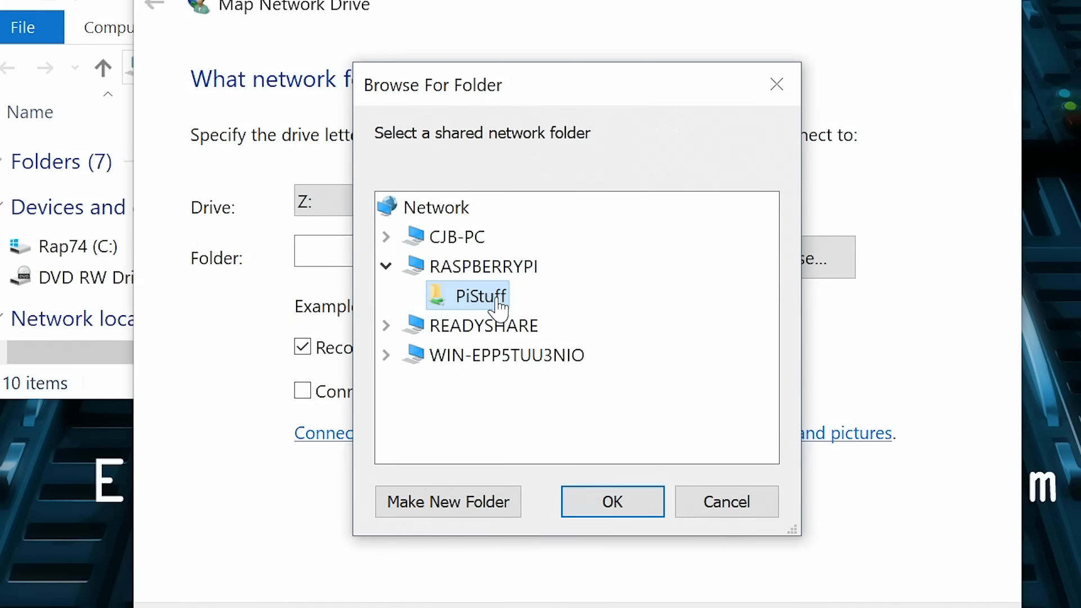
left_click(612, 501)
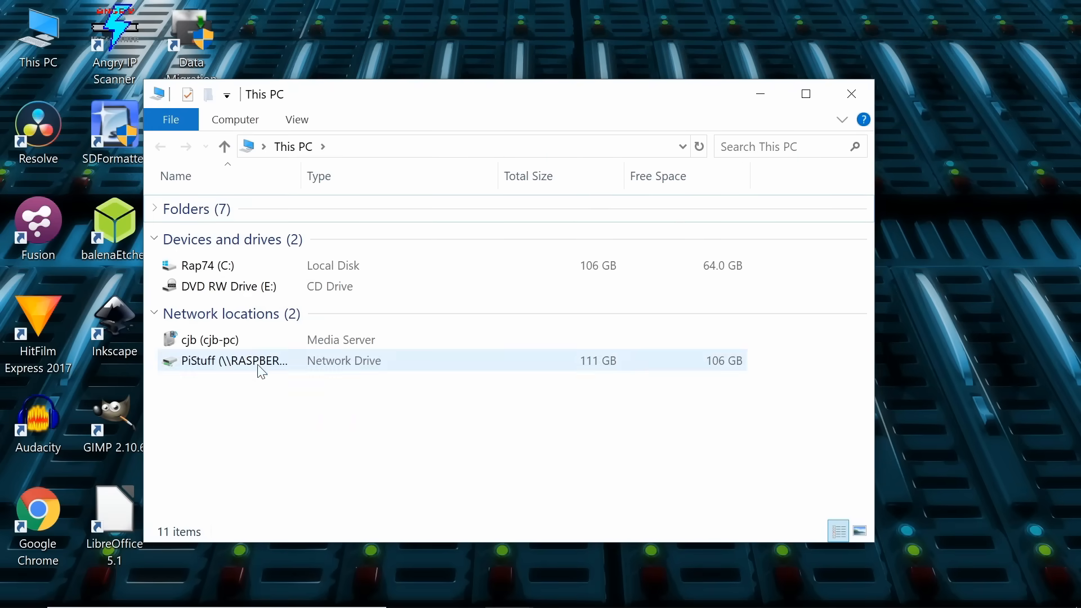
mouse_move(258, 374)
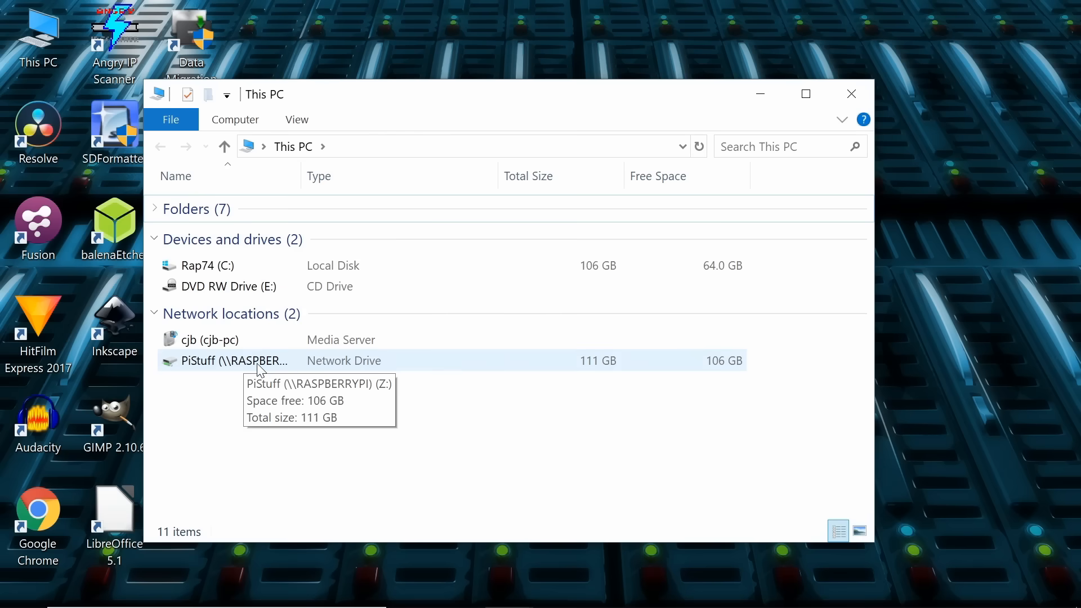
double_click(234, 360)
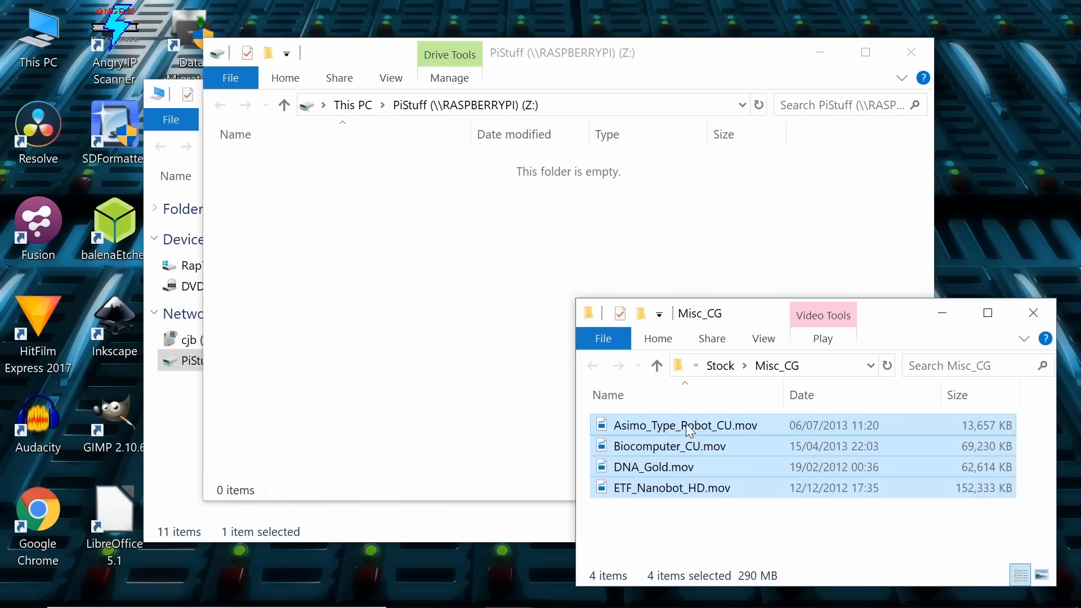
right_click(685, 430)
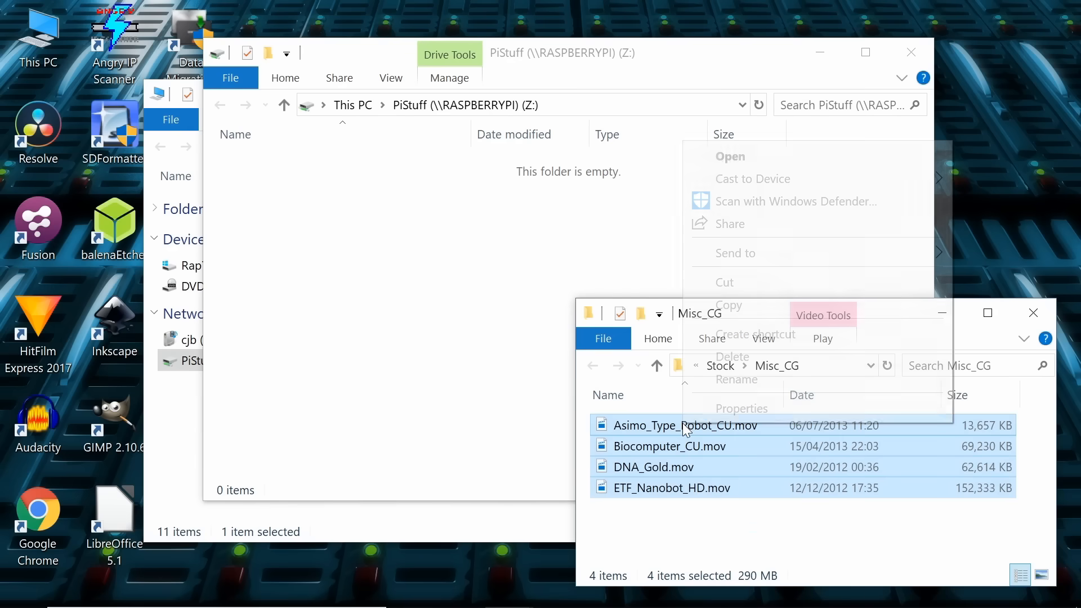
left_click(356, 256)
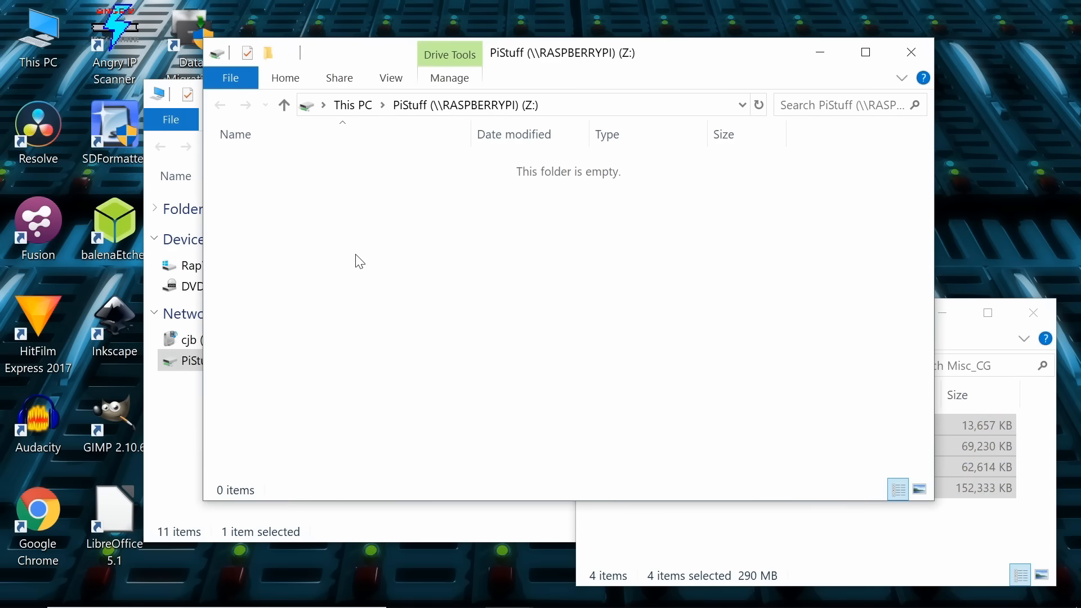
mouse_move(447, 408)
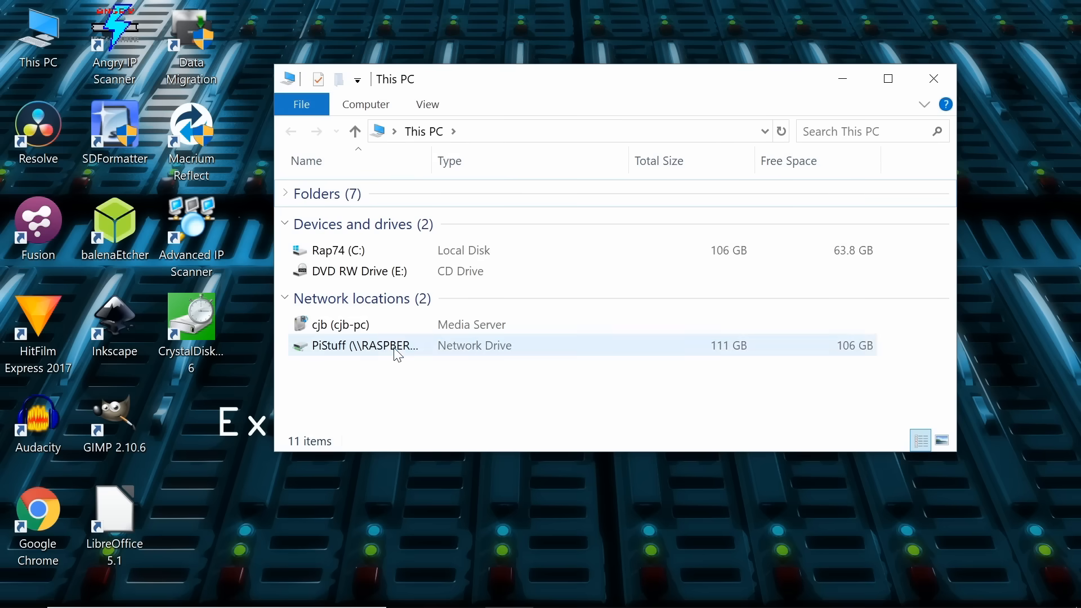
Close the This PC window and launch CrystalDiskMark to benchmark drive Z:.
left_click(366, 346)
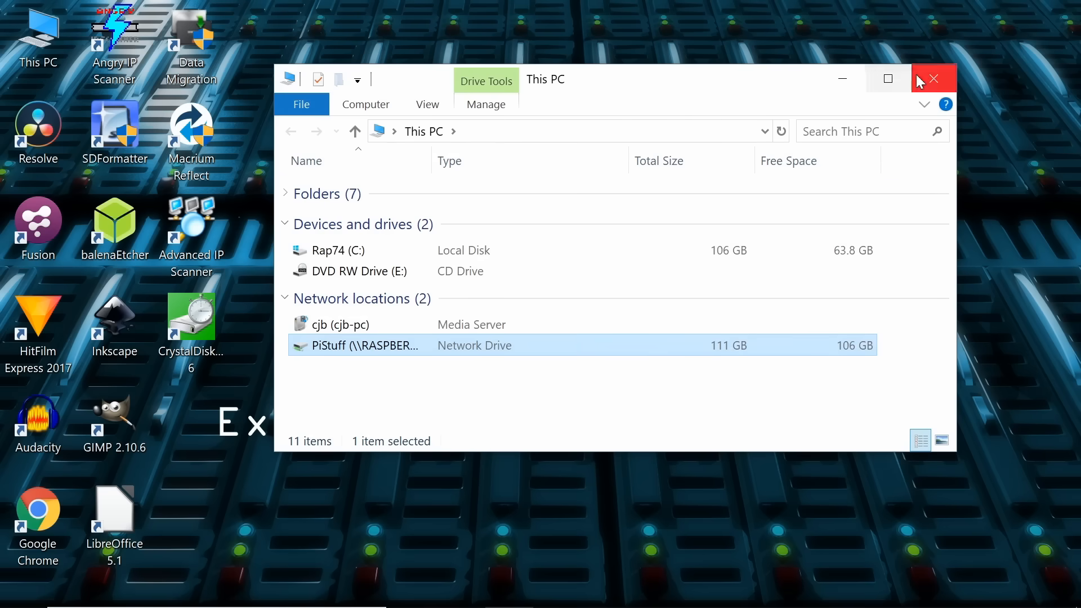
left_click(934, 78)
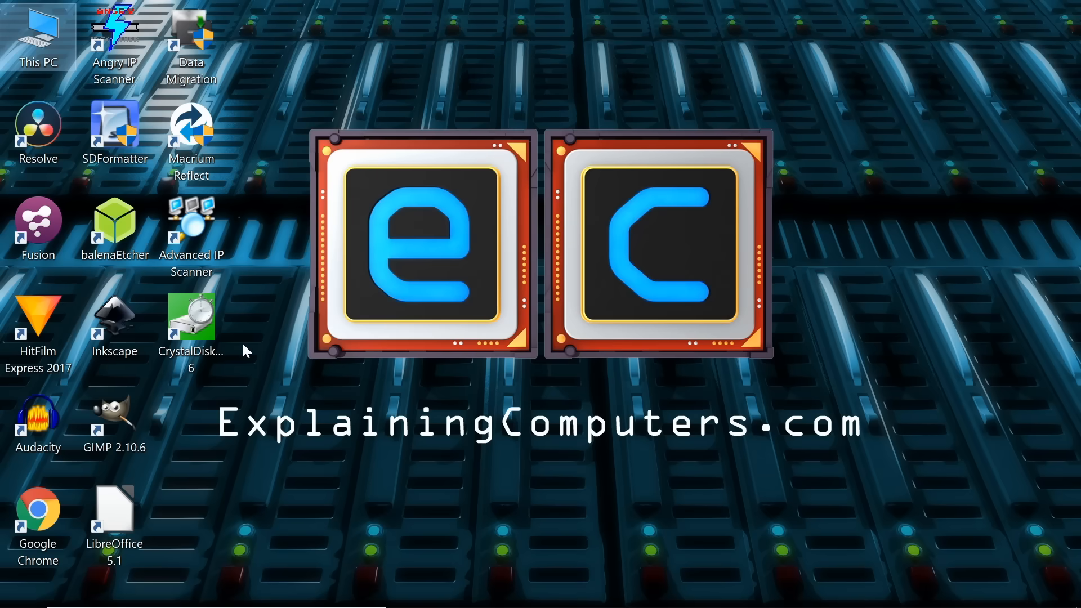
double_click(191, 316)
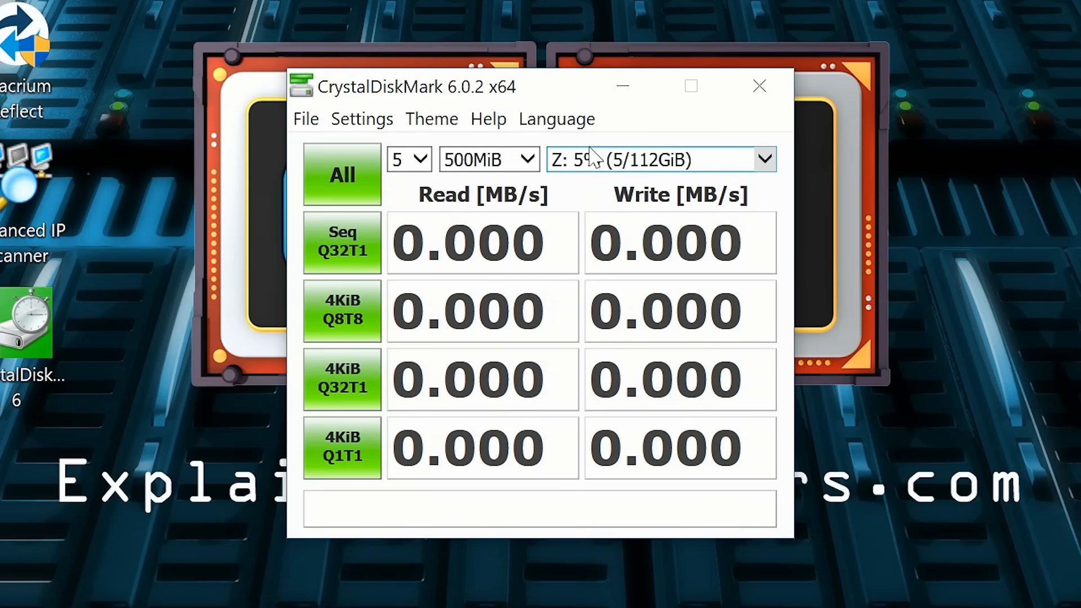
mouse_move(632, 163)
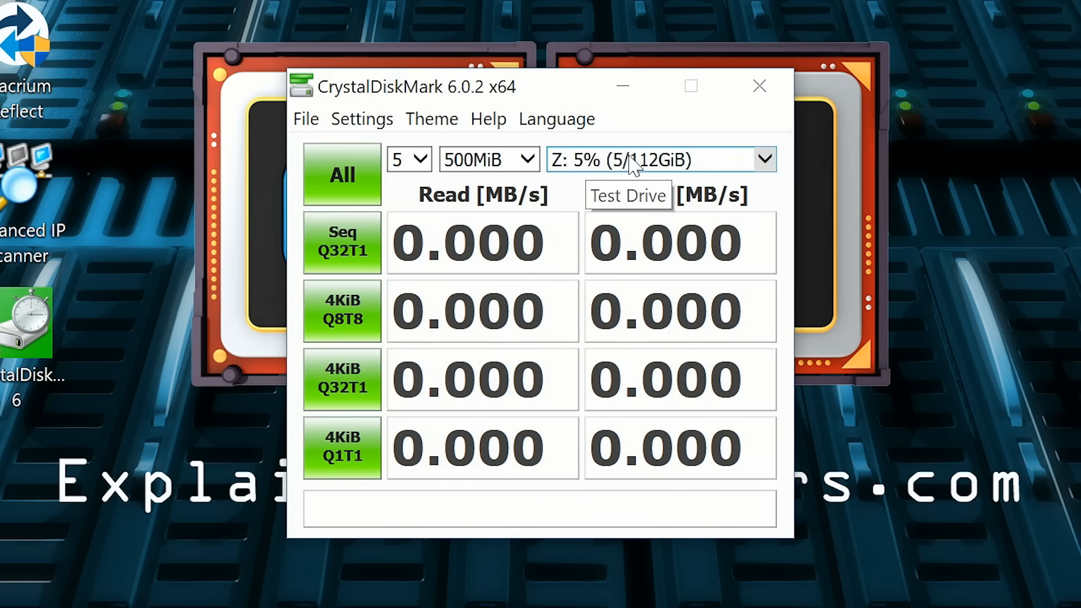
mouse_move(651, 171)
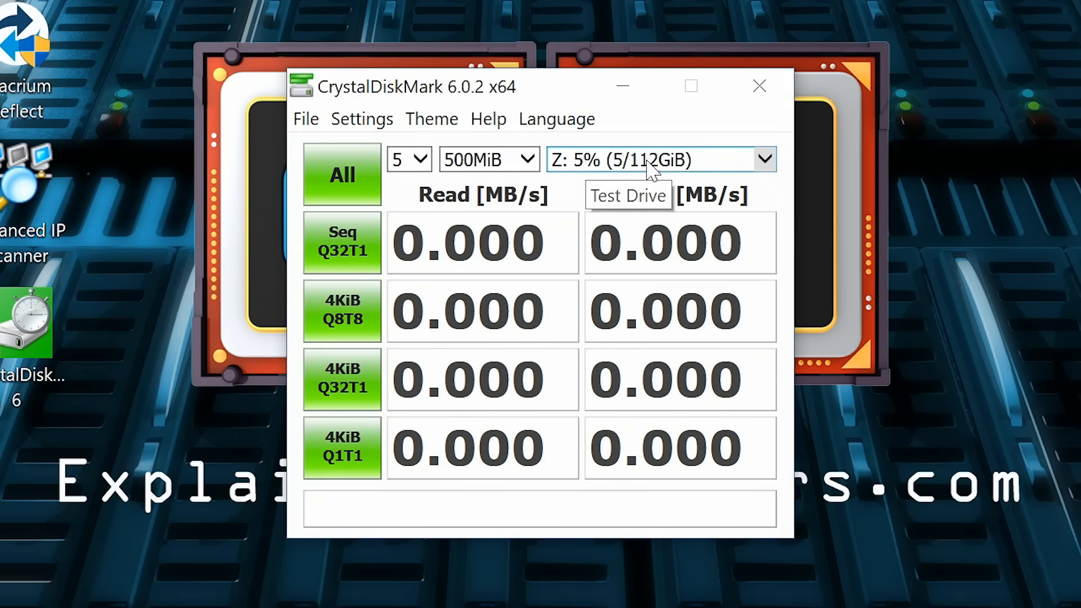
mouse_move(655, 167)
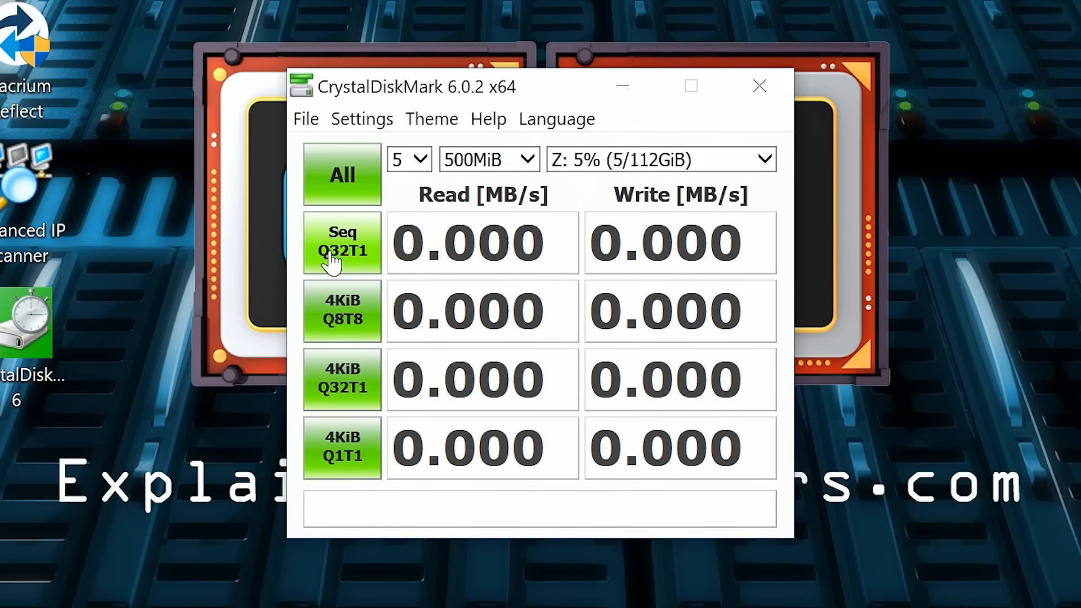
mouse_move(337, 259)
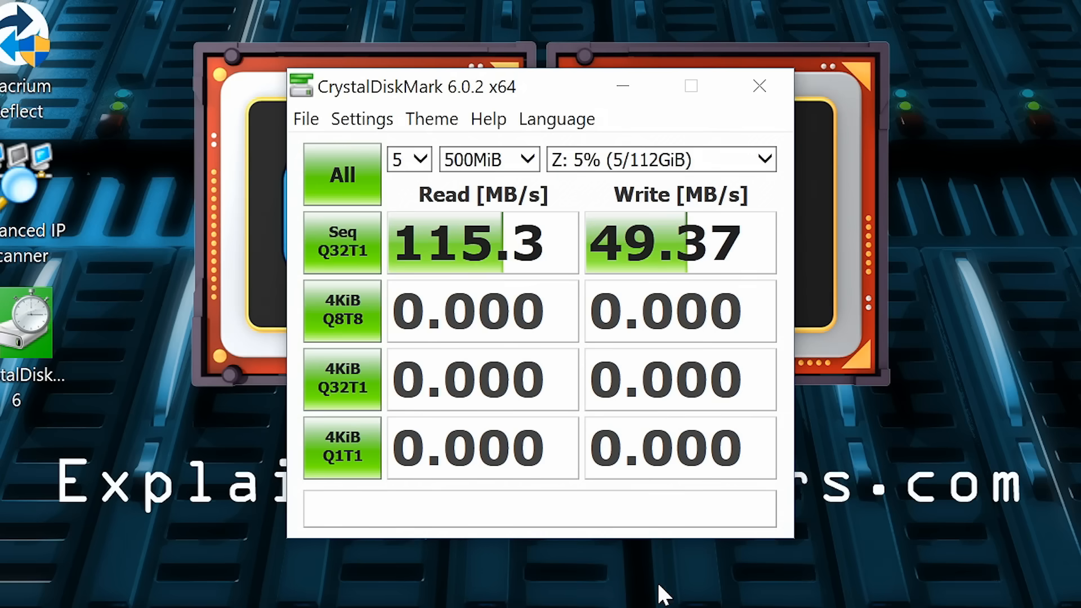
mouse_move(671, 584)
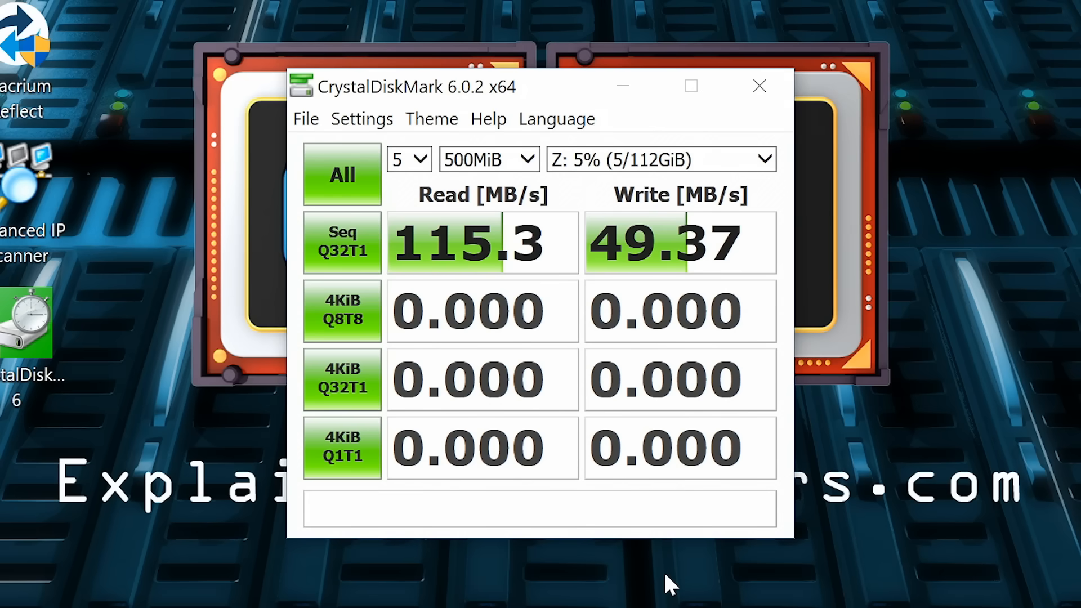
mouse_move(407, 304)
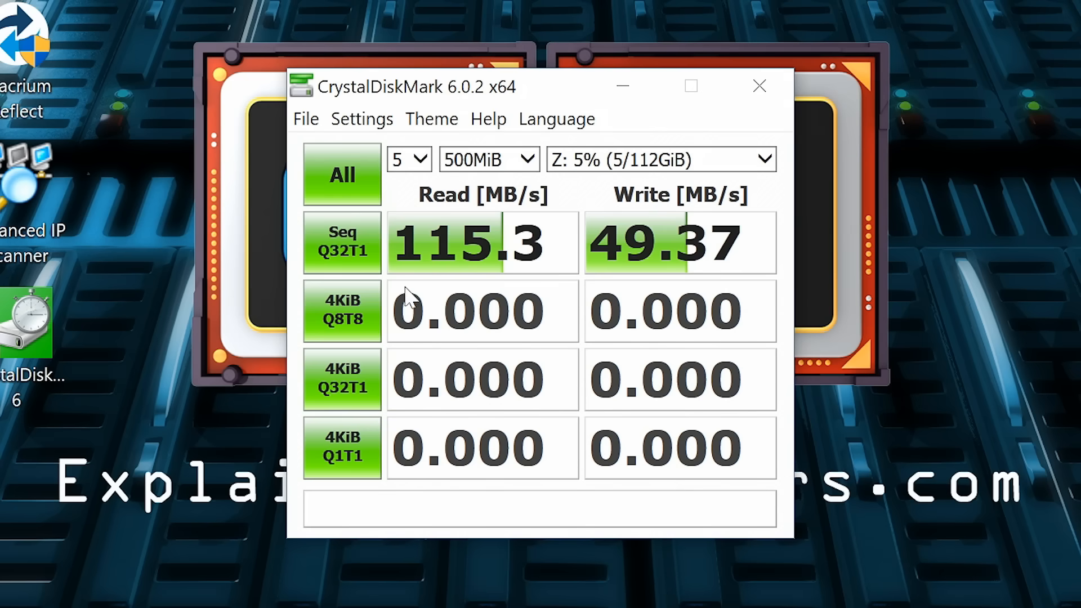
mouse_move(493, 284)
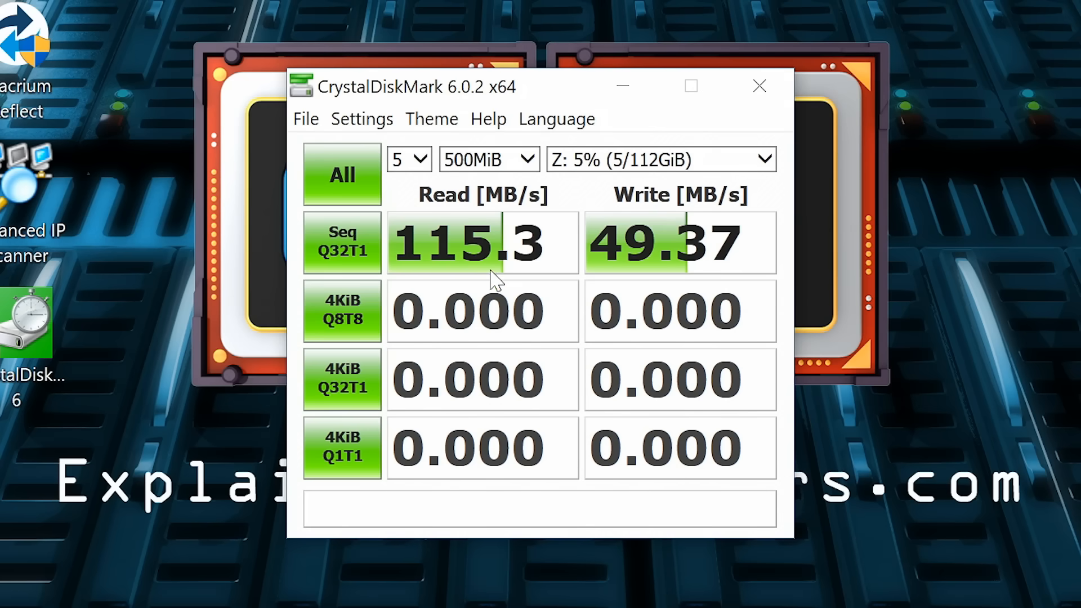
mouse_move(511, 306)
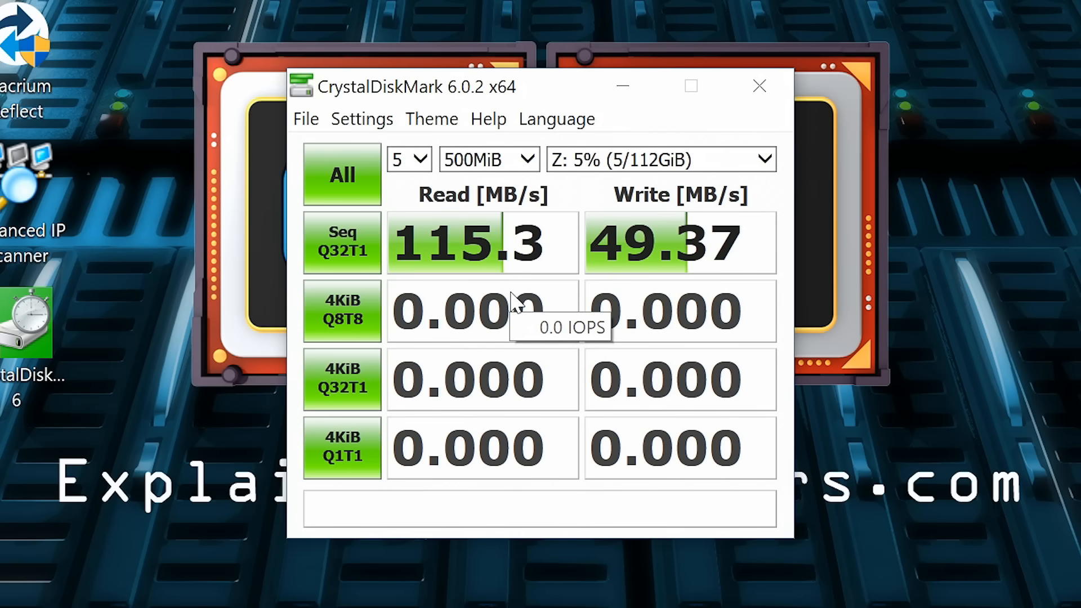
mouse_move(613, 258)
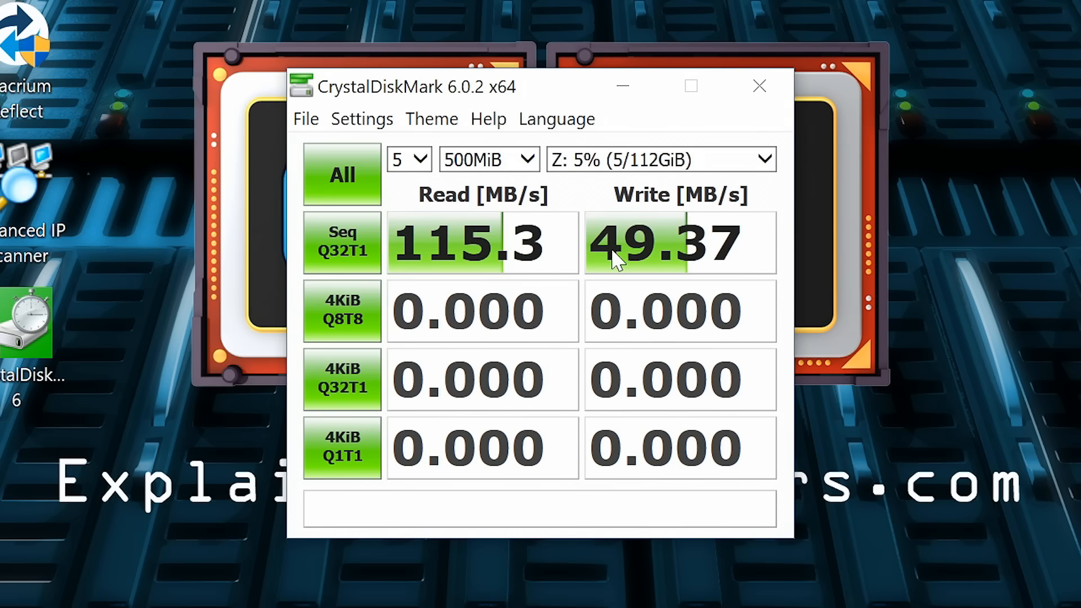
mouse_move(648, 304)
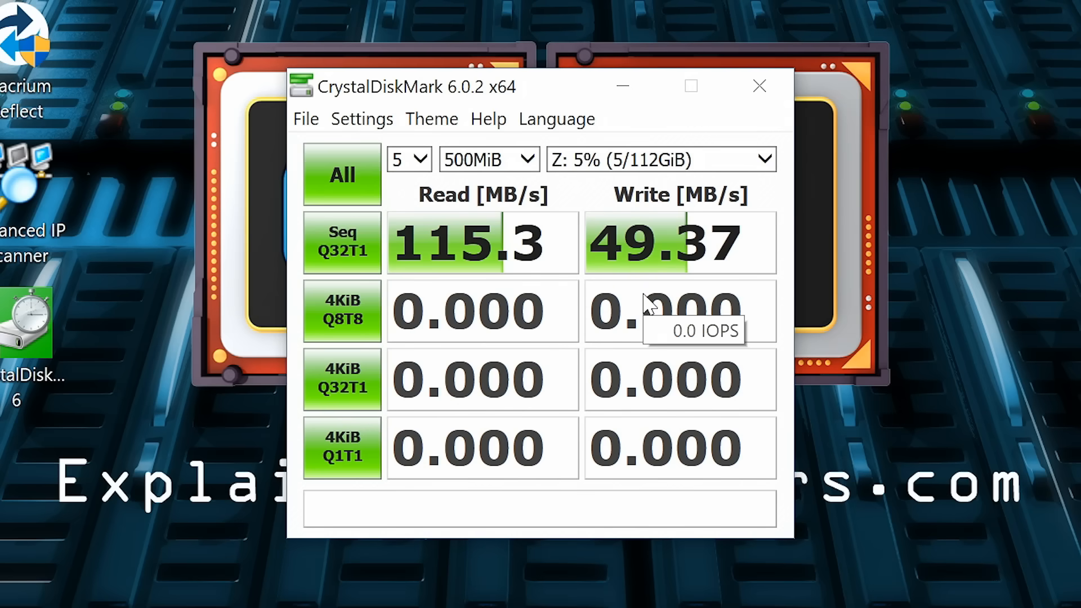